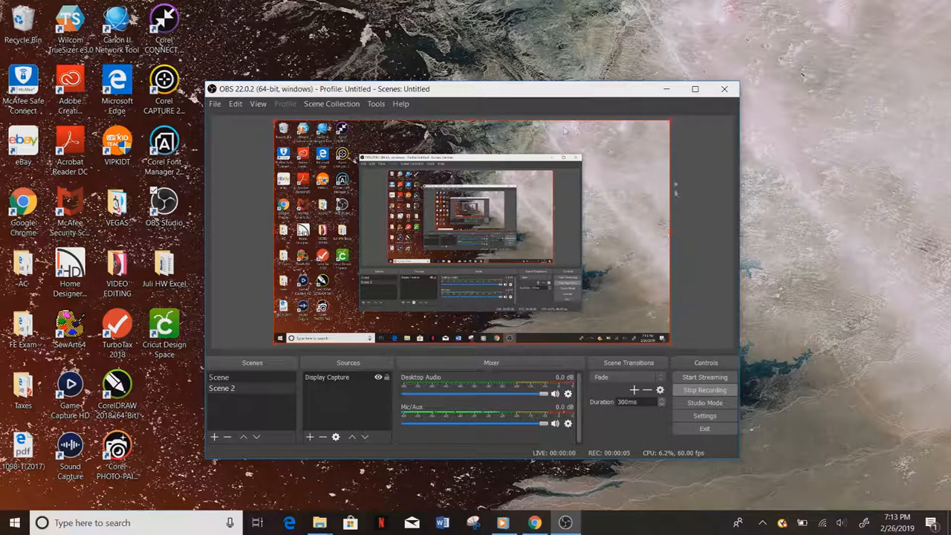
mouse_move(666, 89)
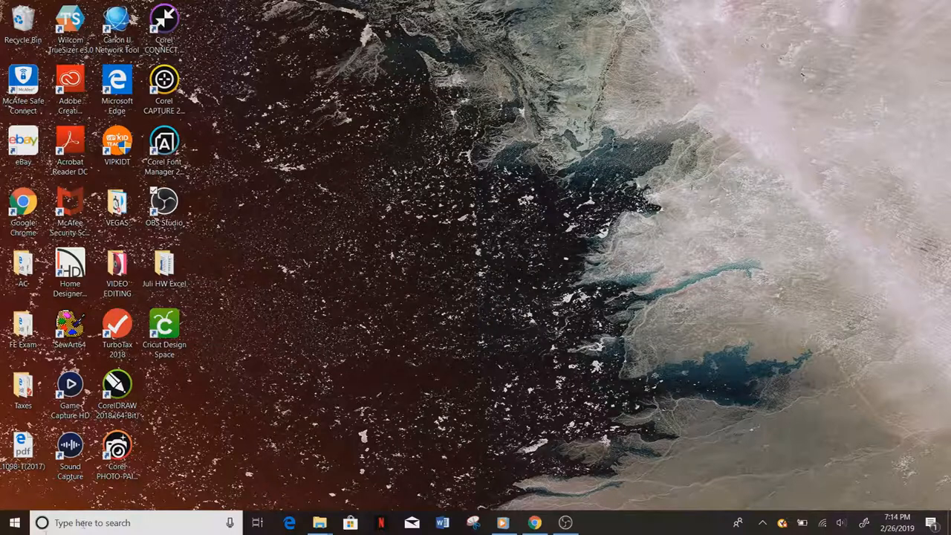
Launch SewArt and browse Designs > FullMetal thumbnails for the cross emblem image.
click(10, 520)
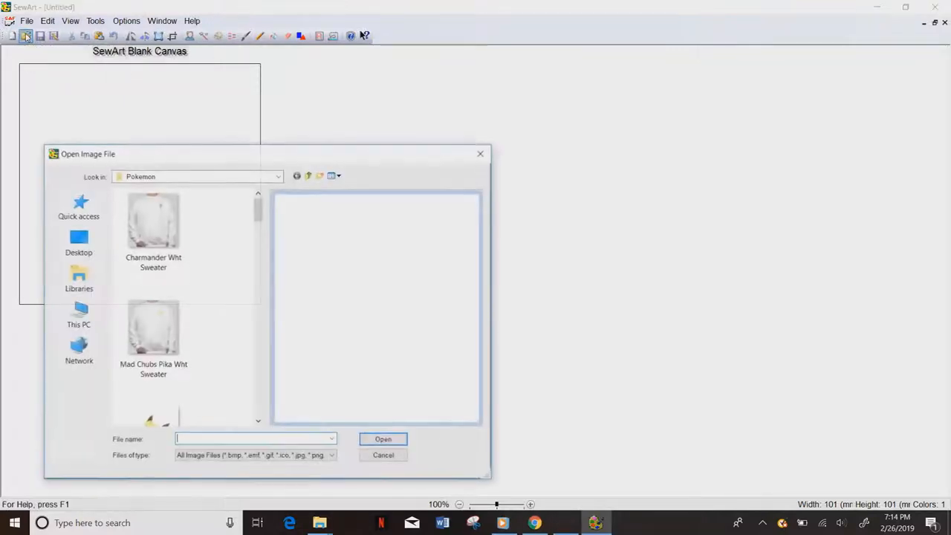
click(275, 176)
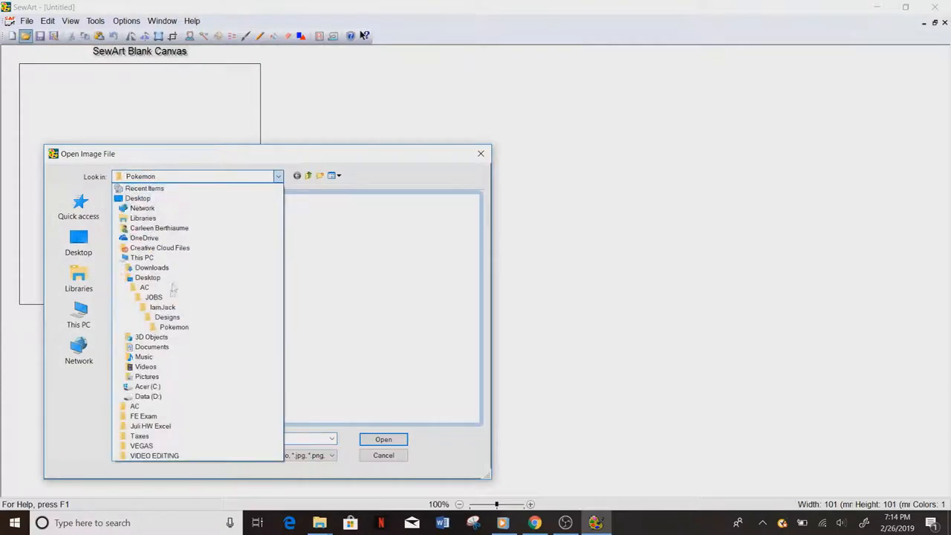
click(166, 316)
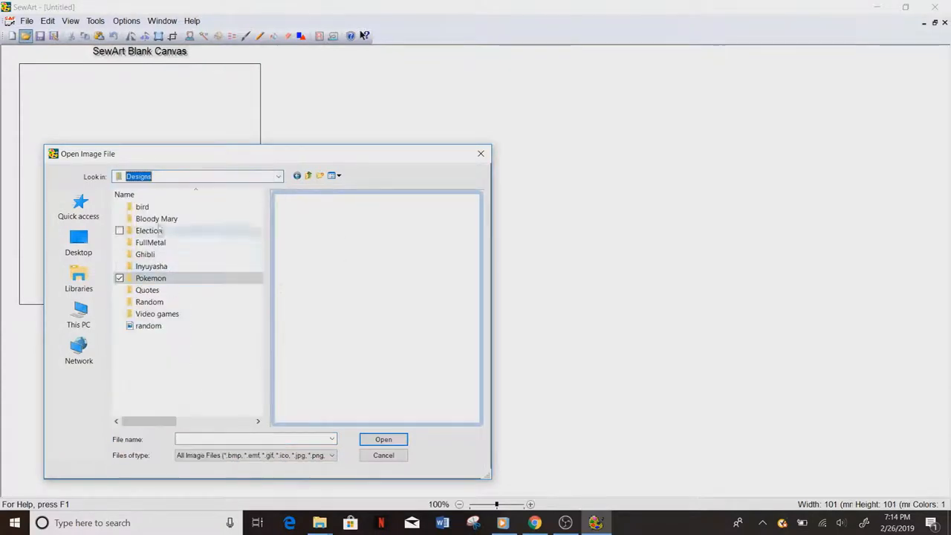
double_click(150, 242)
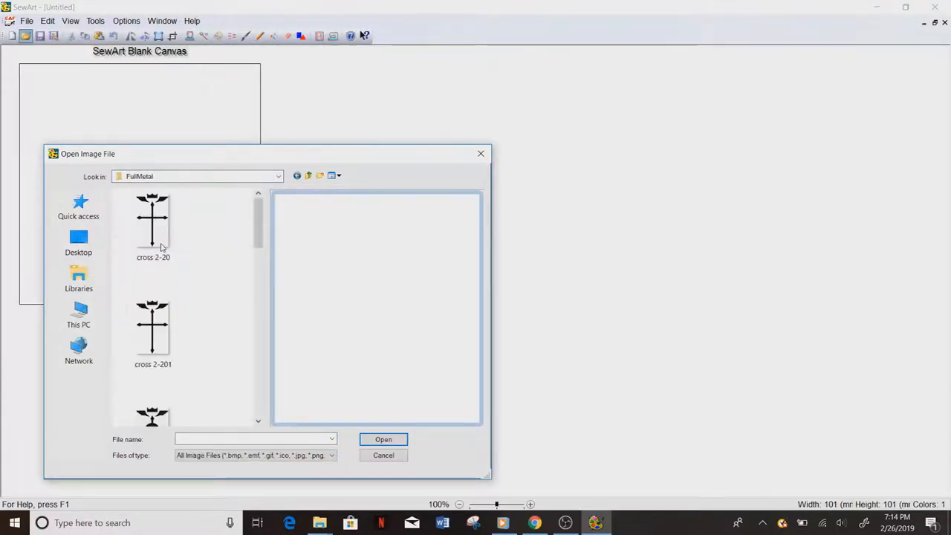
scroll(down, 3)
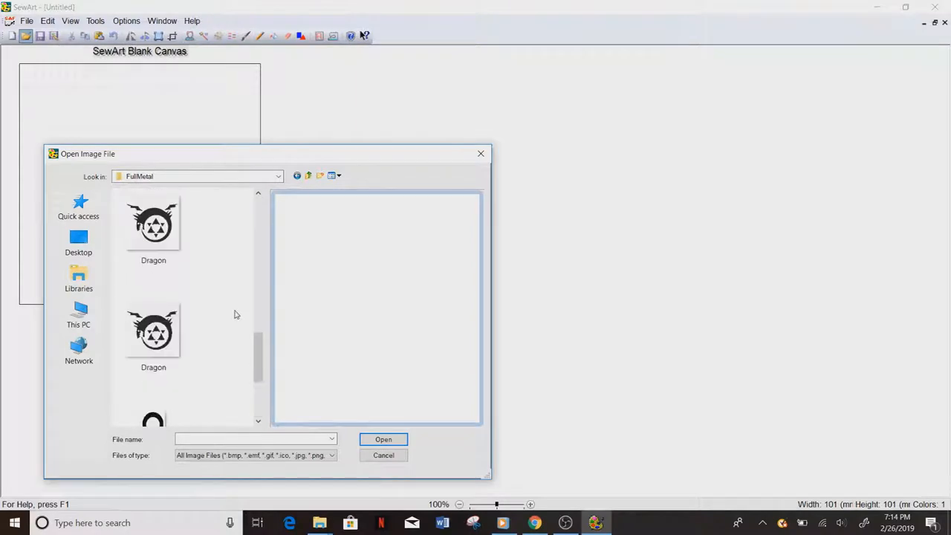
scroll(down, 3)
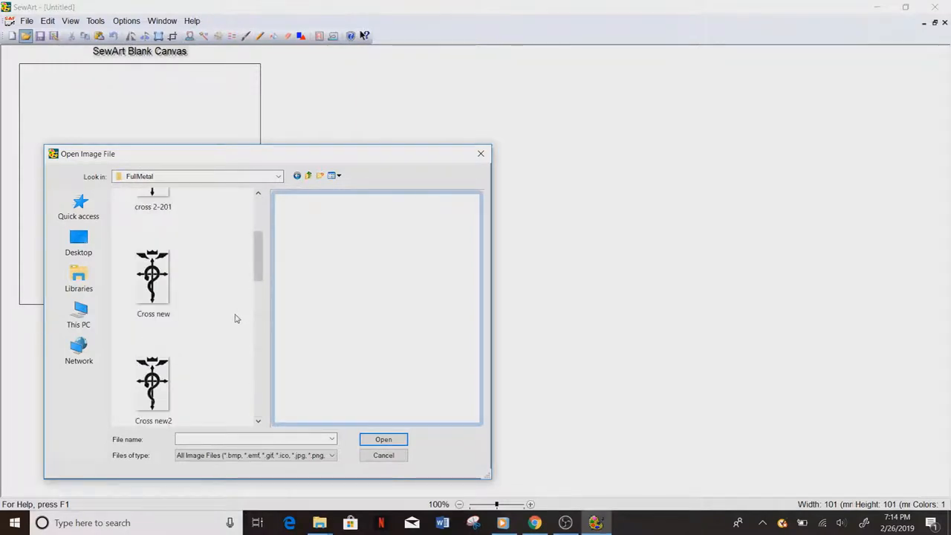
mouse_move(196, 280)
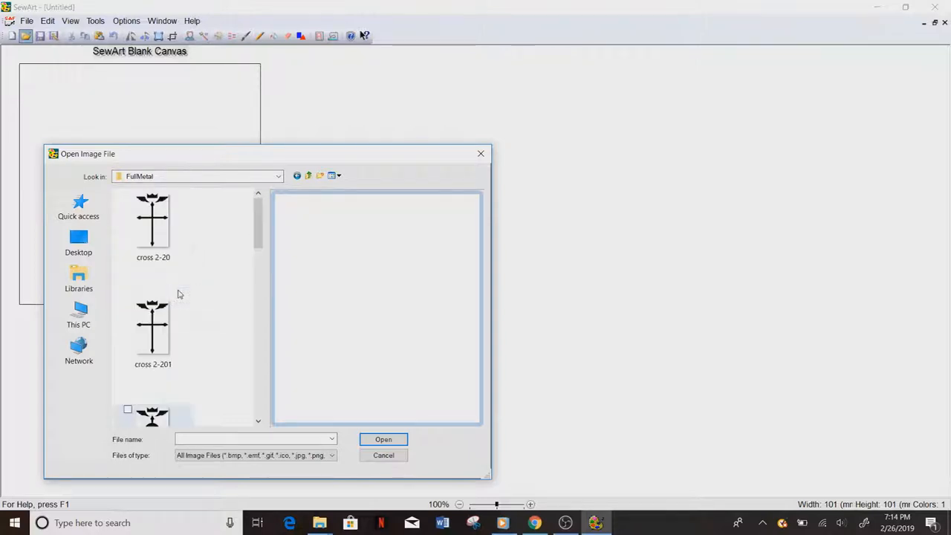
scroll(down, 3)
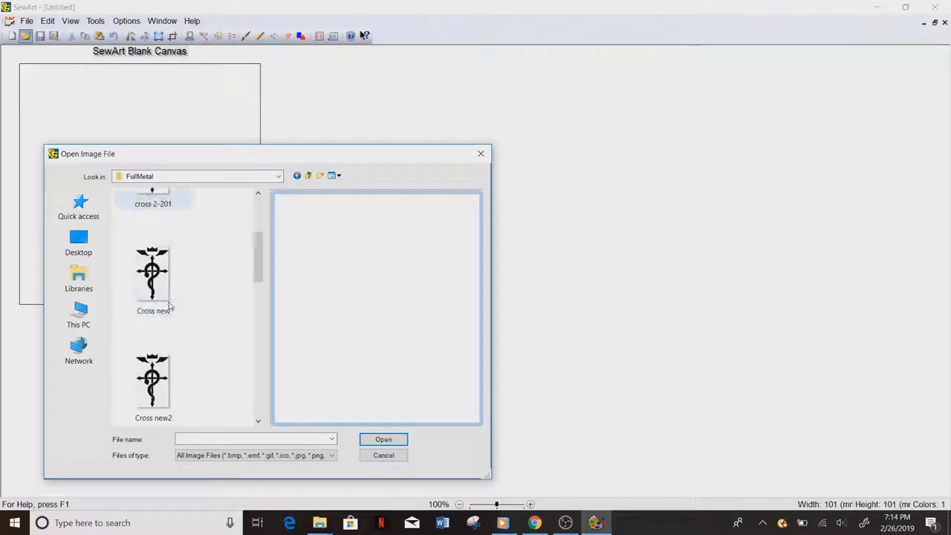
mouse_move(172, 273)
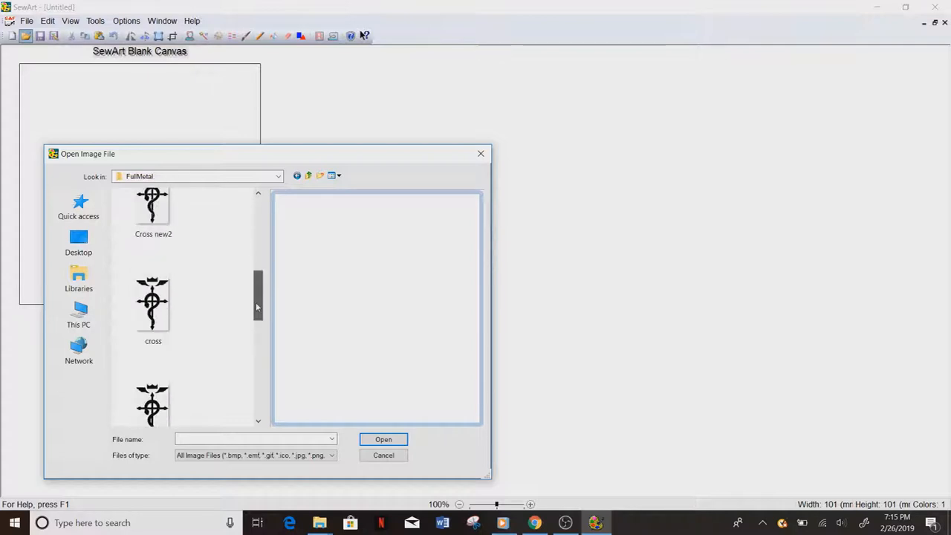
scroll(down, 3)
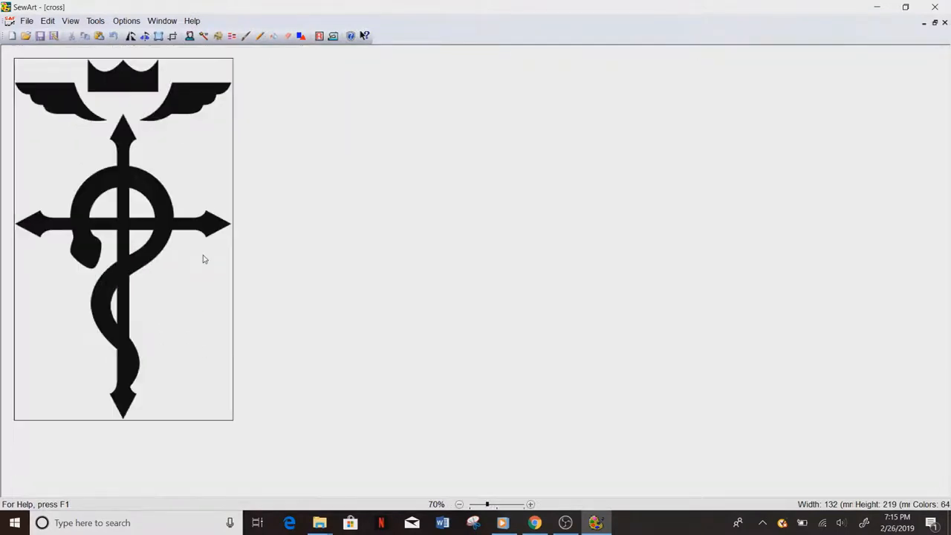
mouse_move(177, 210)
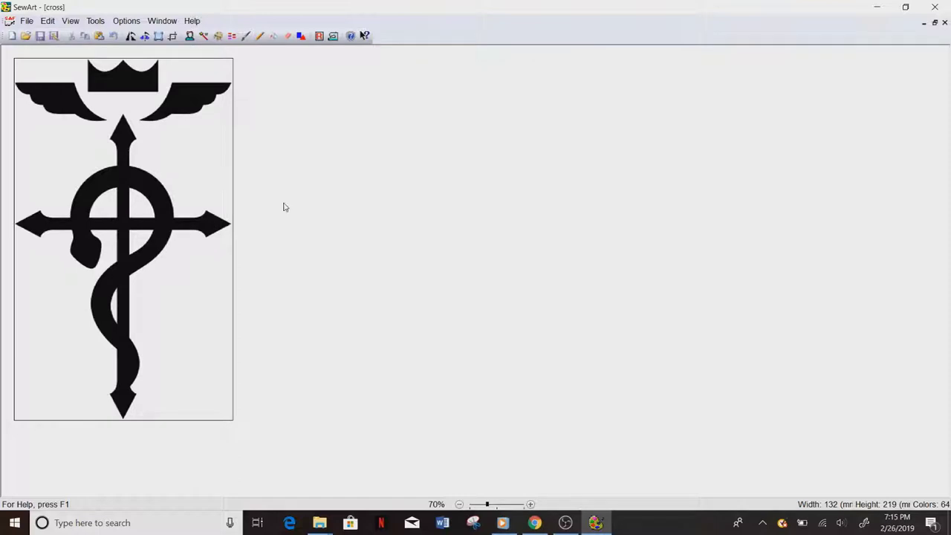
mouse_move(266, 186)
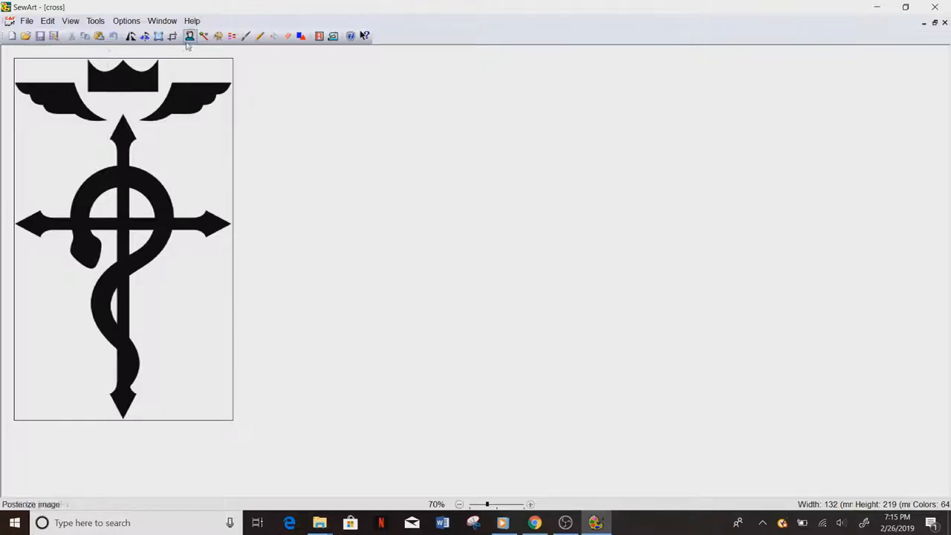
mouse_move(173, 37)
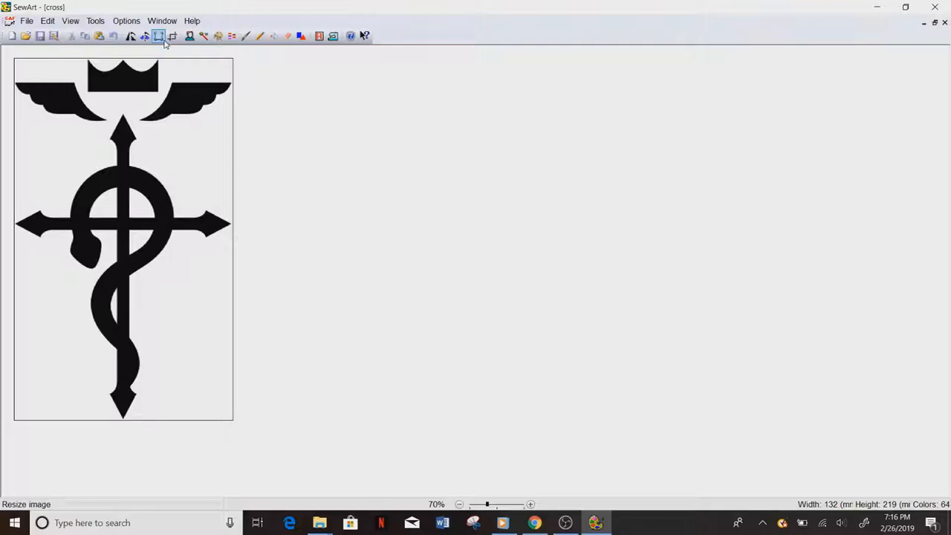
Convert 132 mm and 220 mm to inches (5.197 in, 8.661 in) with Google's converter.
click(159, 37)
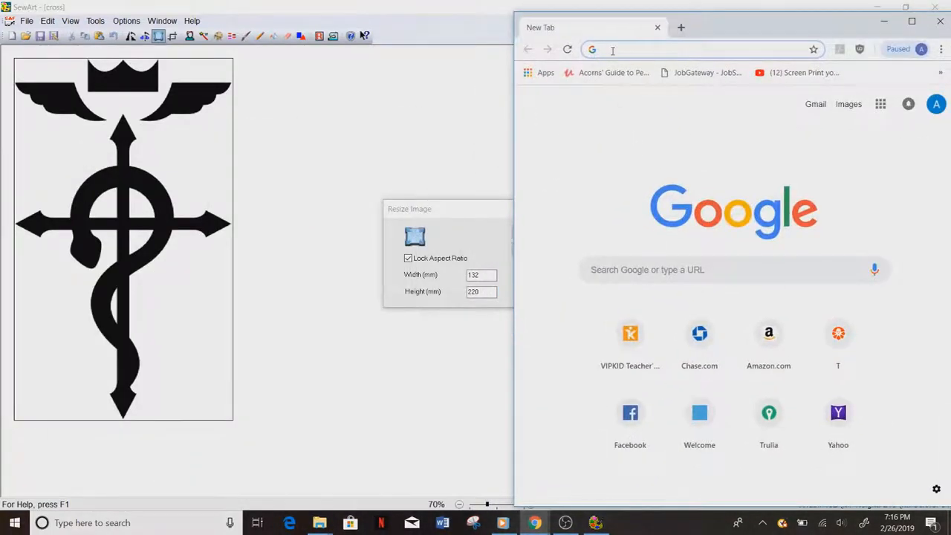
text(mm)
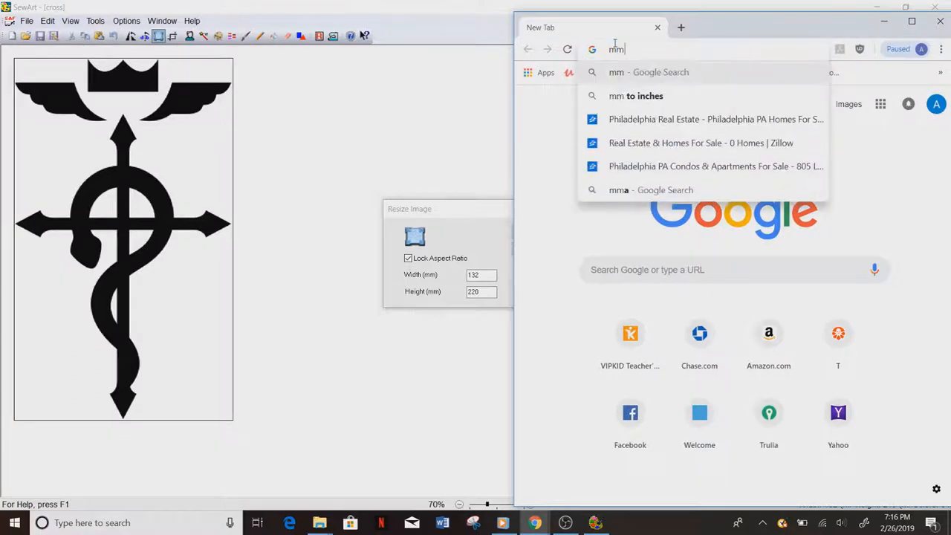
click(636, 95)
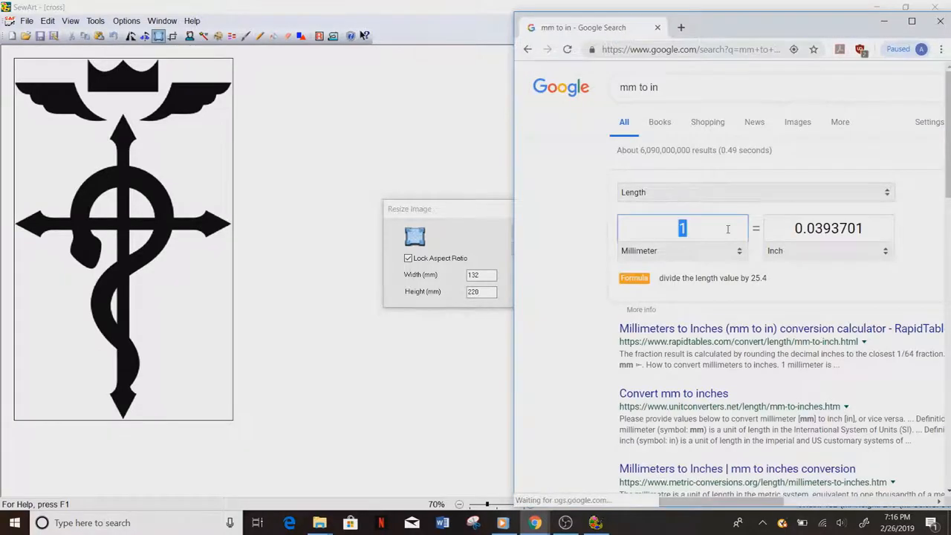
text(132)
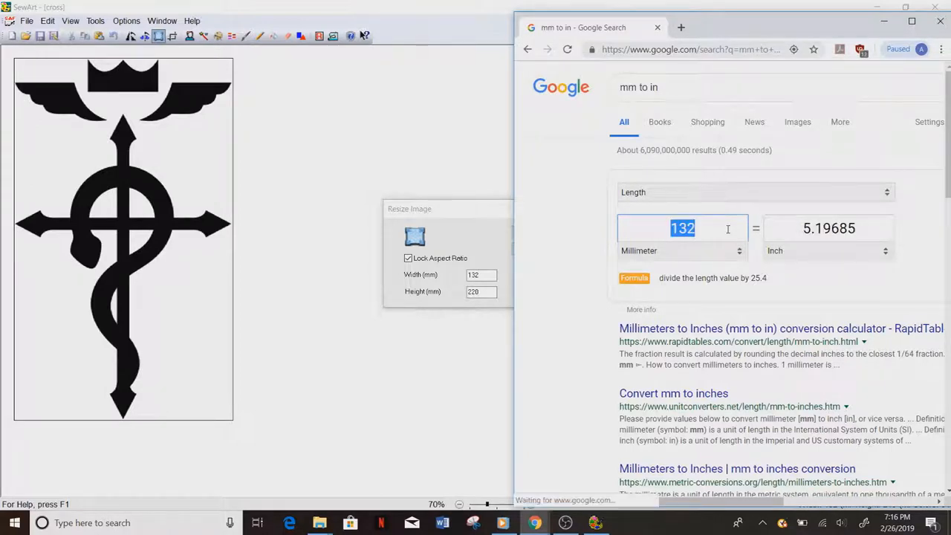
text(220)
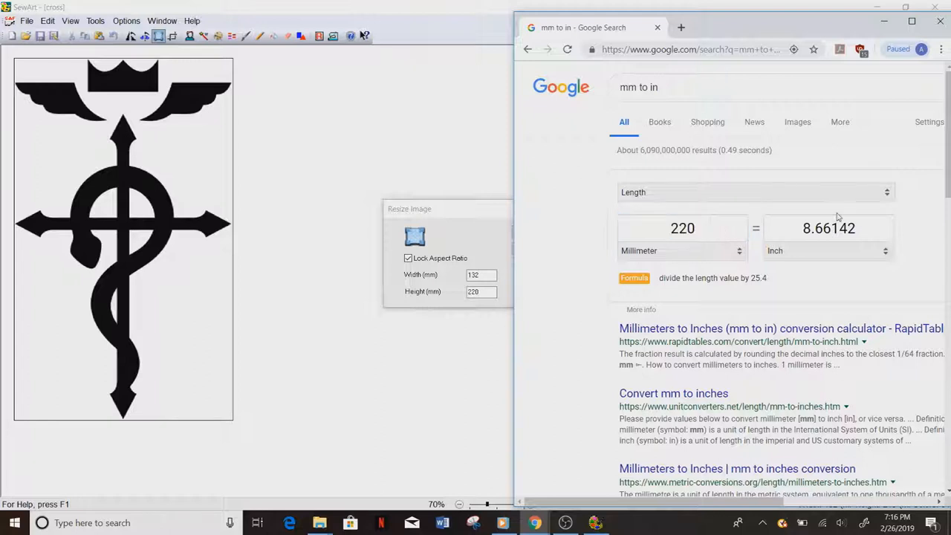
text(4)
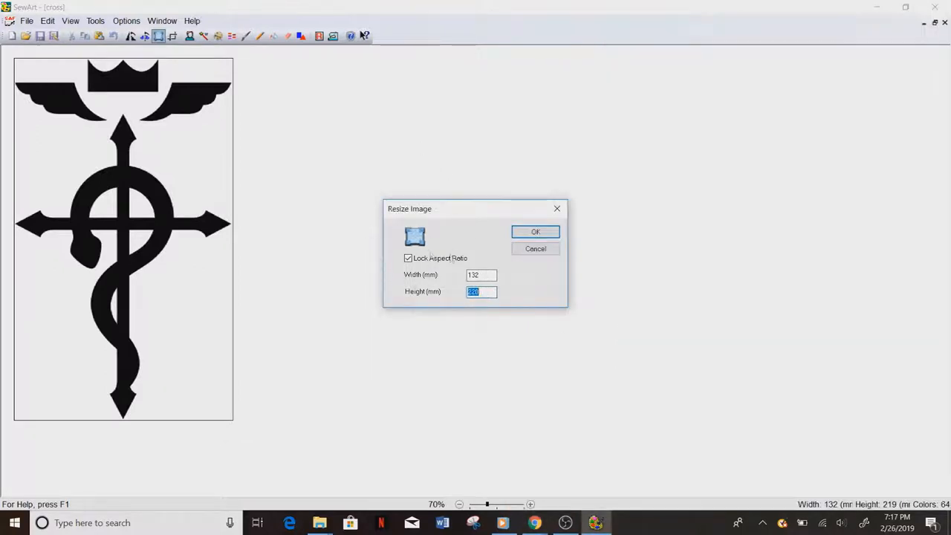
mouse_move(339, 195)
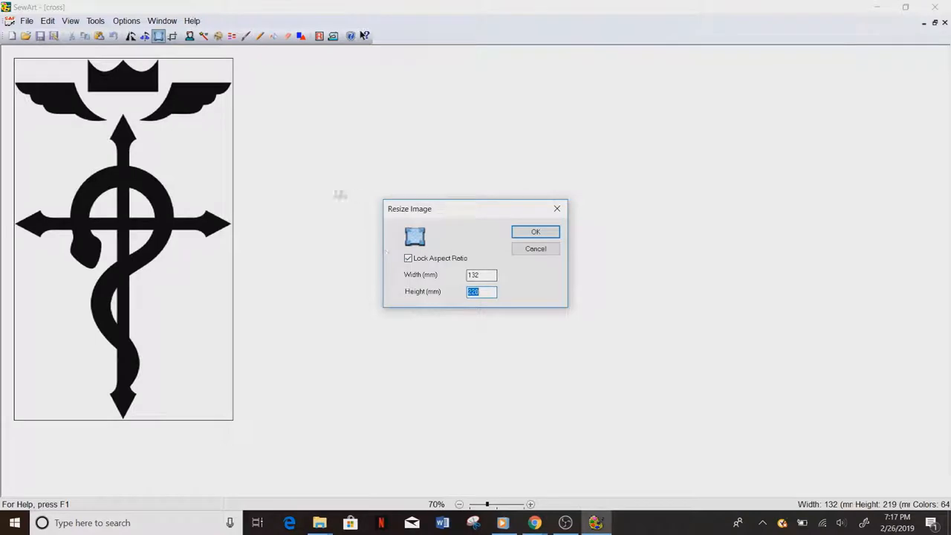
mouse_move(248, 99)
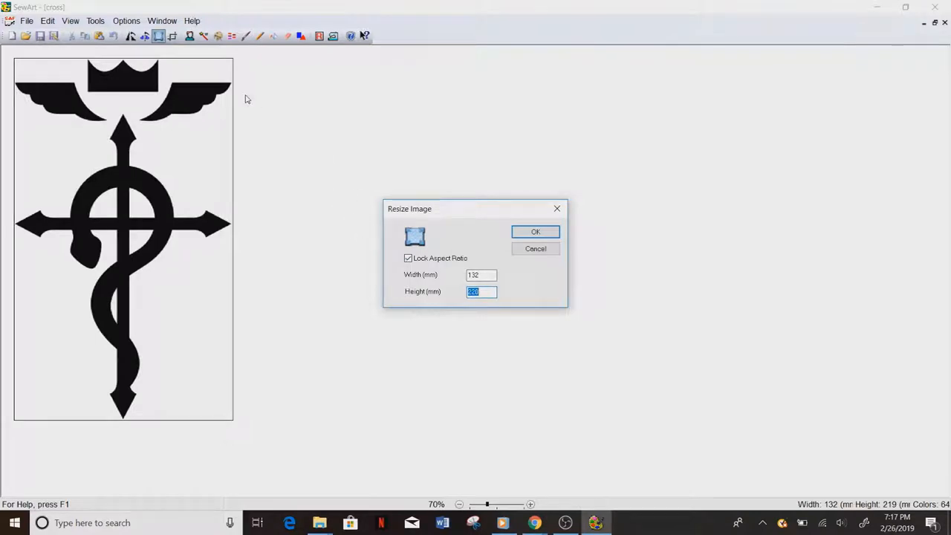
Resize the cross image to height 50 with aspect ratio locked.
text(50)
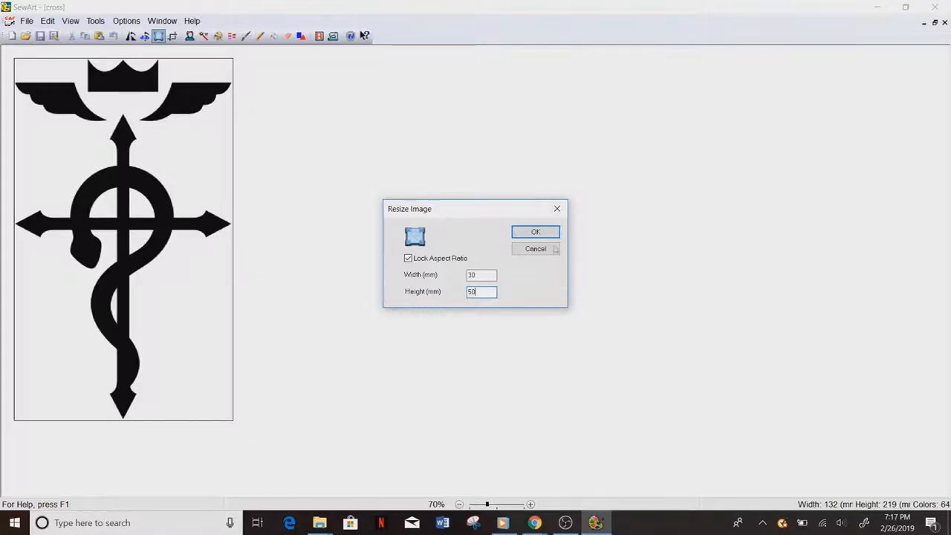
click(535, 231)
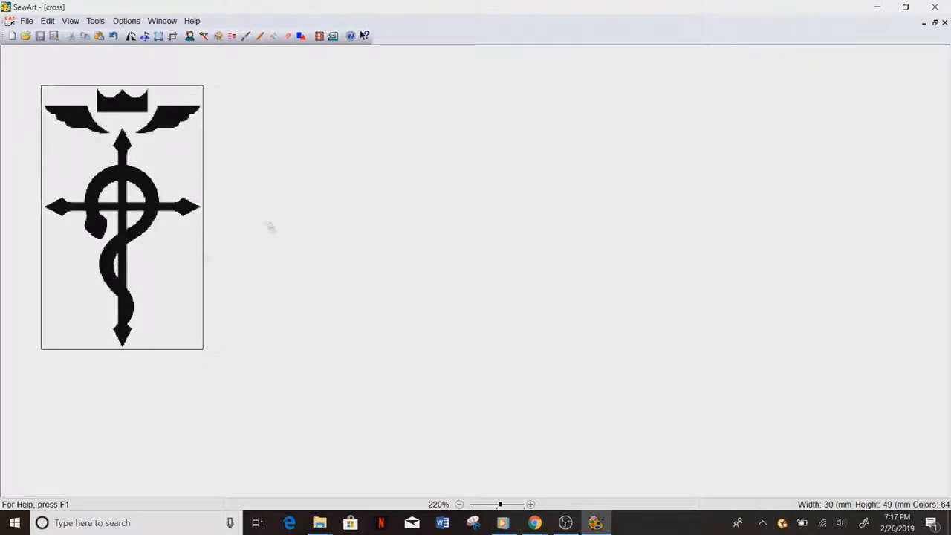
mouse_move(119, 315)
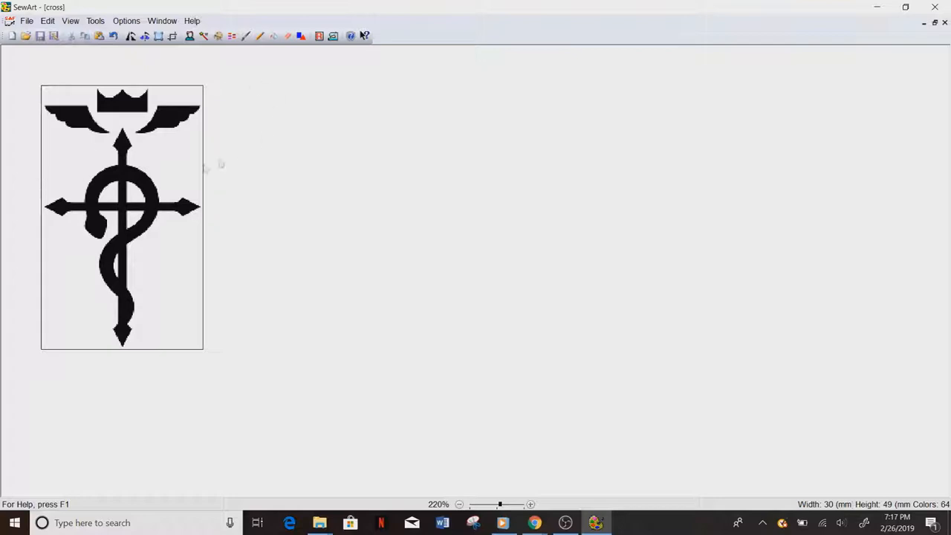
mouse_move(177, 48)
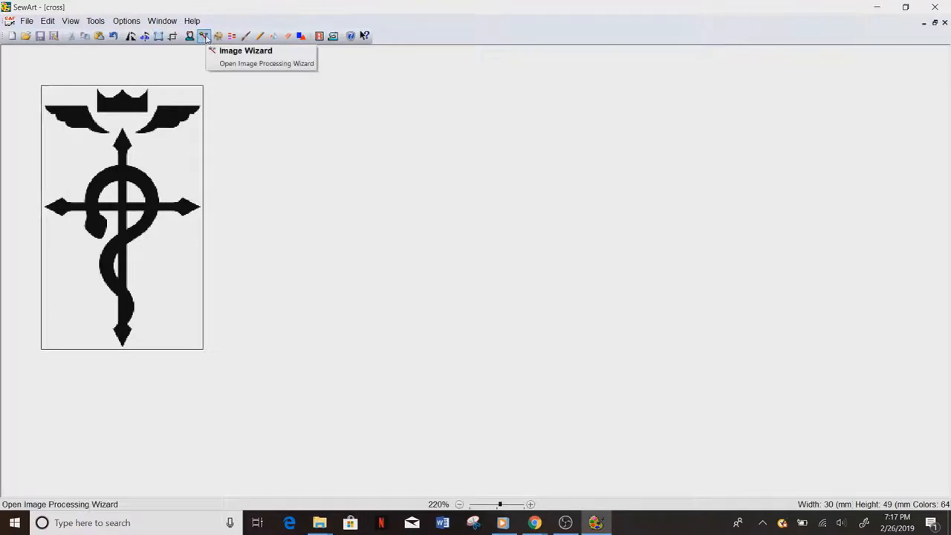
In Posterize Mode, push despeckle near maximum and try feature blending levels up to 70%.
click(191, 36)
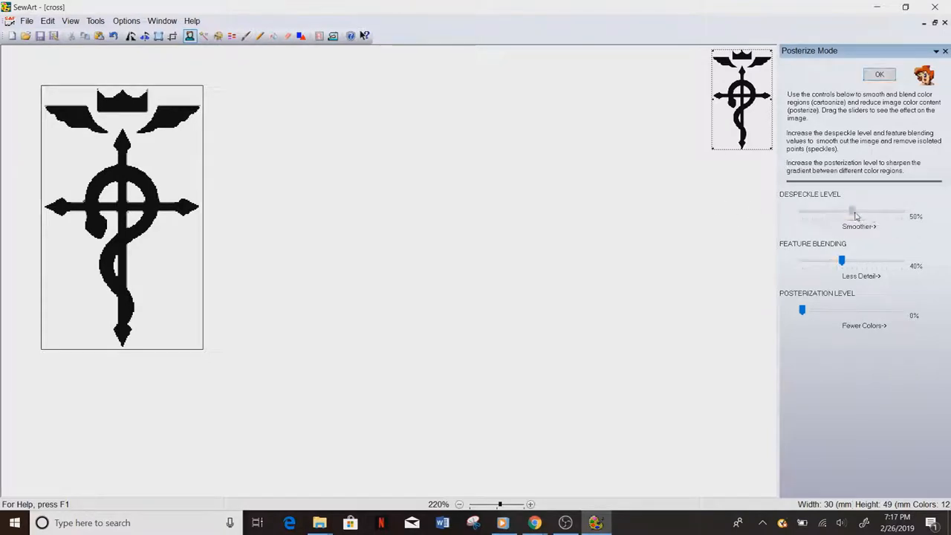
drag(852, 216, 862, 216)
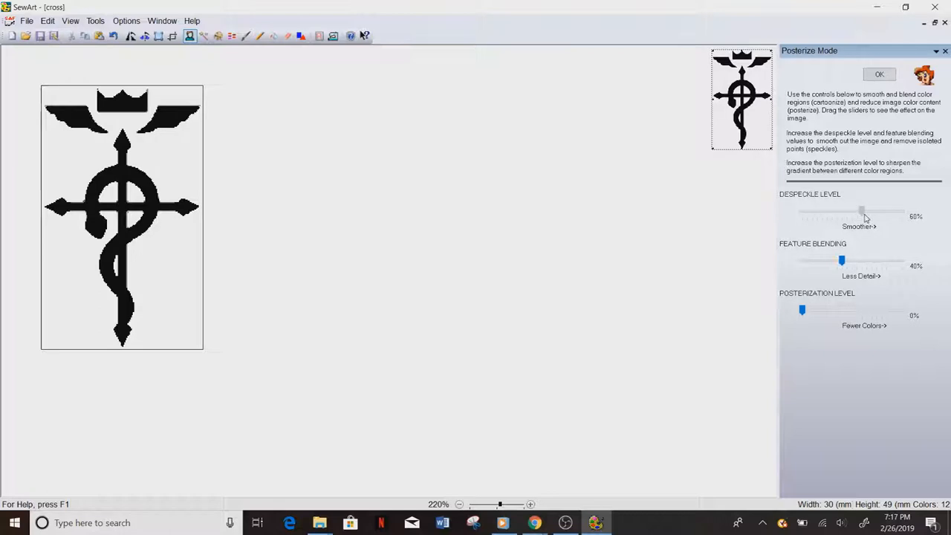
drag(862, 212, 877, 212)
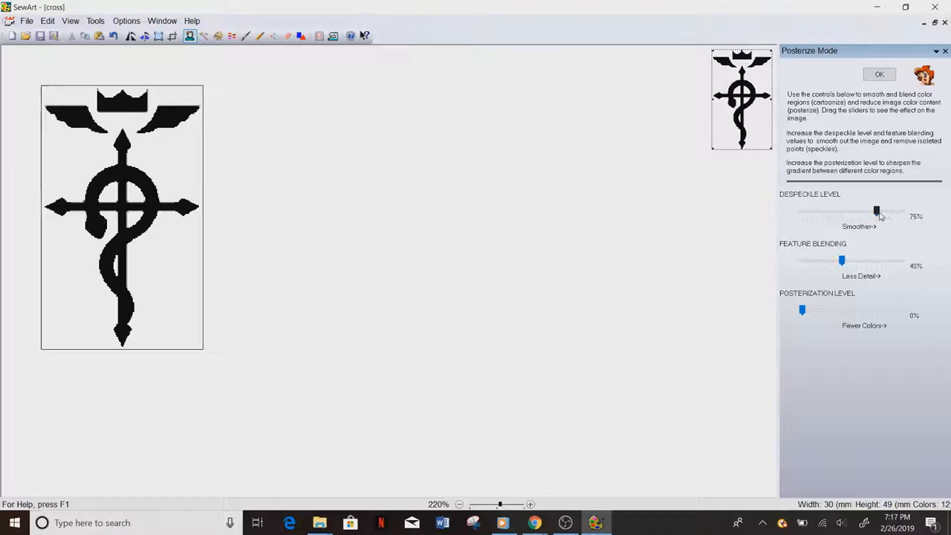
drag(876, 212, 896, 212)
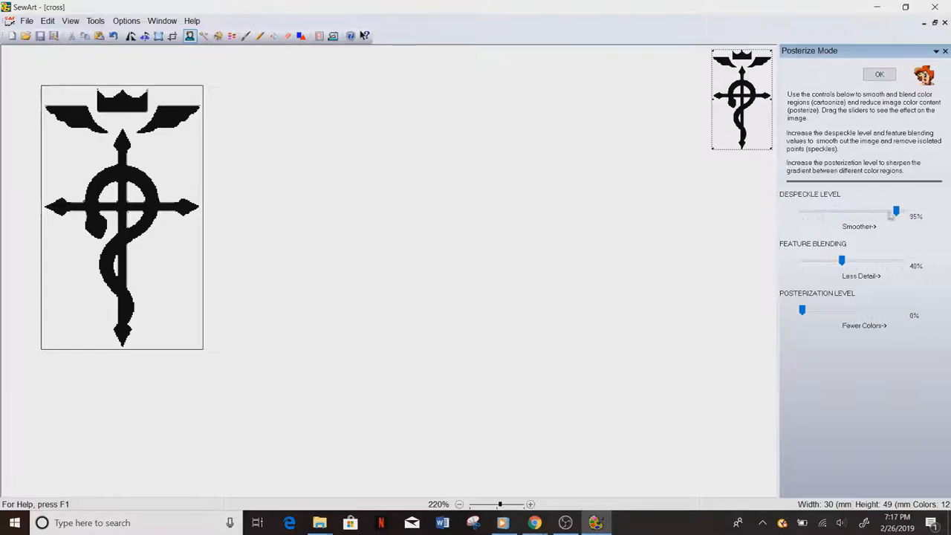
drag(895, 211, 881, 211)
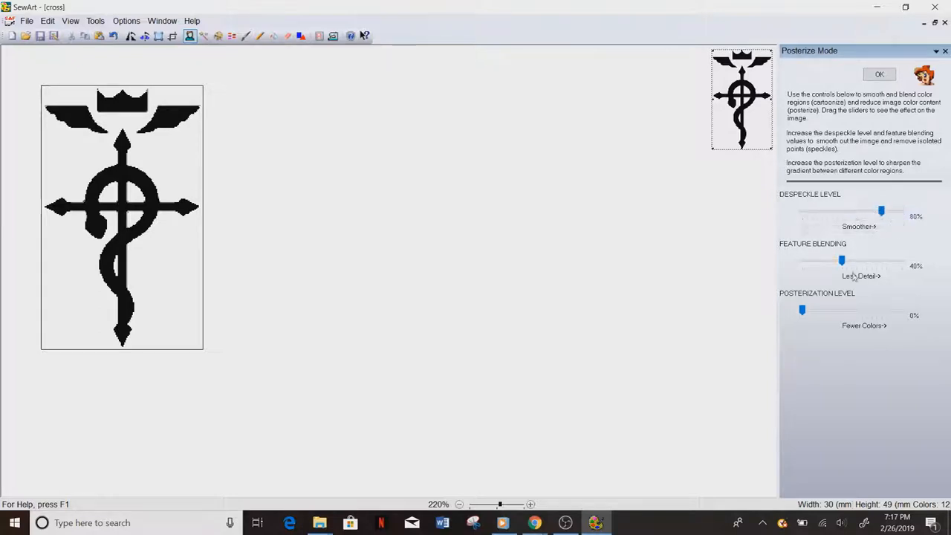
mouse_move(870, 268)
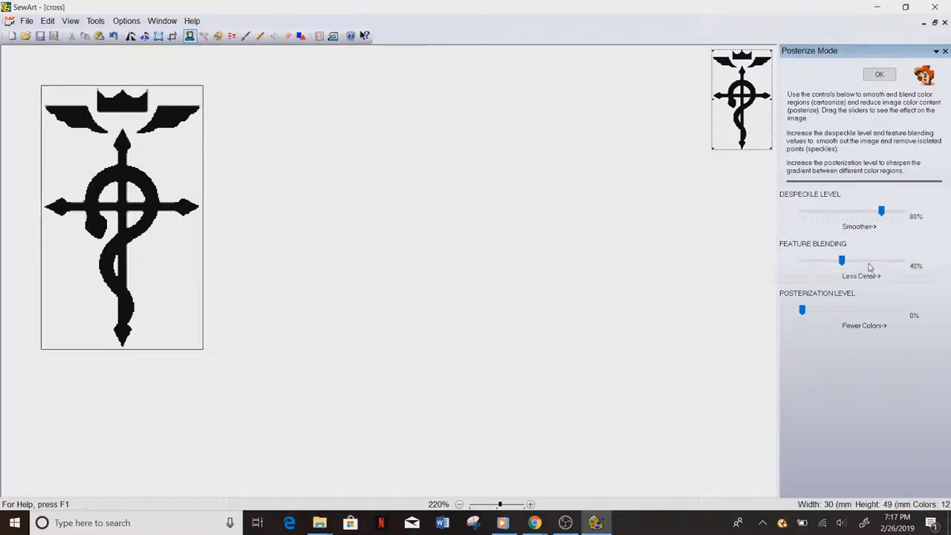
drag(842, 260, 882, 260)
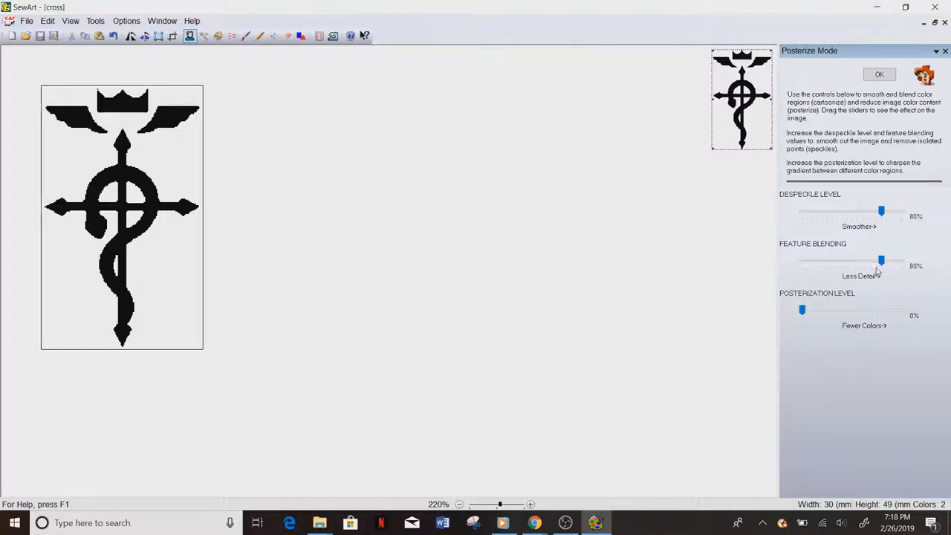
drag(882, 261, 832, 261)
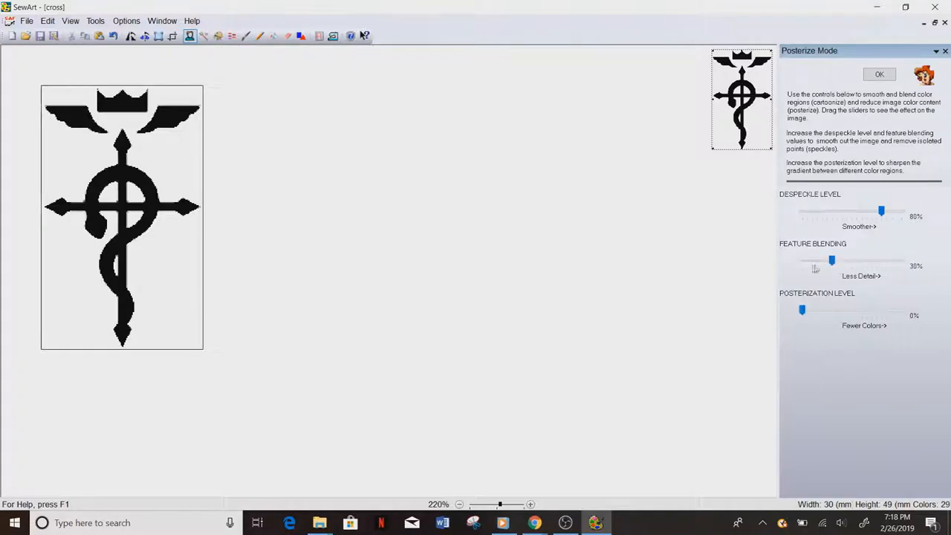
drag(832, 260, 872, 260)
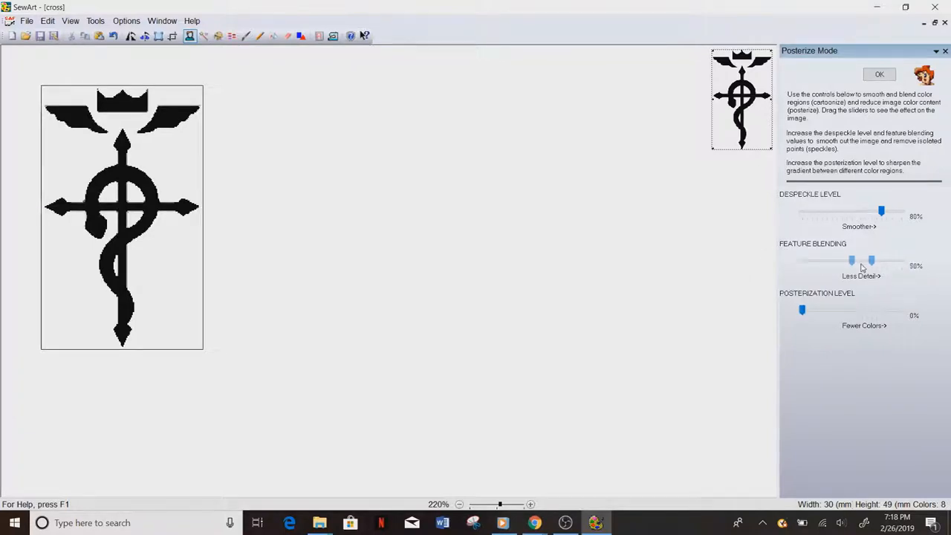
drag(851, 260, 872, 260)
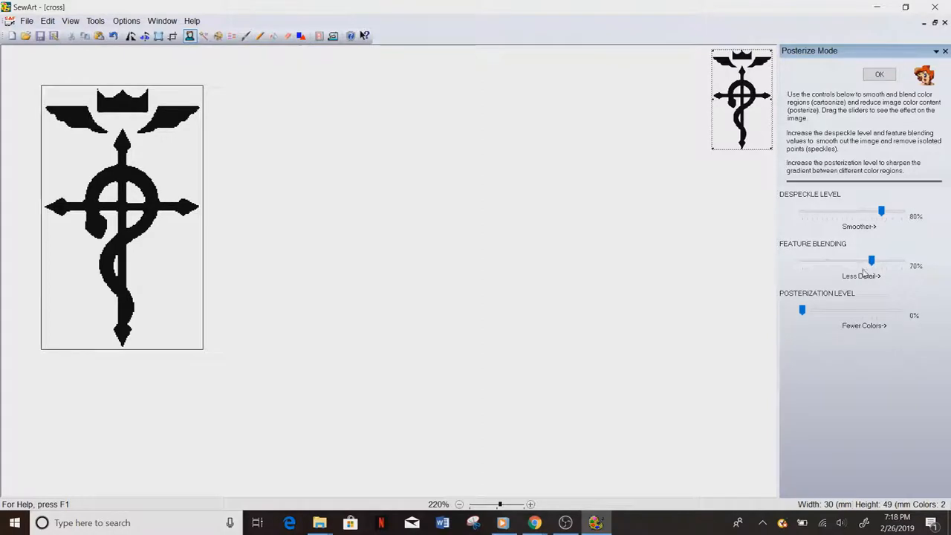
Test posterization and return it to 0%, then set despeckle and feature blending to 100%.
drag(802, 310, 882, 310)
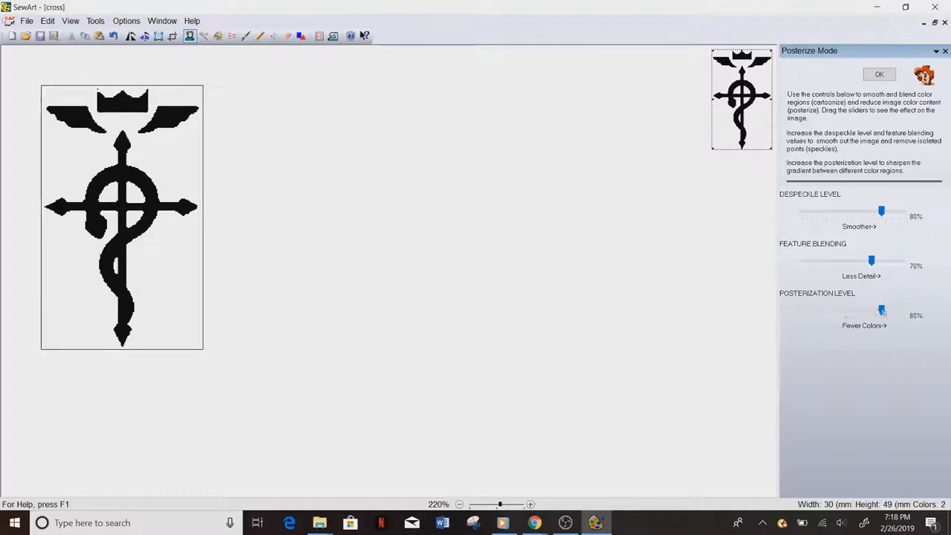
drag(882, 309, 801, 310)
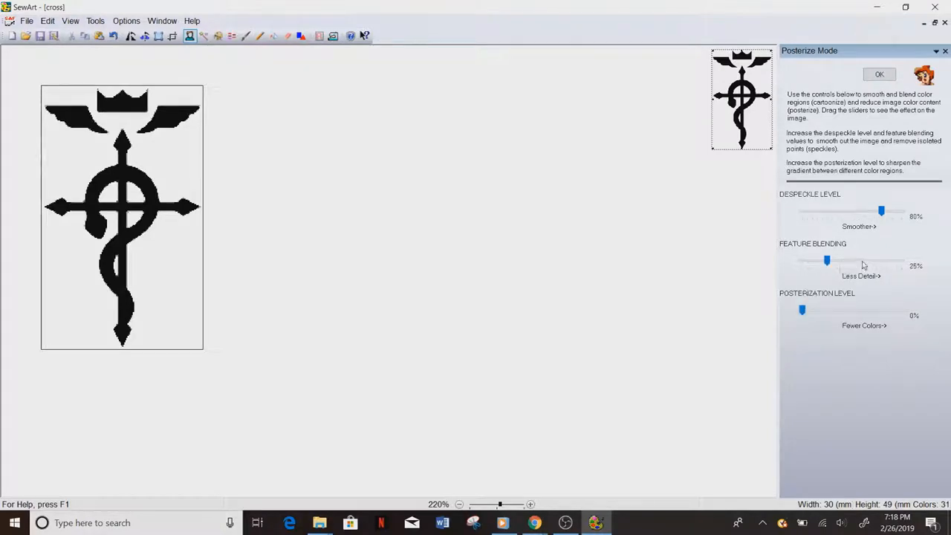
drag(827, 260, 867, 260)
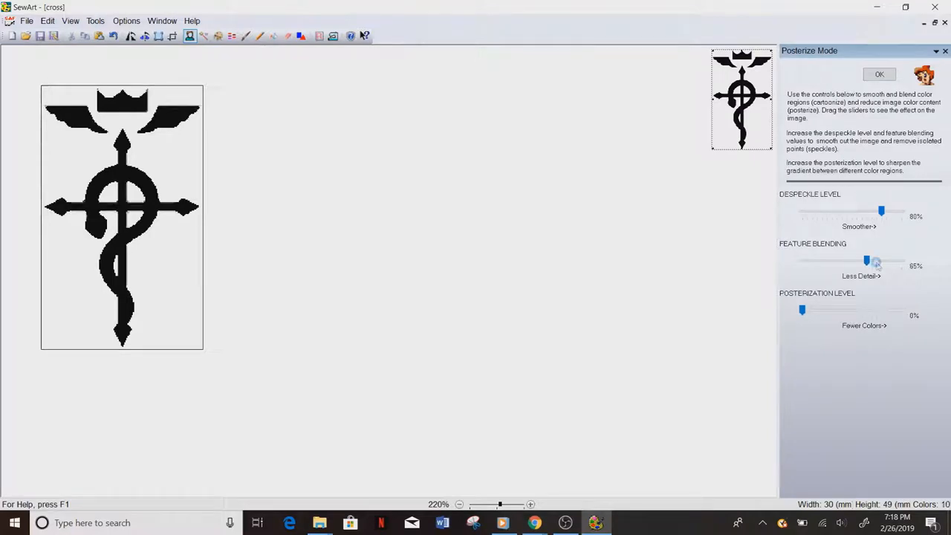
drag(867, 260, 851, 260)
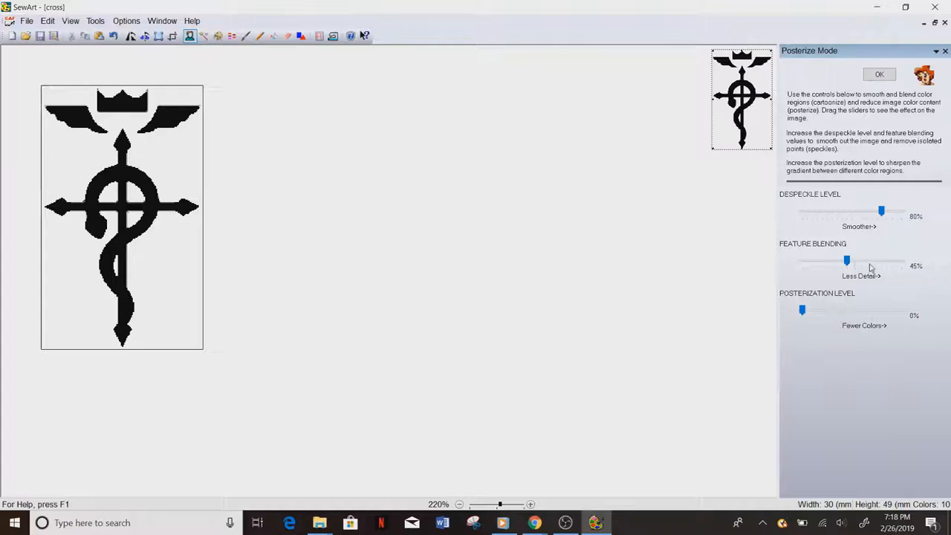
drag(846, 259, 866, 260)
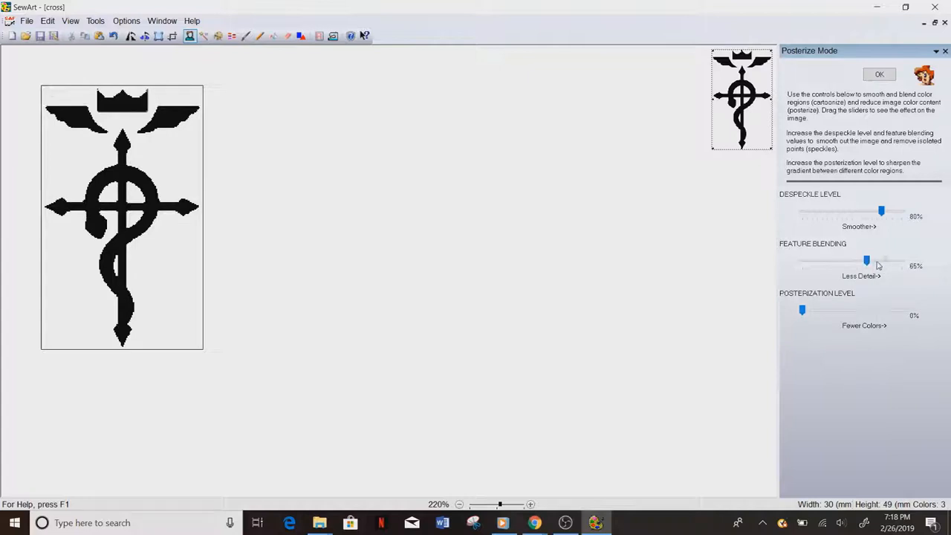
drag(866, 260, 886, 259)
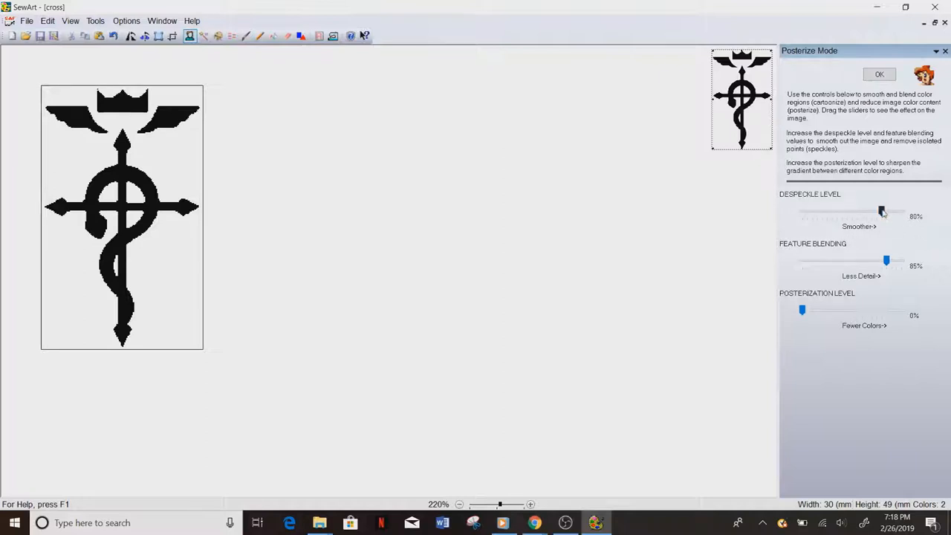
mouse_move(888, 214)
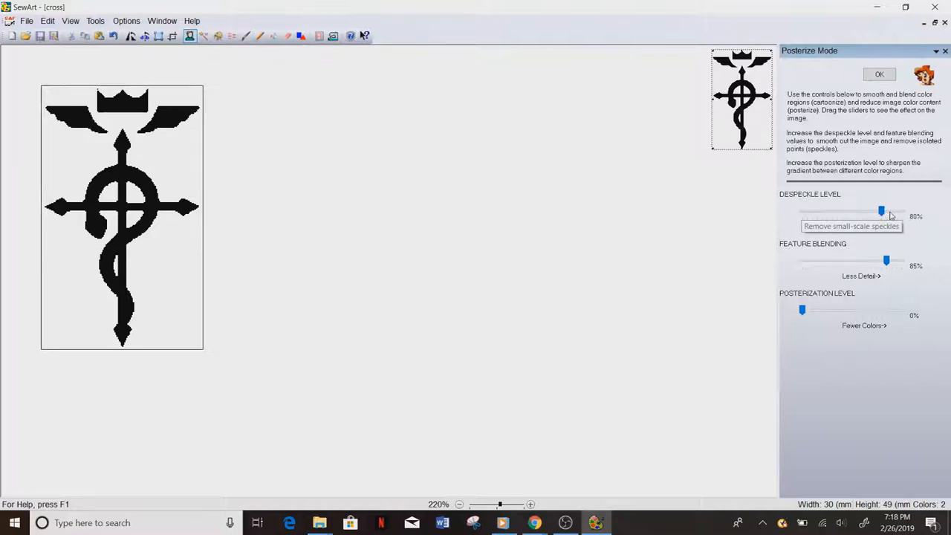
drag(882, 211, 902, 211)
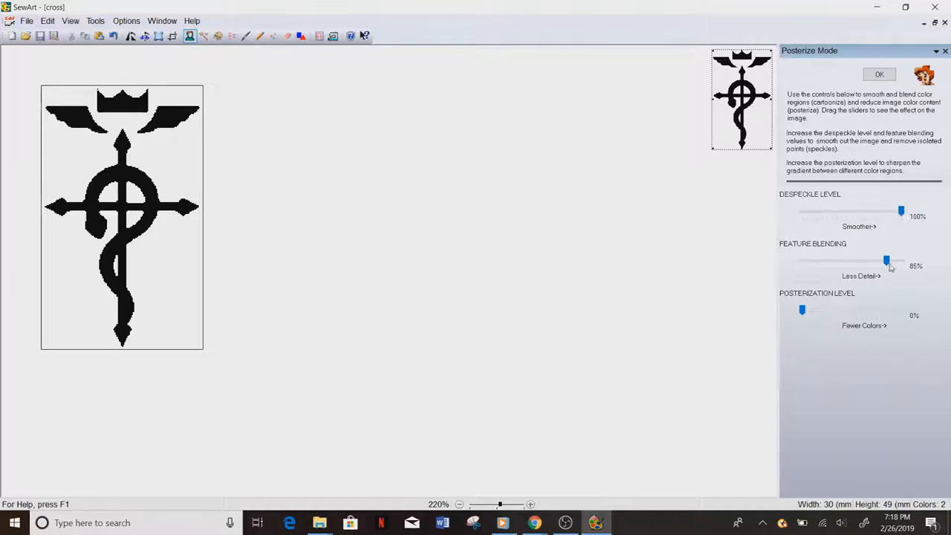
mouse_move(886, 262)
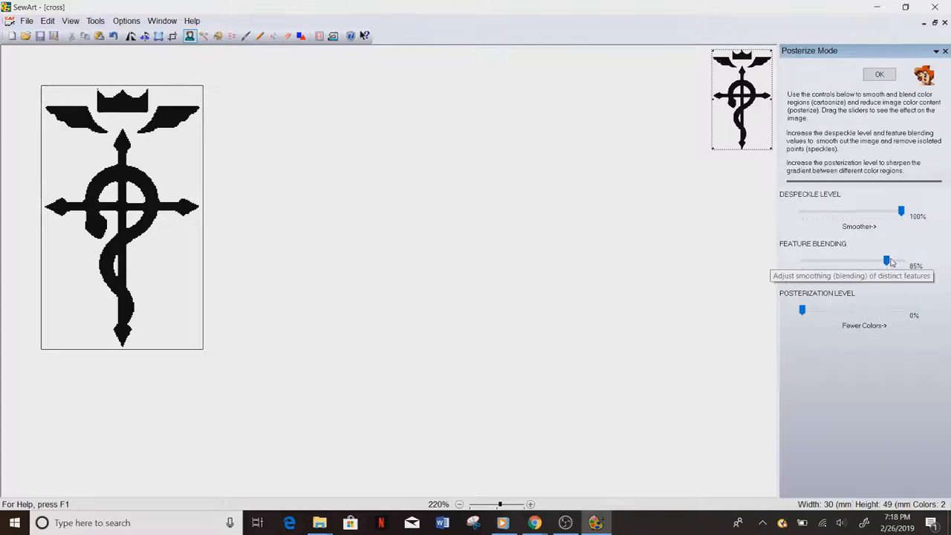
drag(886, 260, 902, 260)
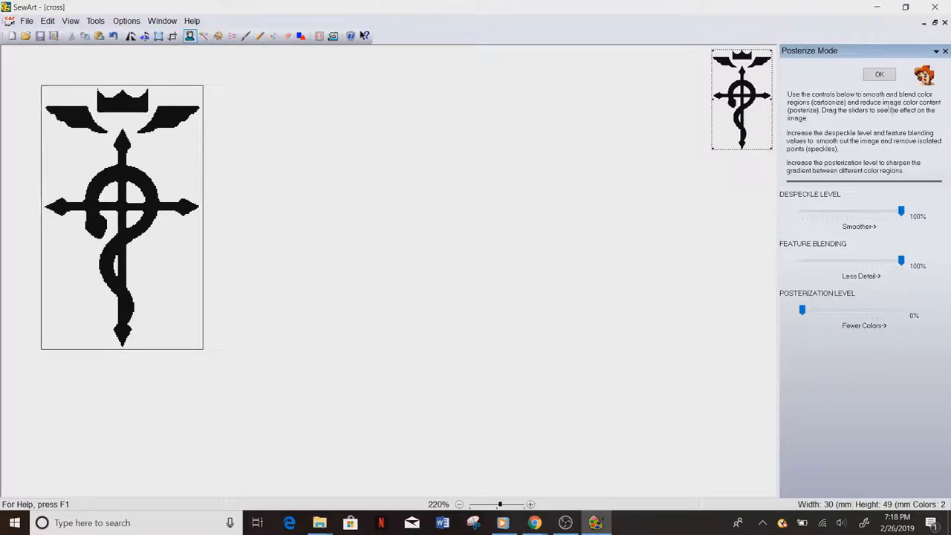
Apply the posterize smoothing settings and close the Posterize Mode panel.
click(881, 73)
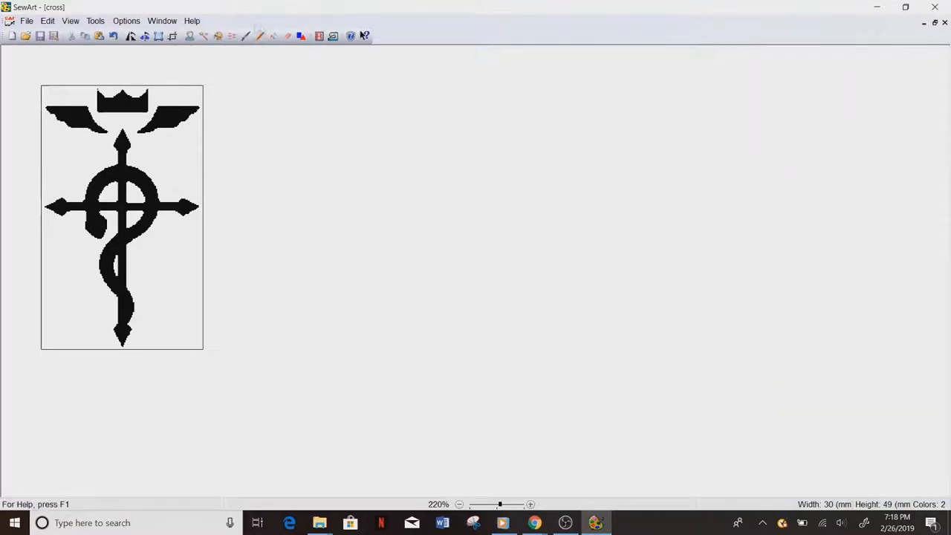
mouse_move(172, 37)
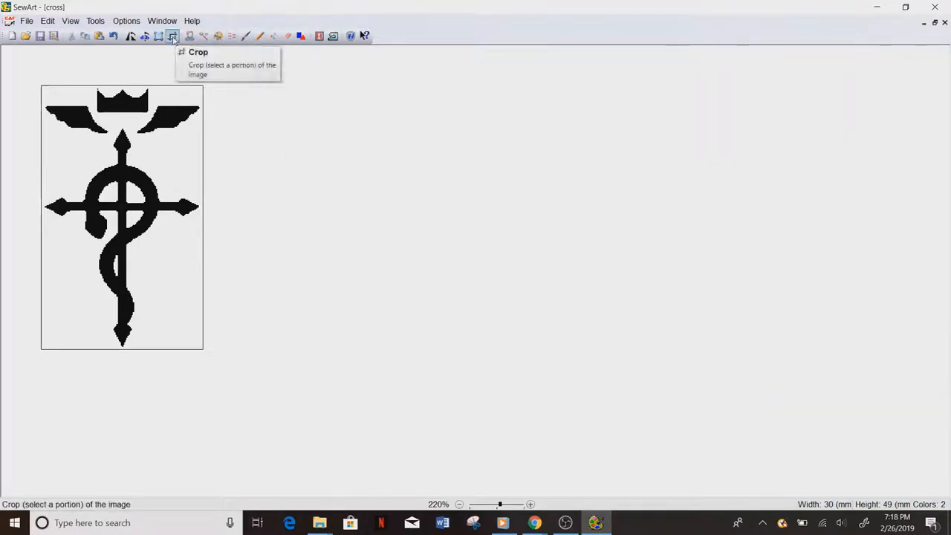
mouse_move(200, 101)
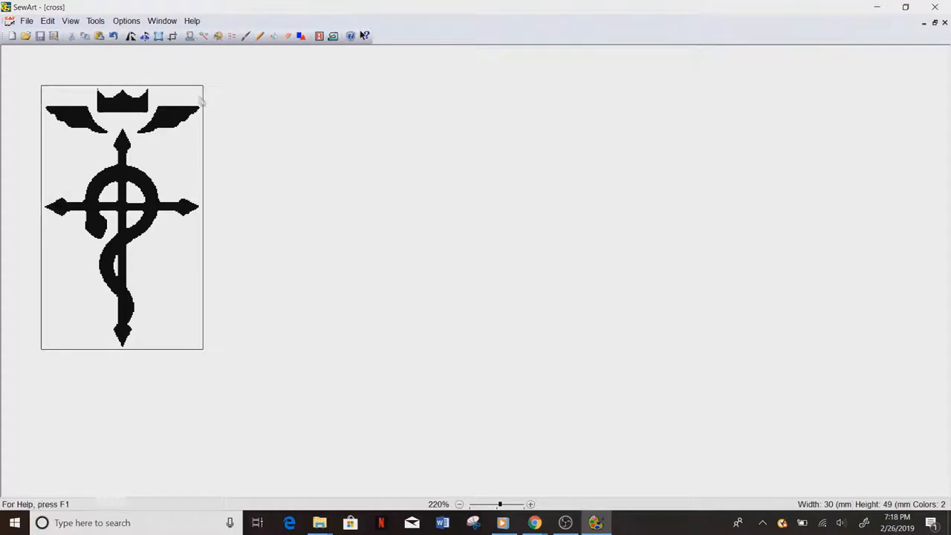
mouse_move(204, 36)
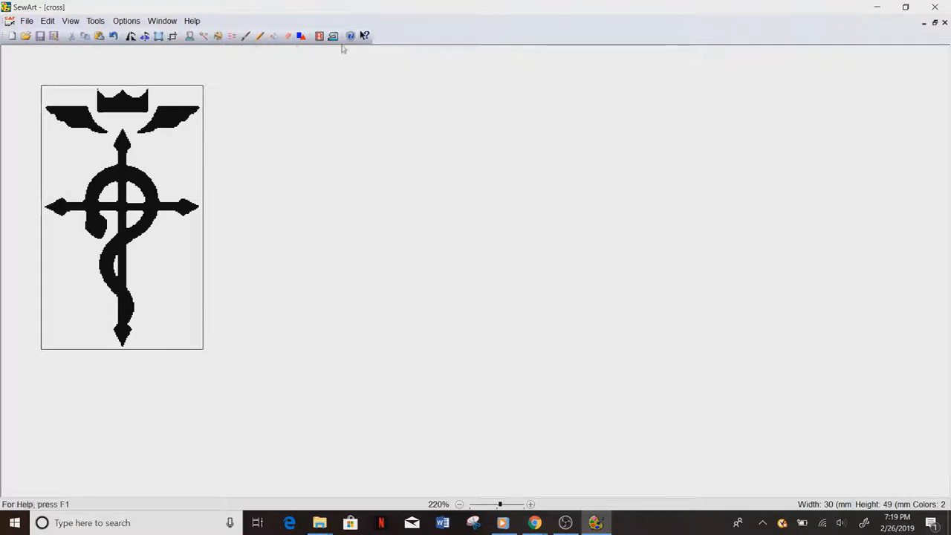
mouse_move(332, 35)
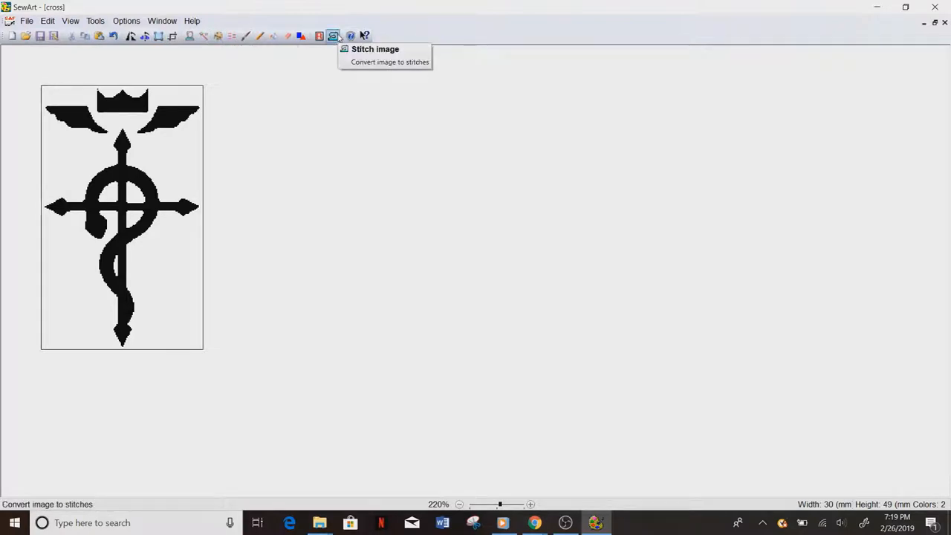
mouse_move(306, 182)
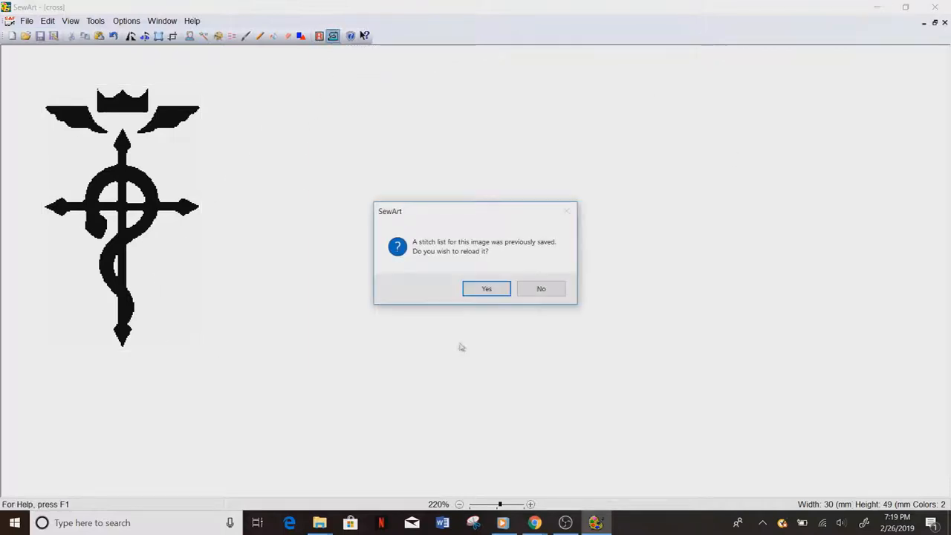
Reload the saved stitch list, clear all stitches, and switch between CenterLine outline and Fill.
click(486, 289)
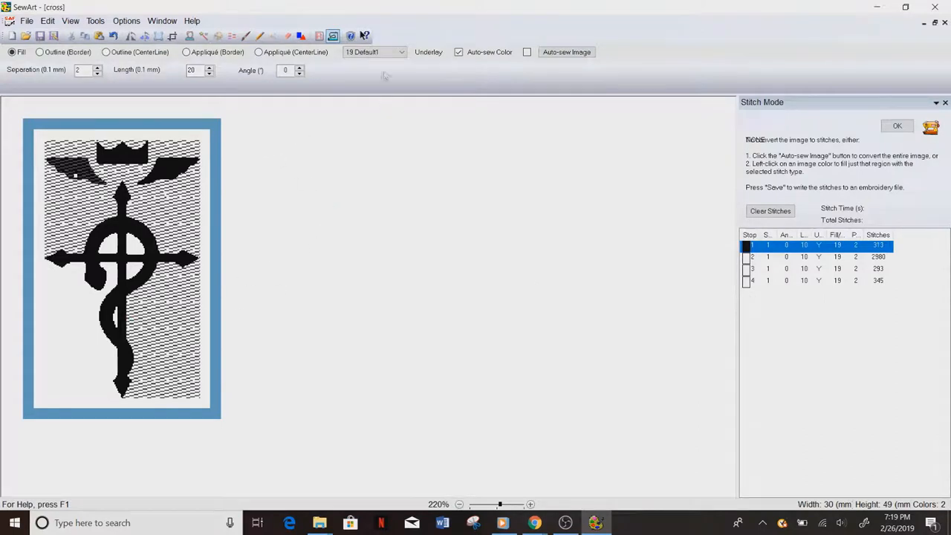
mouse_move(684, 293)
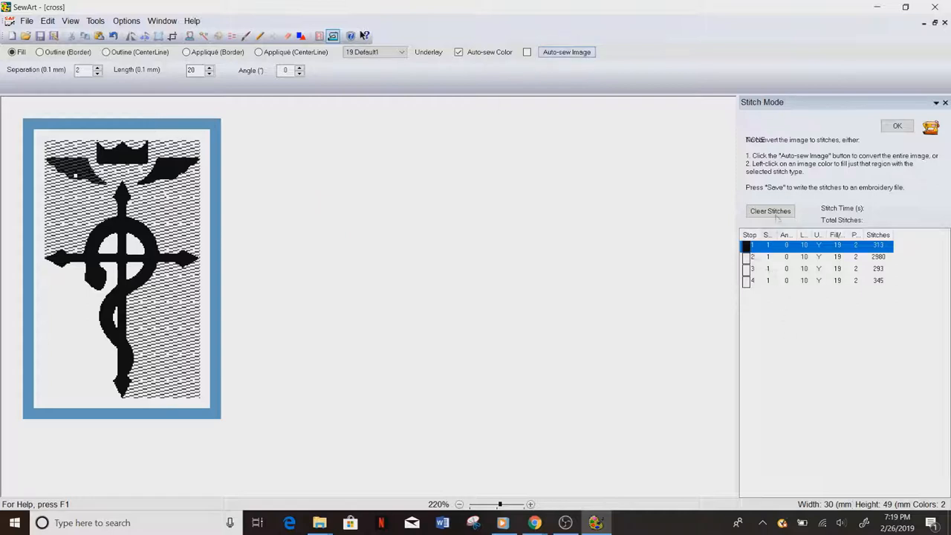
click(770, 210)
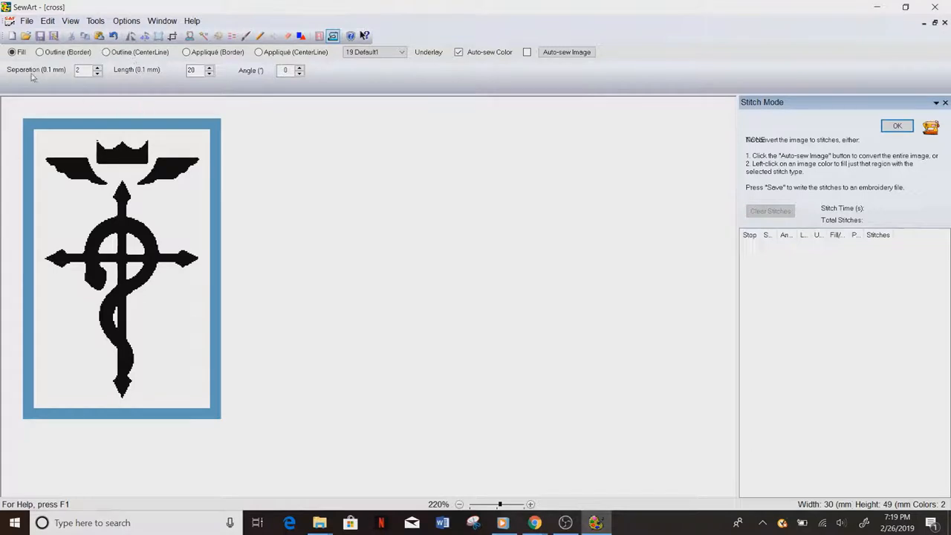
mouse_move(39, 53)
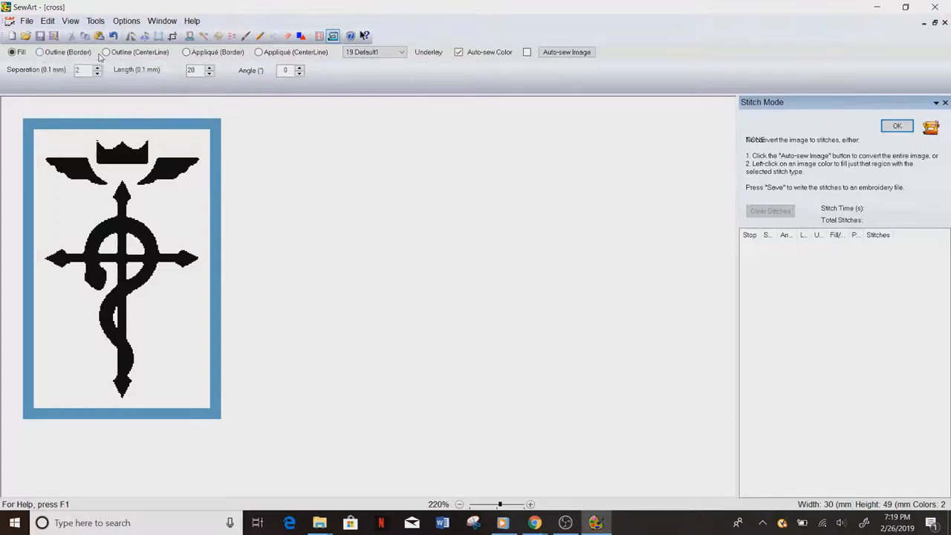
click(106, 52)
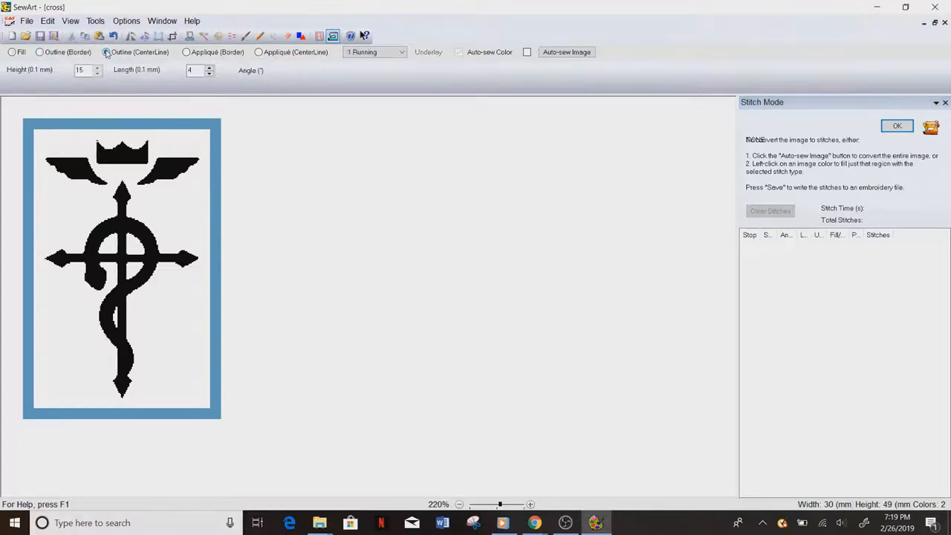
click(6, 52)
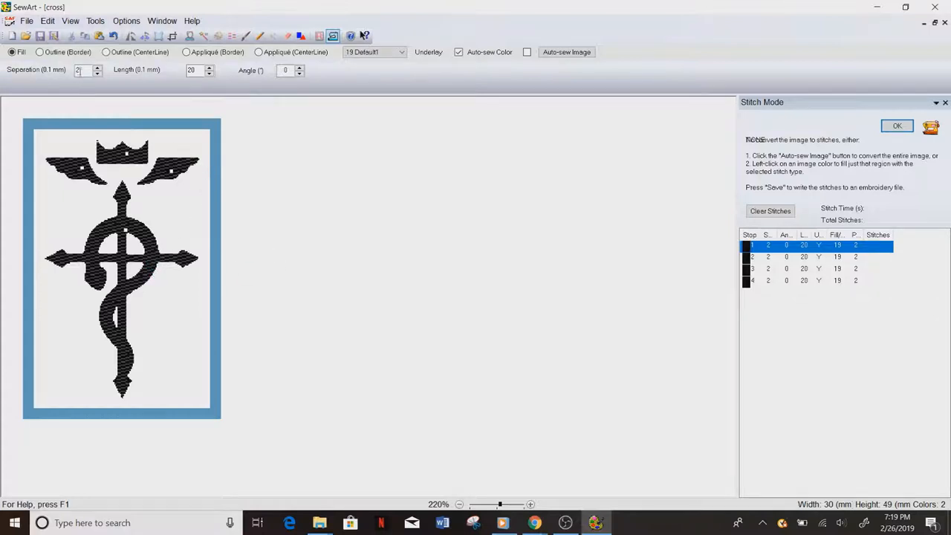
mouse_move(106, 52)
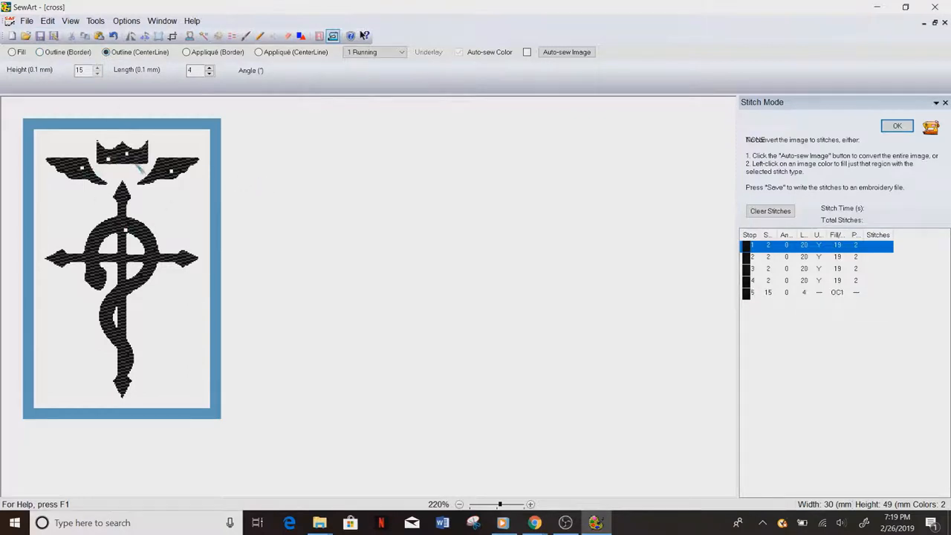
Clear stitches, add running-stitch centreline outlines, then fill the emblem's black regions.
click(770, 210)
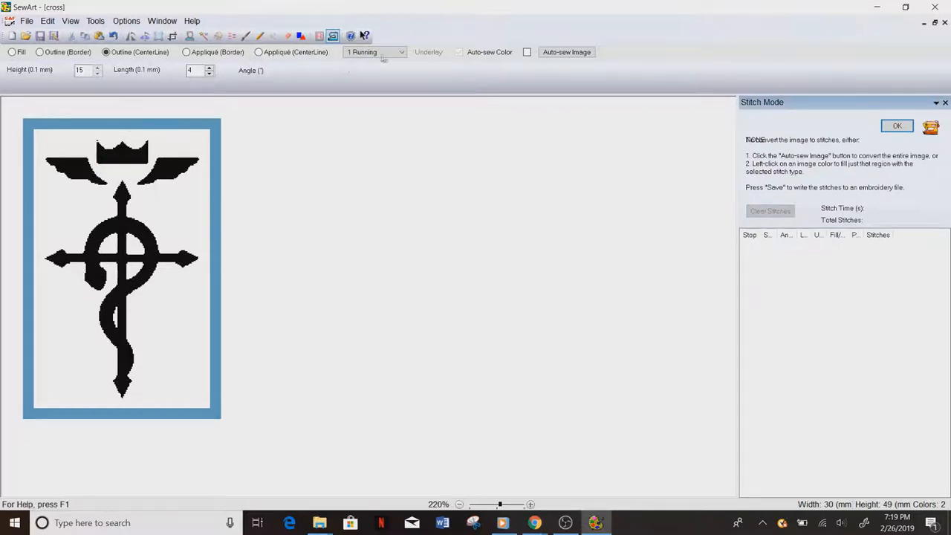
click(402, 52)
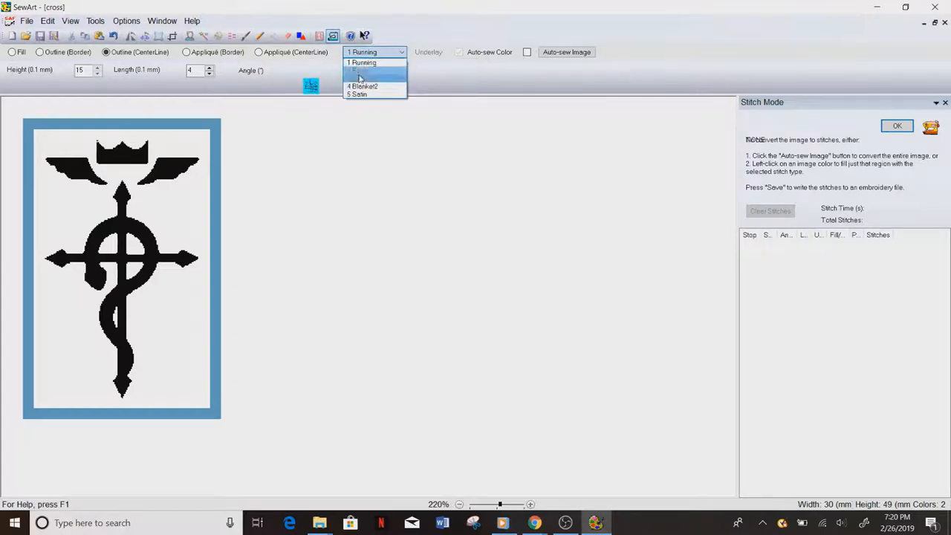
mouse_move(365, 97)
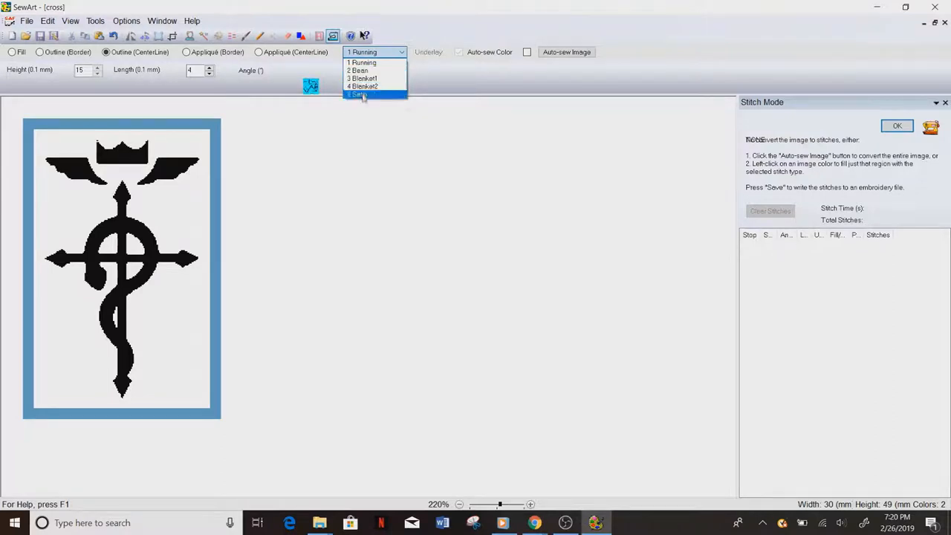
click(363, 62)
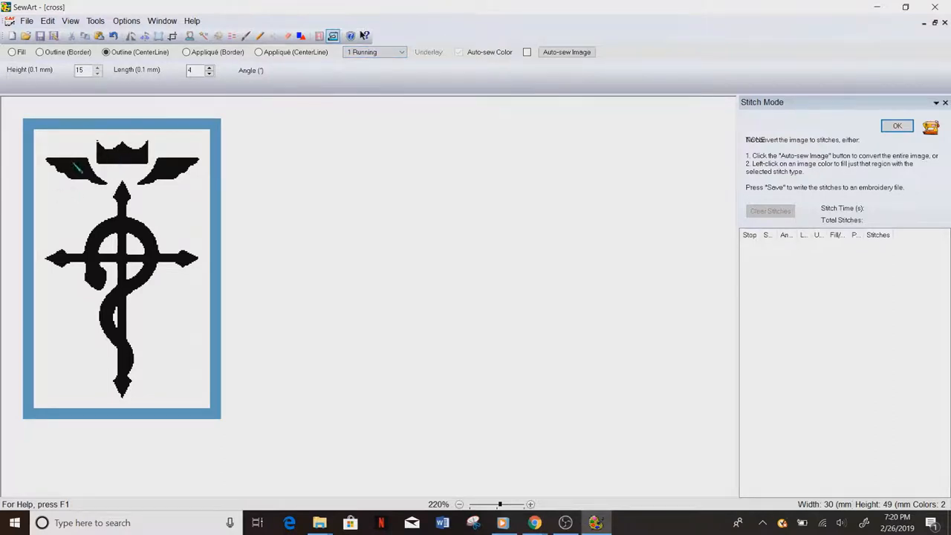
click(123, 160)
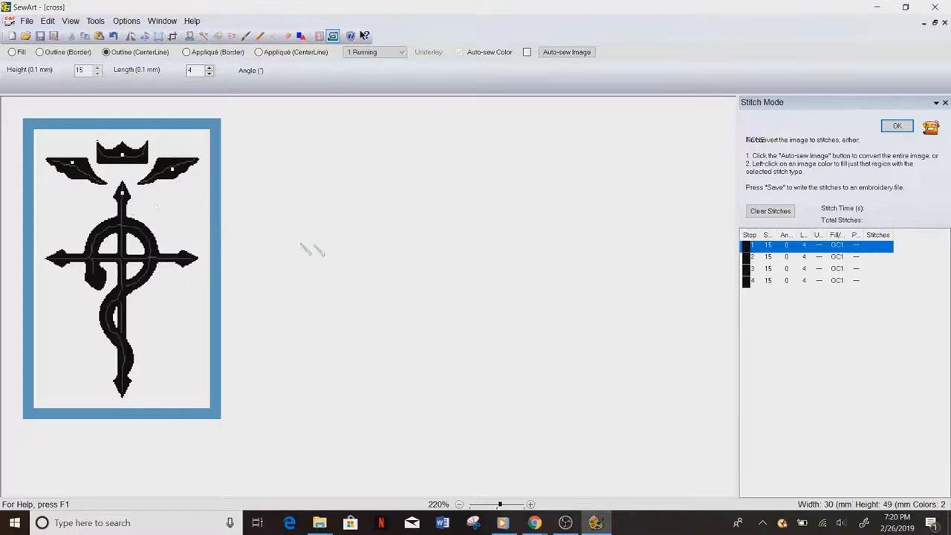
mouse_move(133, 245)
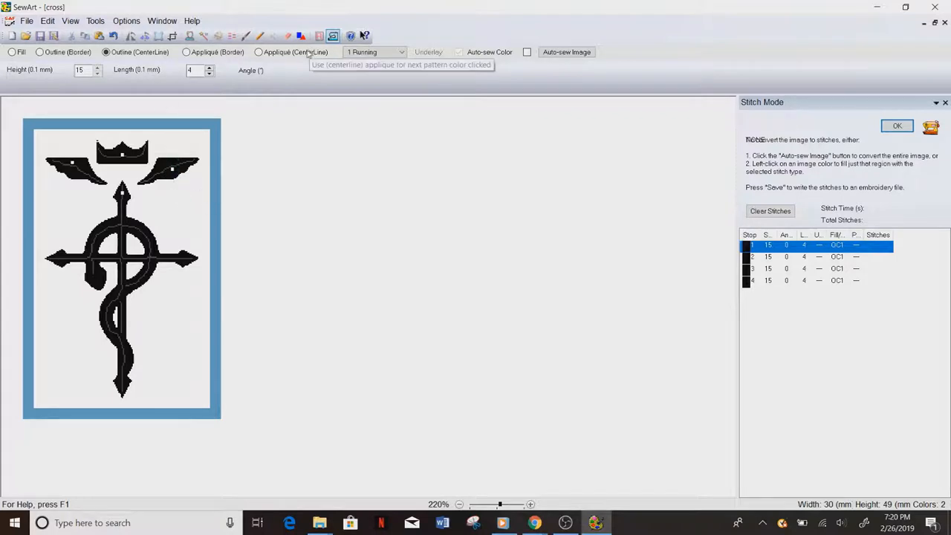
mouse_move(509, 62)
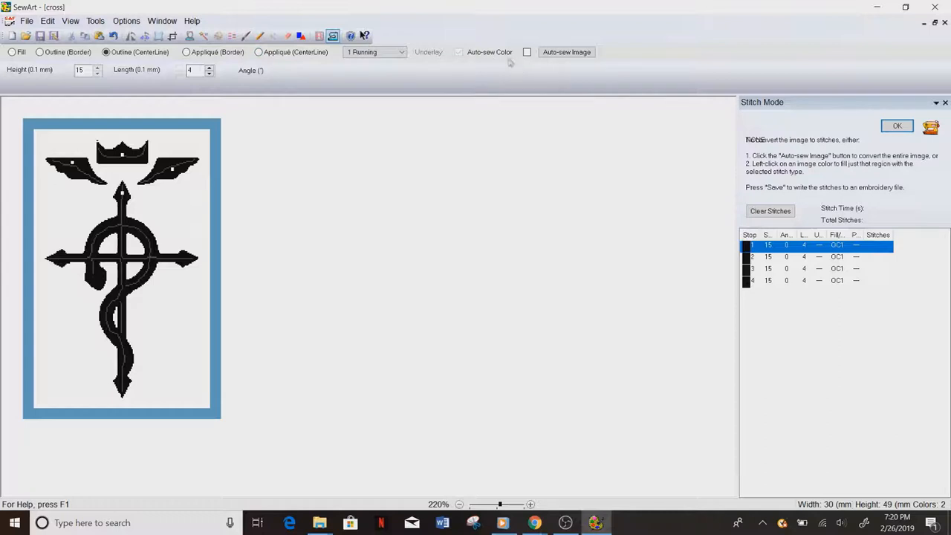
mouse_move(8, 52)
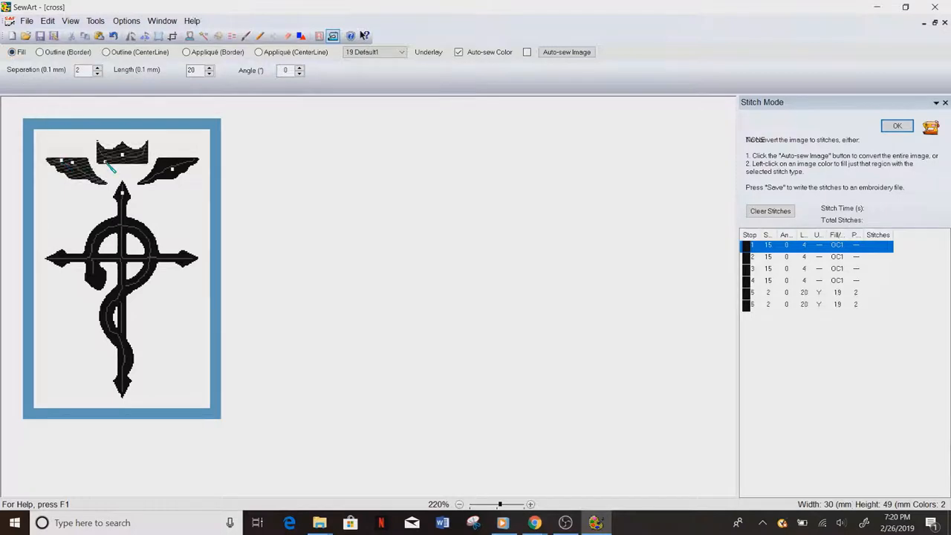
click(123, 231)
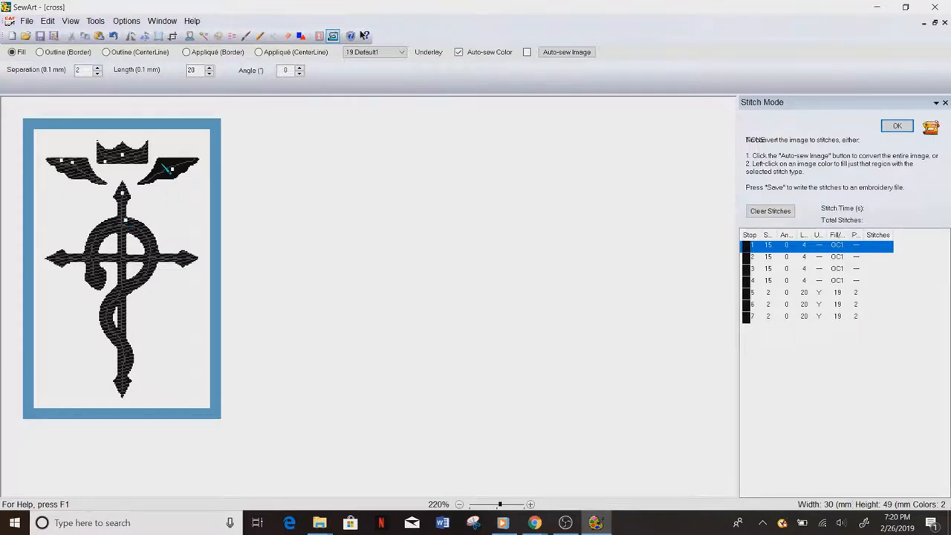
click(160, 170)
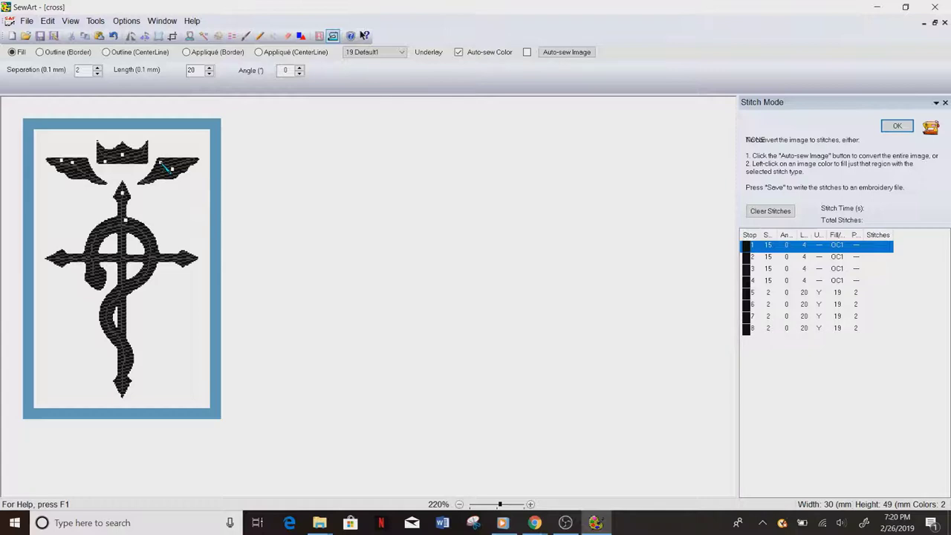
mouse_move(177, 175)
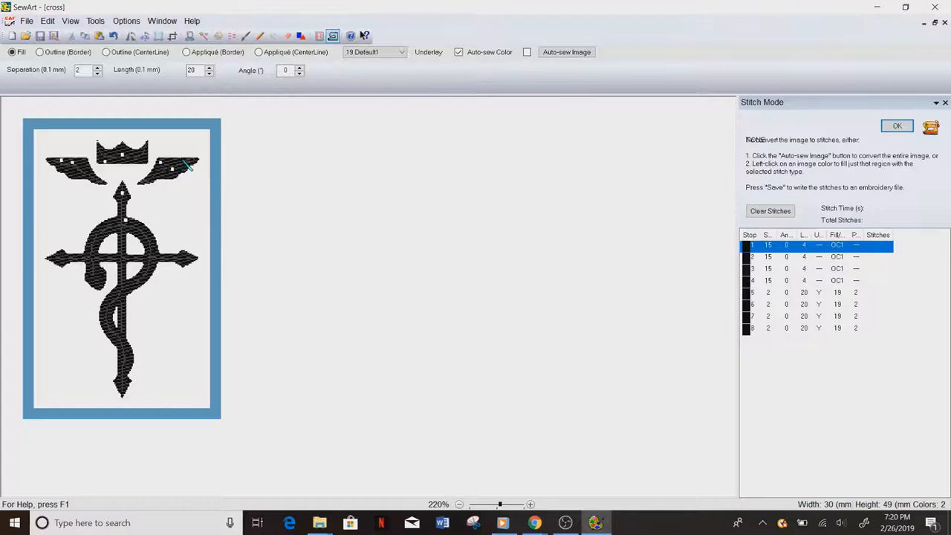
mouse_move(197, 171)
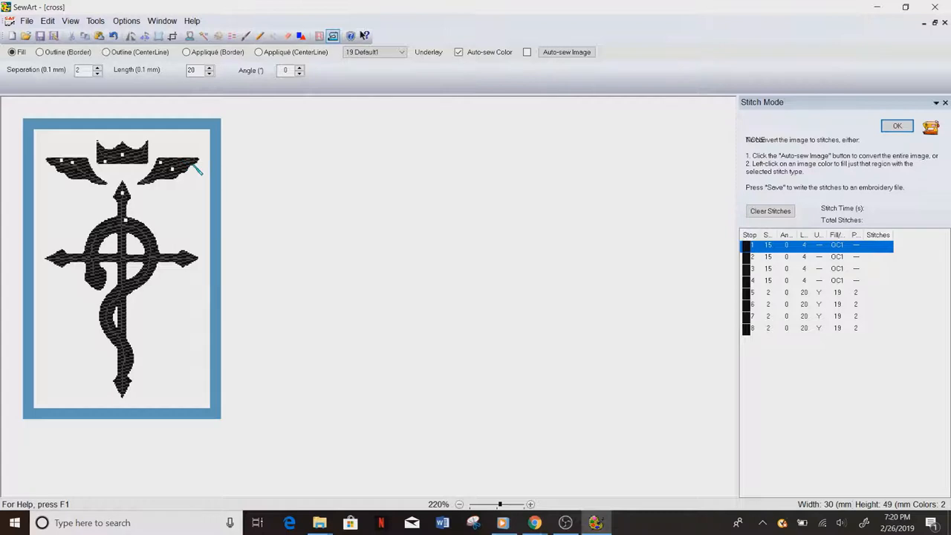
mouse_move(153, 95)
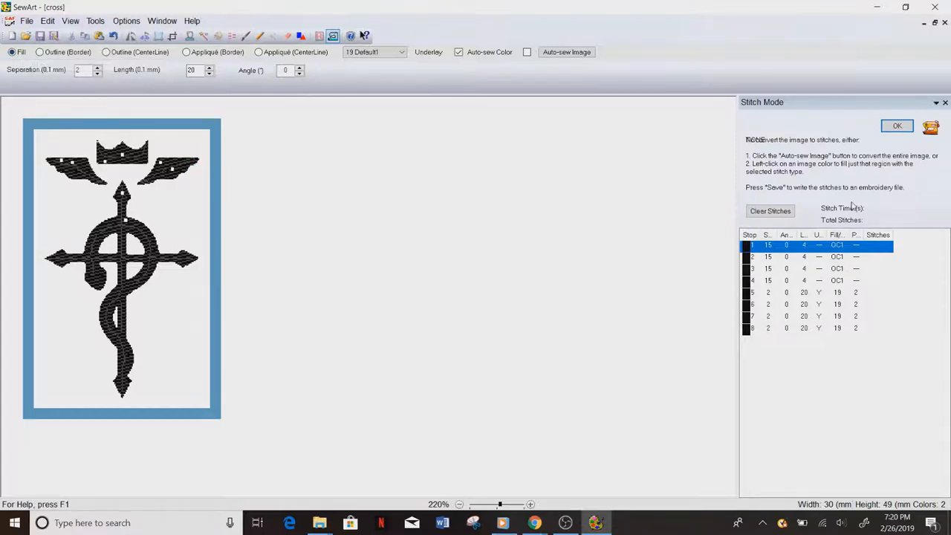
Clear and redo the centreline outline, try Appliqué (CenterLine), then clear stitches again.
click(770, 210)
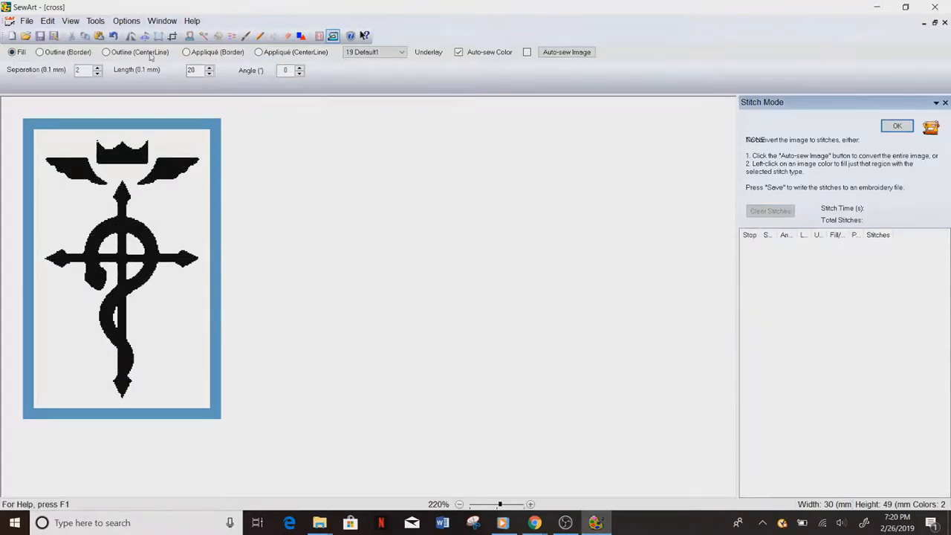
click(99, 52)
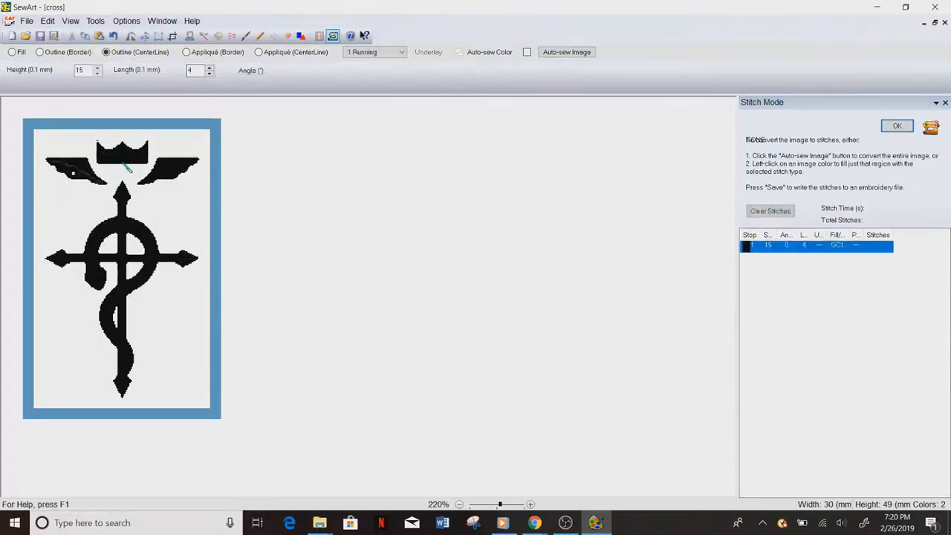
click(567, 52)
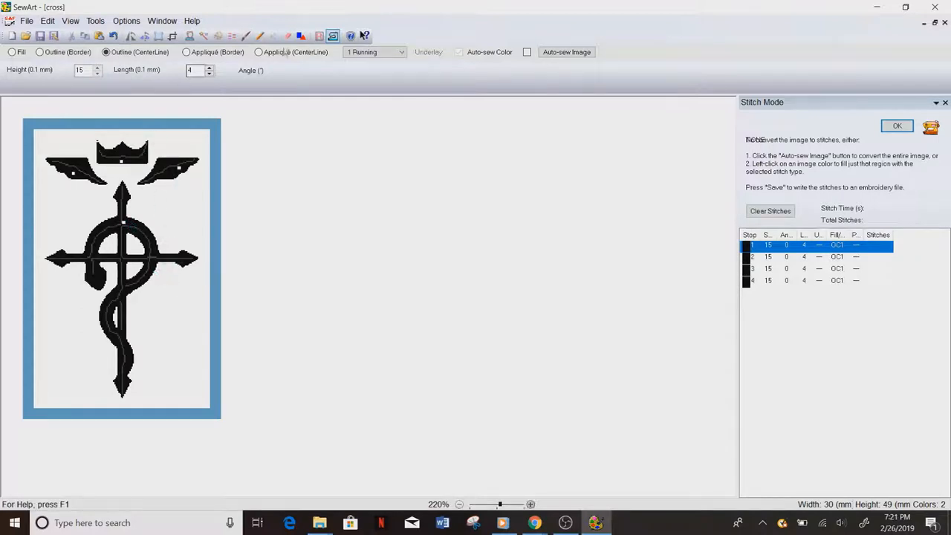
click(259, 52)
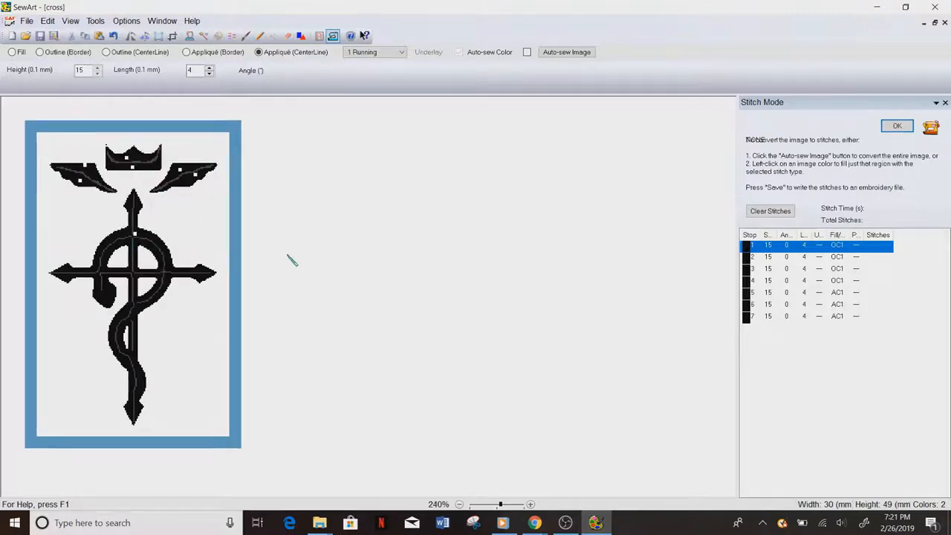
click(530, 504)
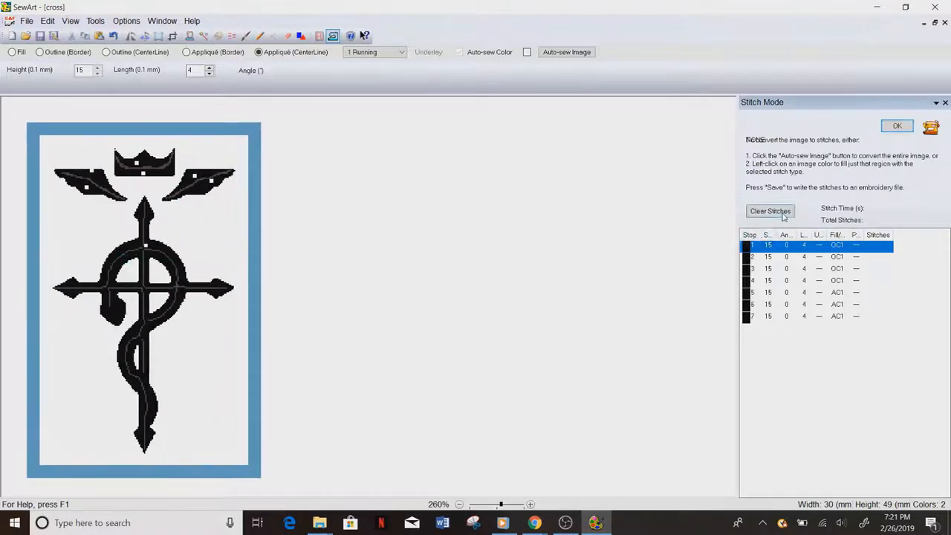
click(770, 211)
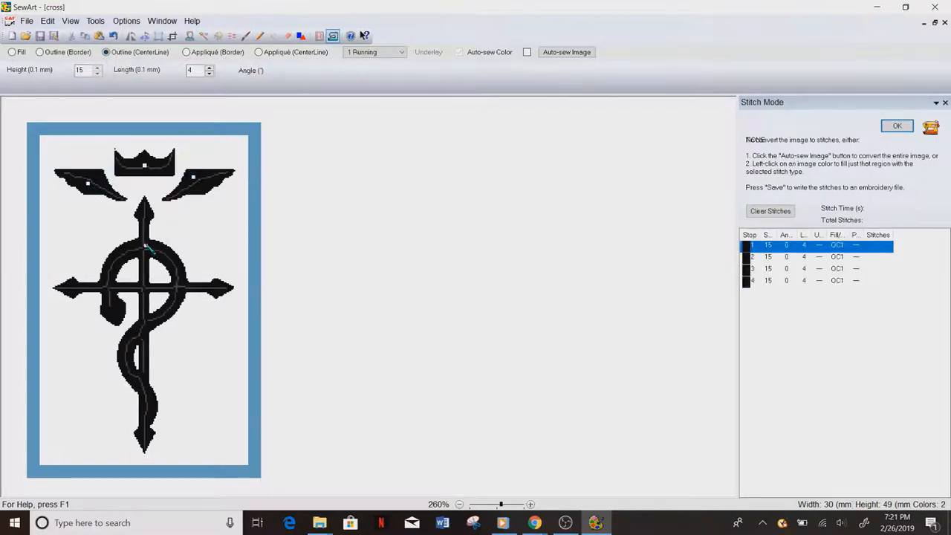
Switch to Fill and stitch the crown, wings and cross regions.
click(6, 52)
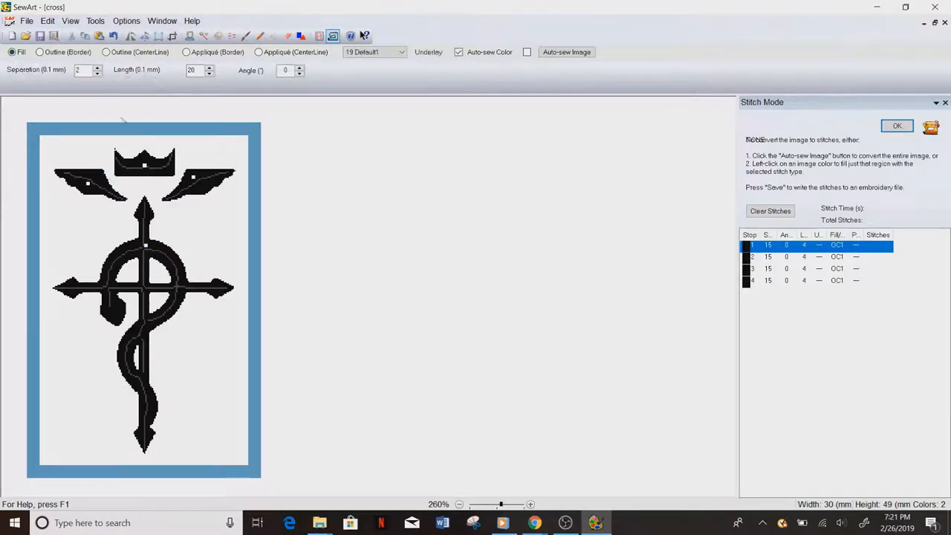
mouse_move(85, 71)
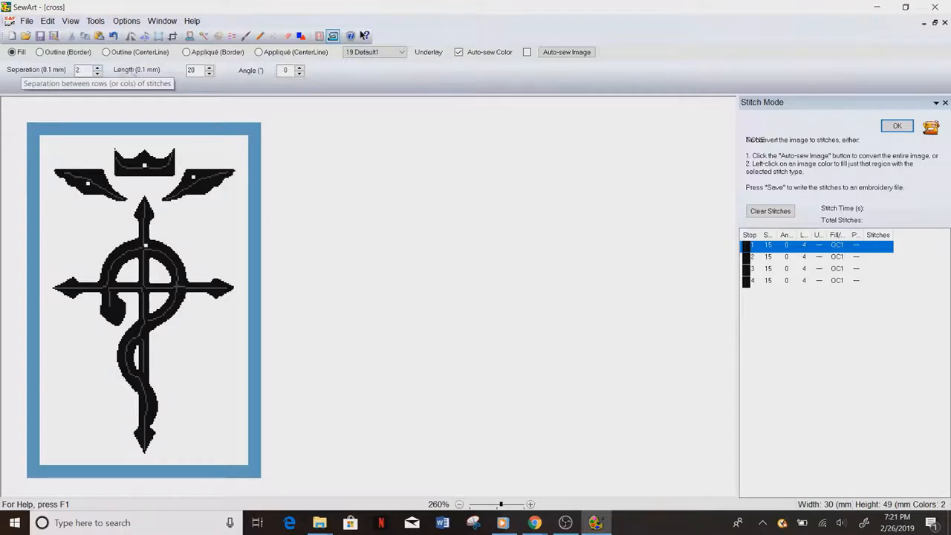
mouse_move(197, 70)
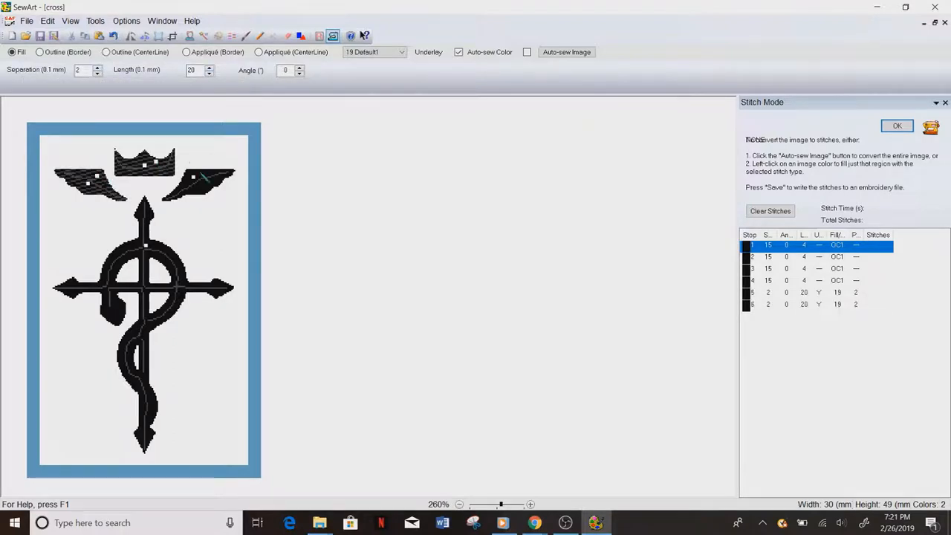
click(133, 252)
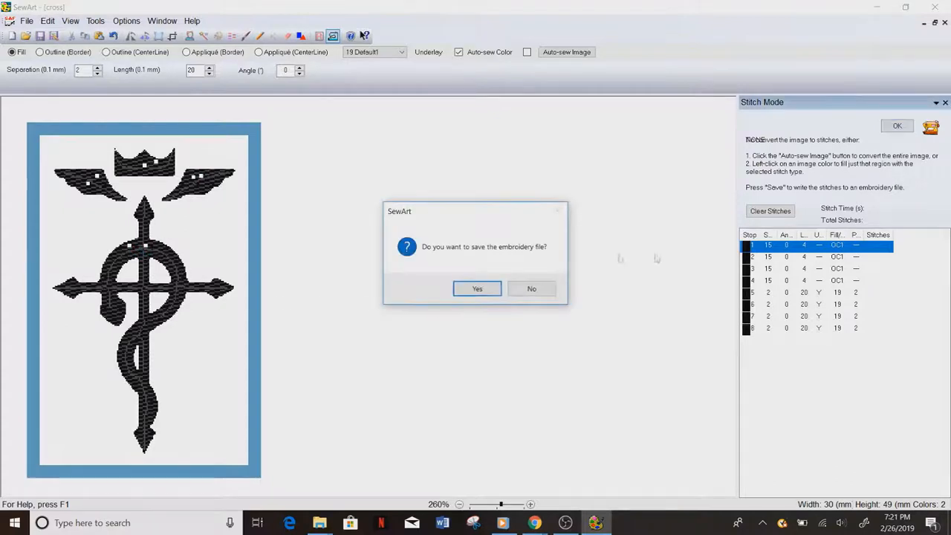
Save the stitched emblem as 'Outline Fill test1' image and .pes embroidery file.
click(477, 288)
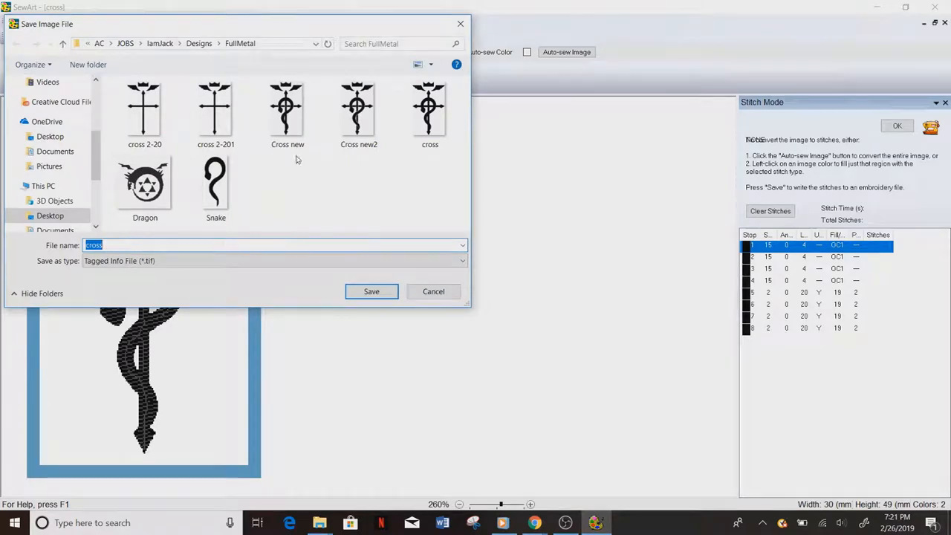
text(O)
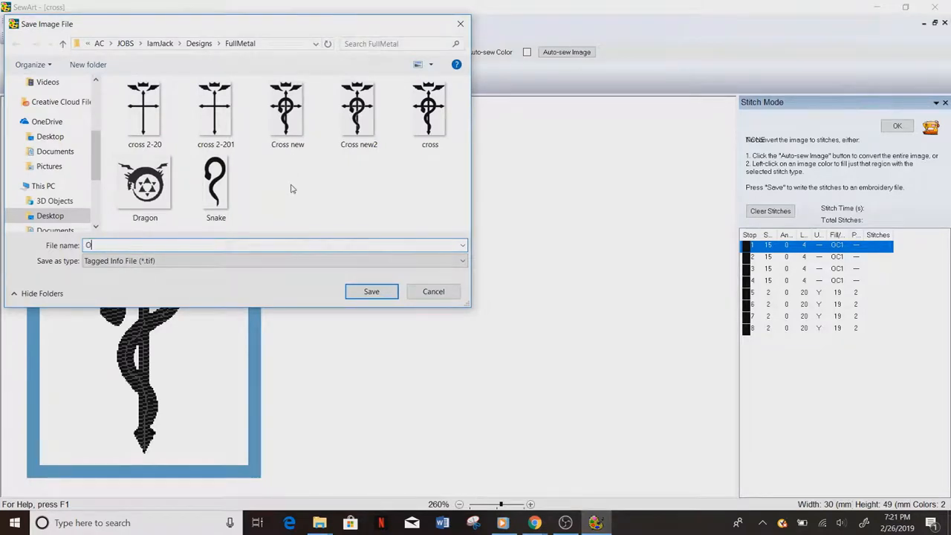
text(U)
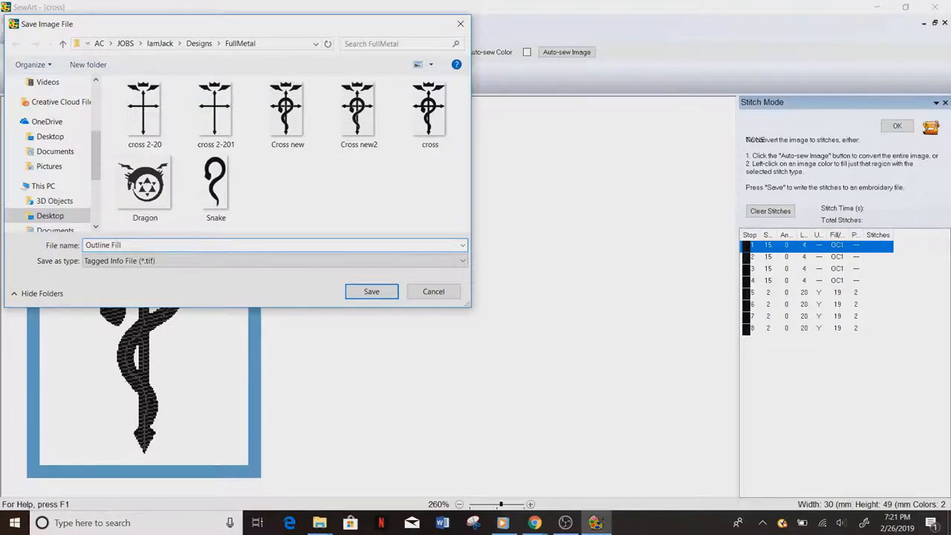
text(test1)
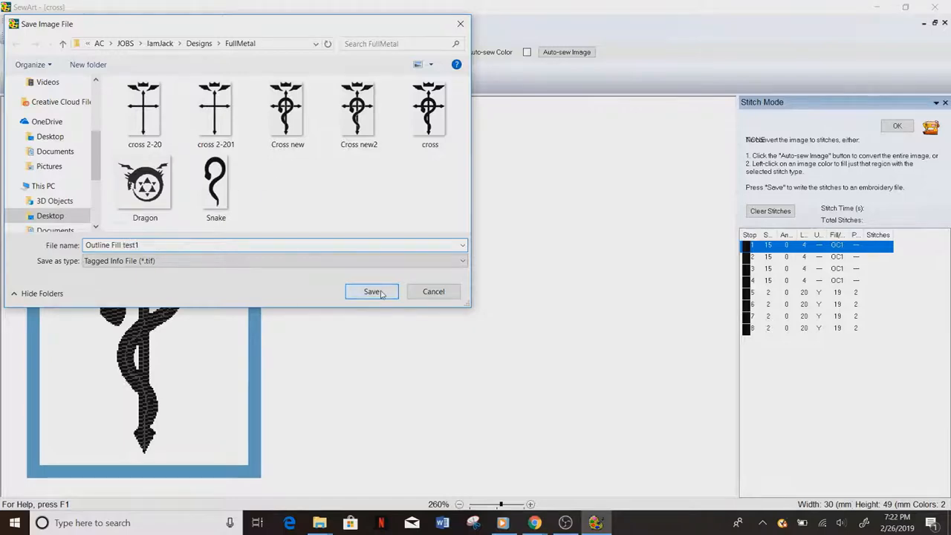
click(371, 291)
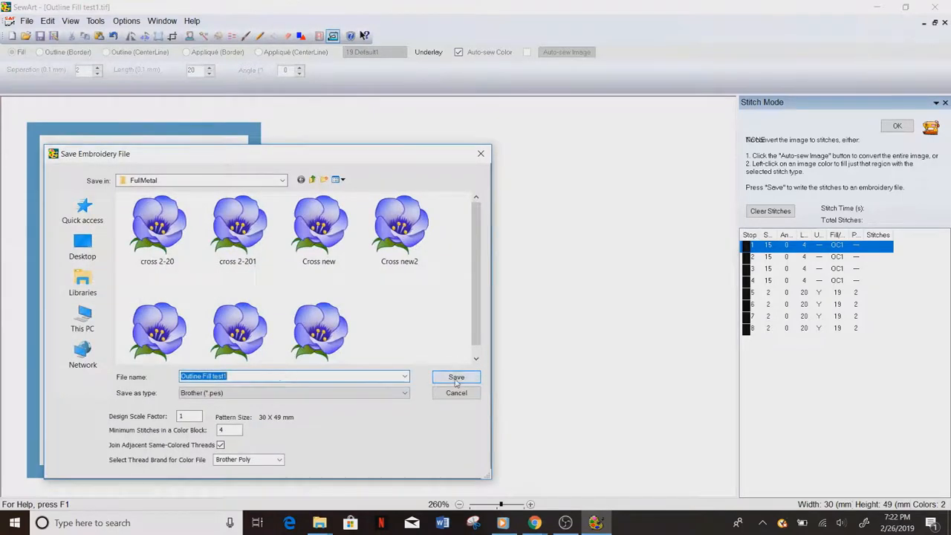
scroll(down, 3)
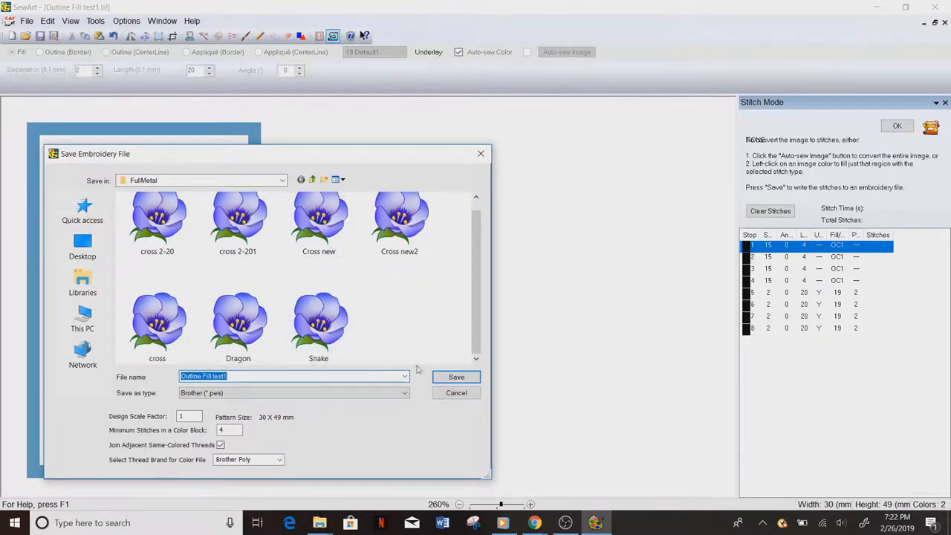
click(455, 376)
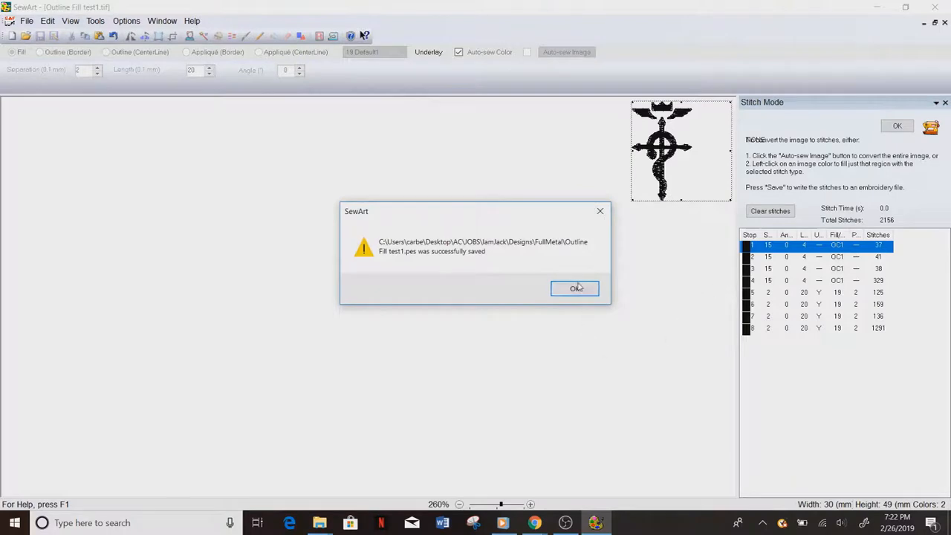
click(575, 288)
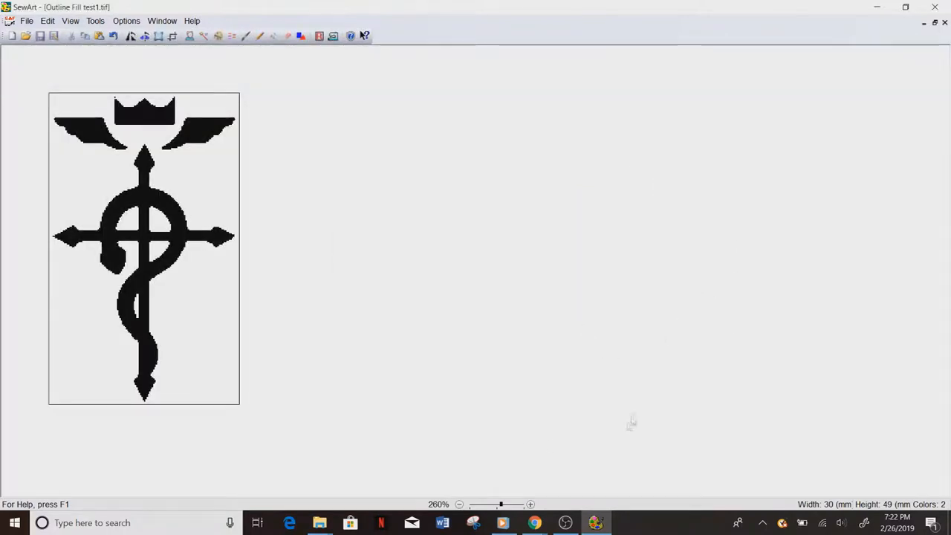
mouse_move(573, 417)
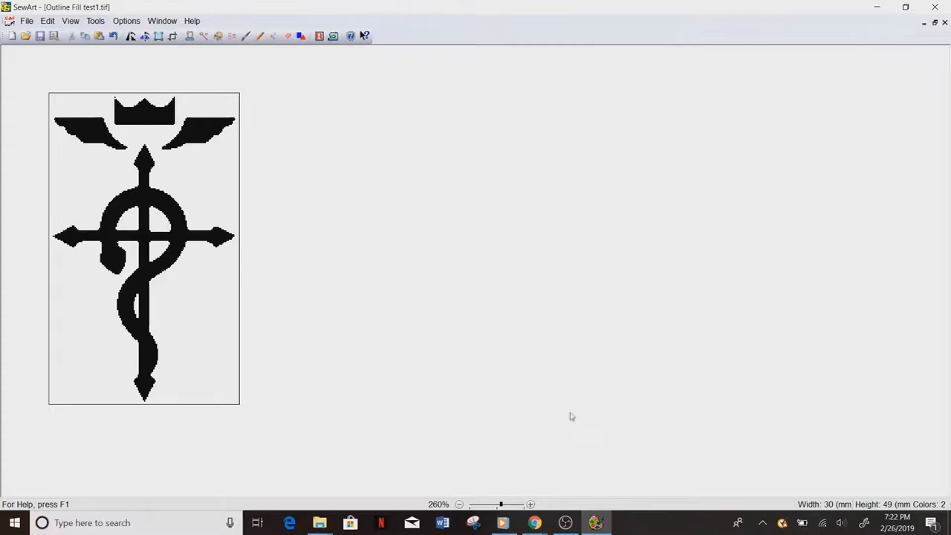
Launch Wilcom TrueSizer e3.0 via a 'wilcom' Start search and dismiss the Special Offer popup.
click(10, 523)
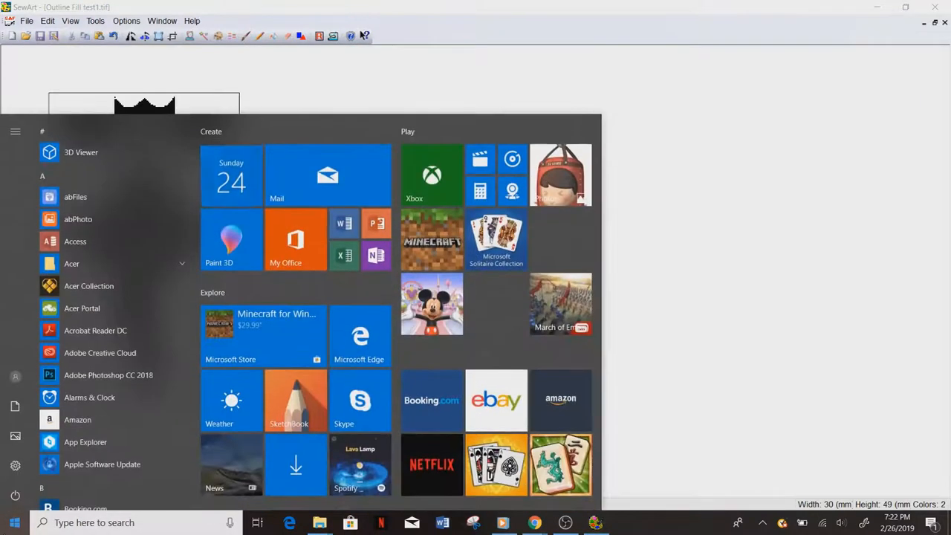
text(wilcom)
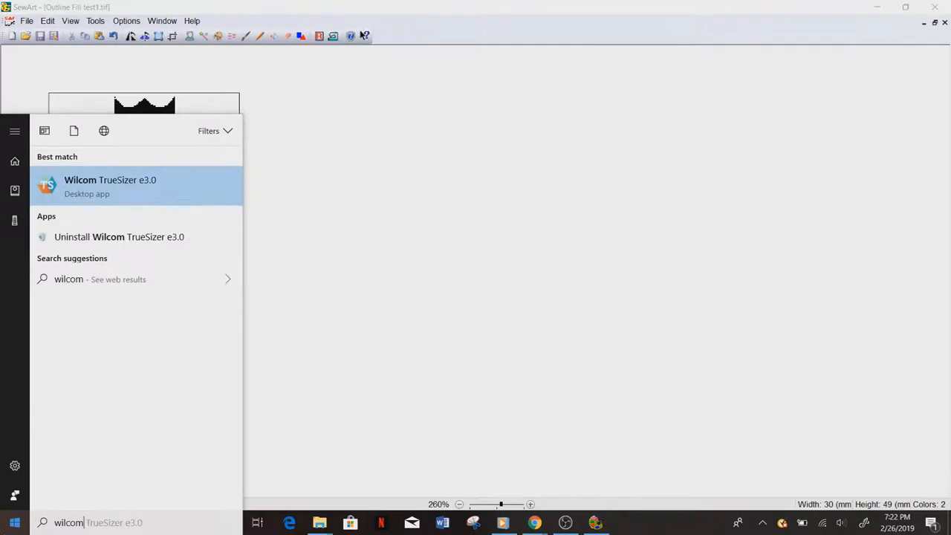
mouse_move(84, 197)
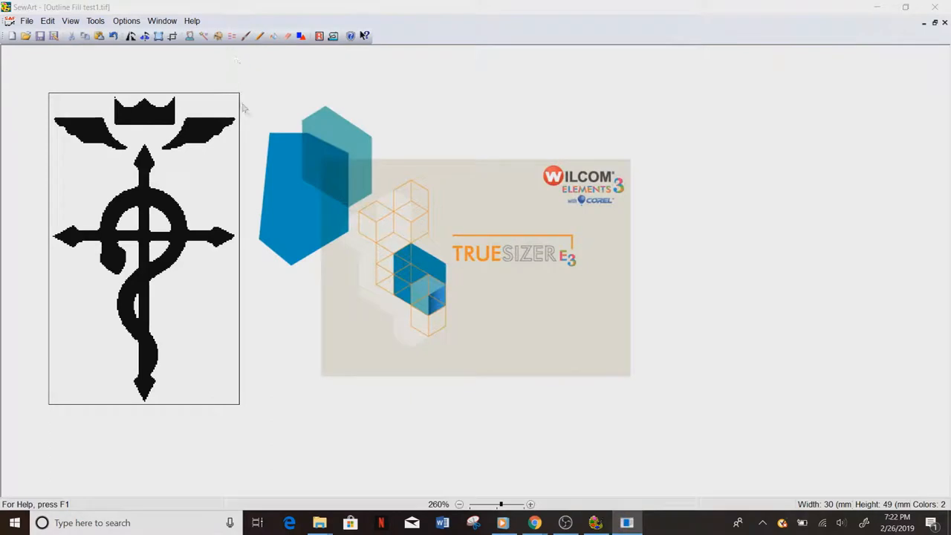
mouse_move(255, 116)
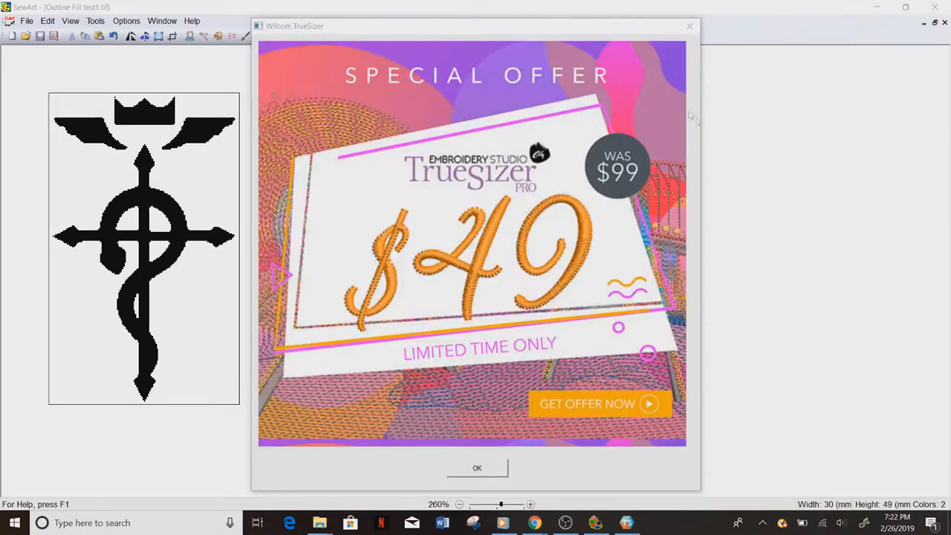
click(477, 468)
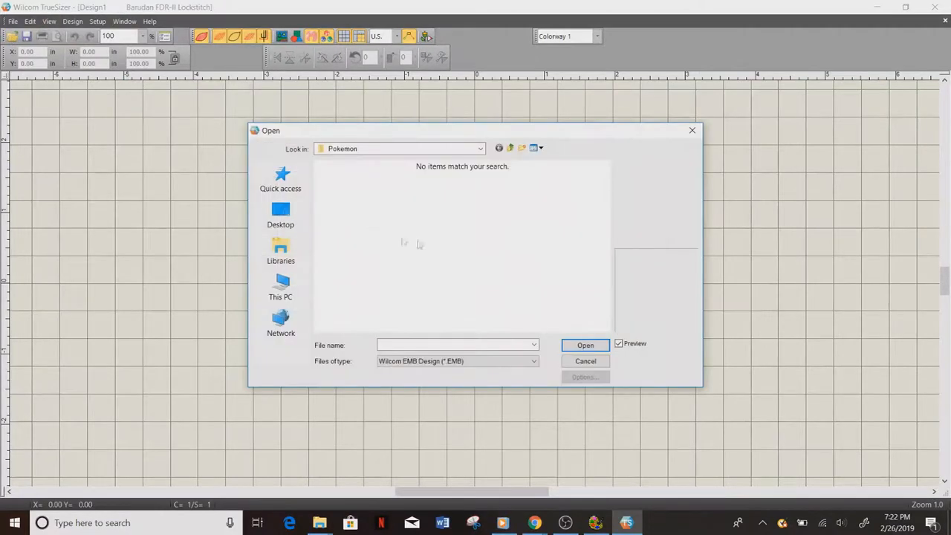
Open the FullMetal folder under Designs, filtering to Deco/Brother/Babylock (*.PES) files.
click(480, 148)
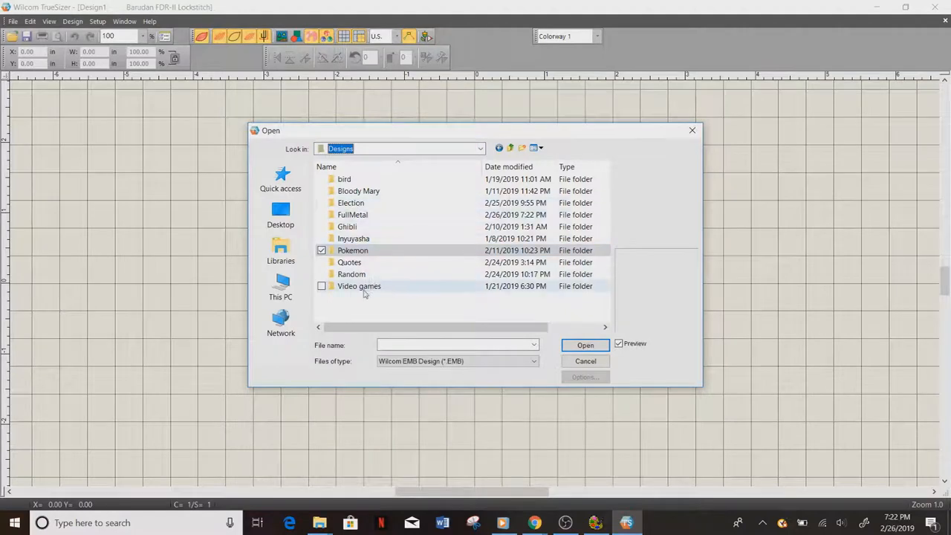
double_click(352, 215)
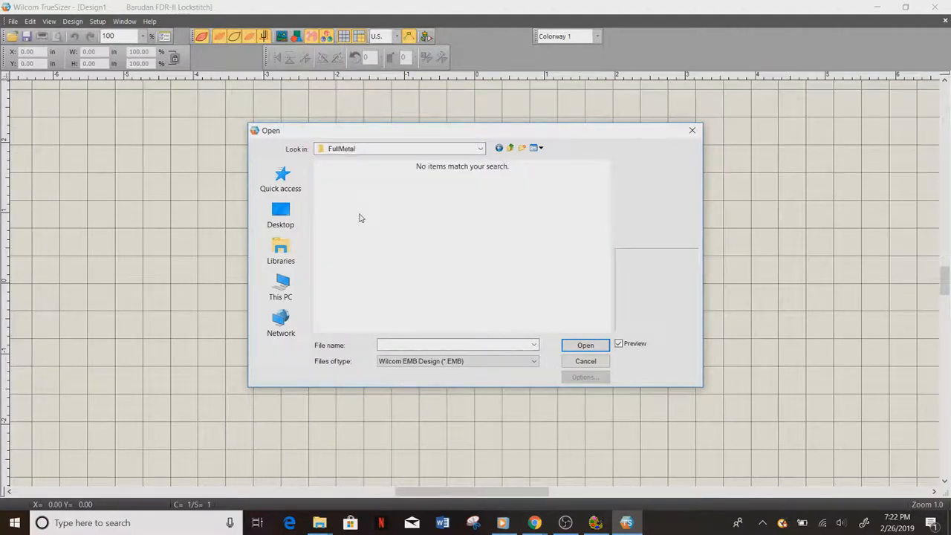
mouse_move(528, 424)
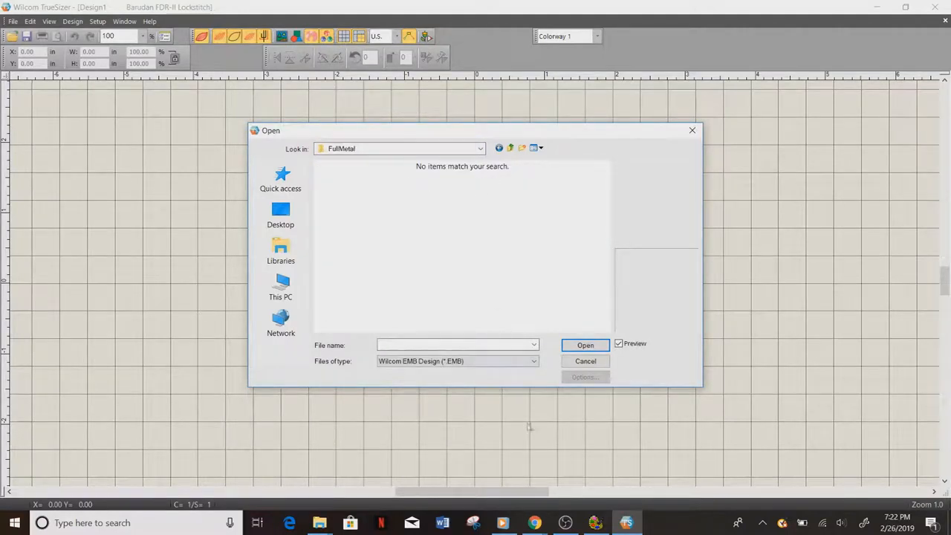
mouse_move(325, 371)
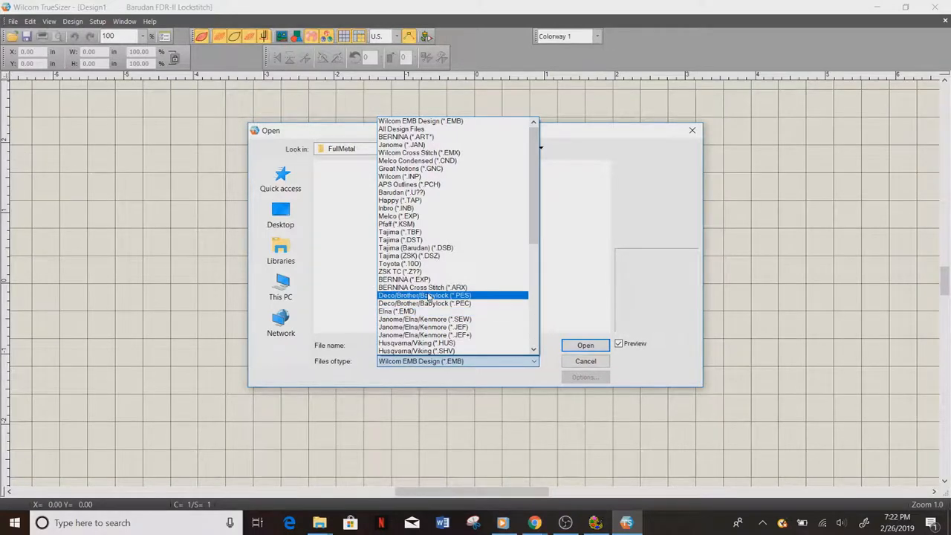
click(451, 295)
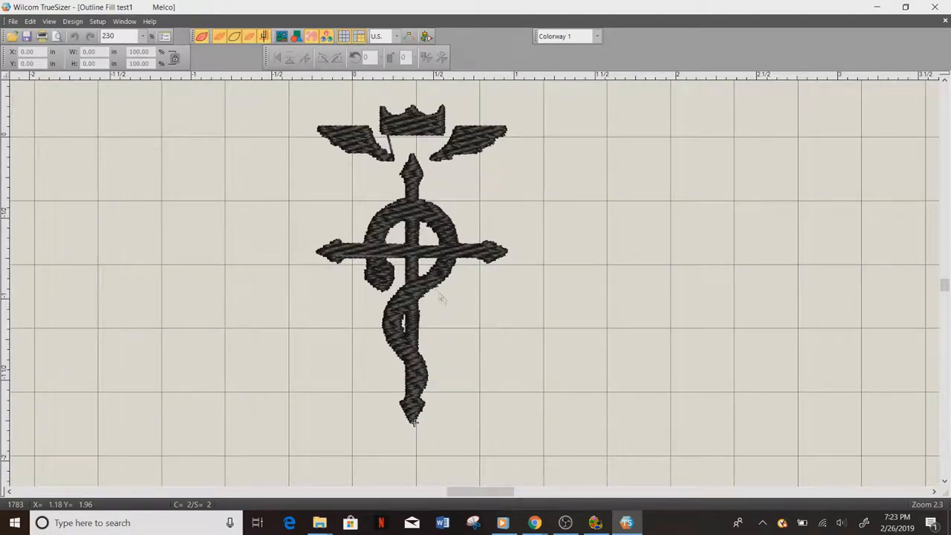
mouse_move(567, 318)
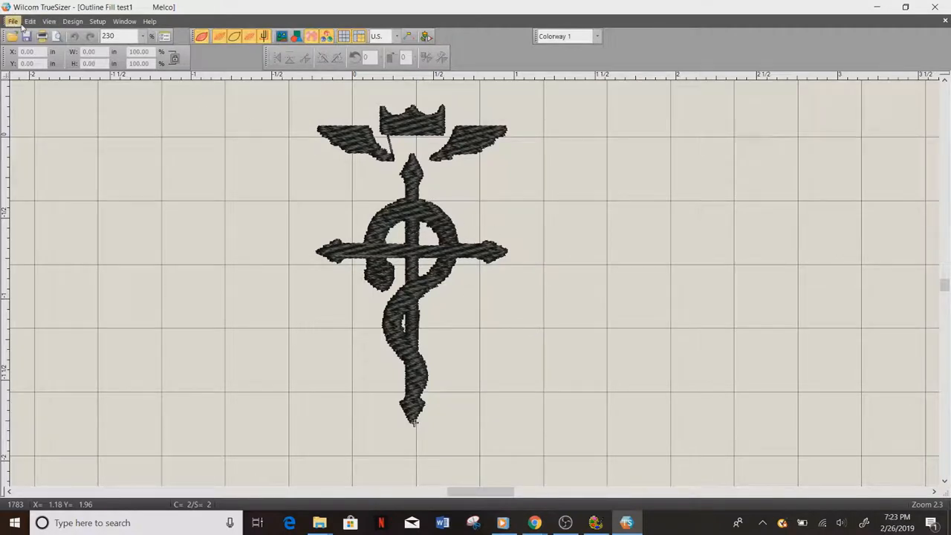
Play back the Outline Fill test1 stitches using View > Slow Redraw.
click(47, 20)
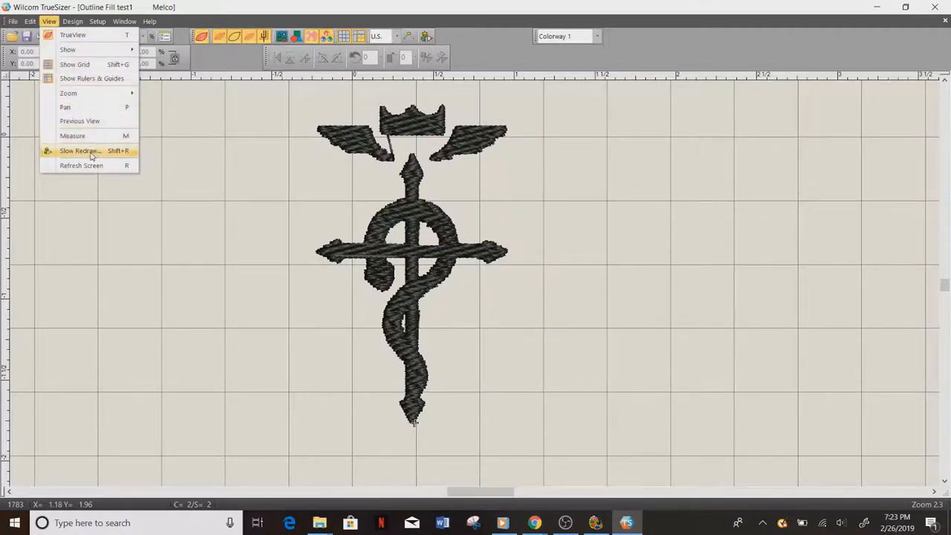
click(78, 151)
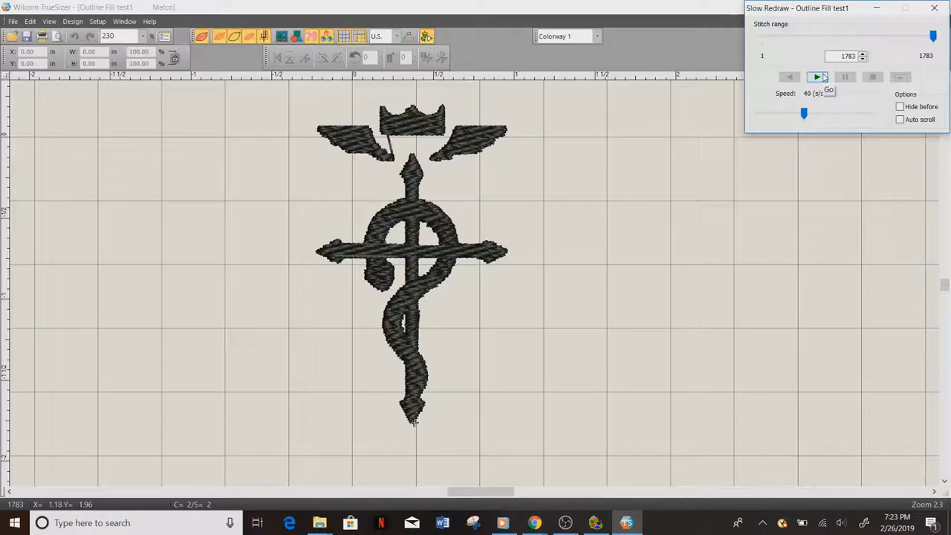
click(817, 76)
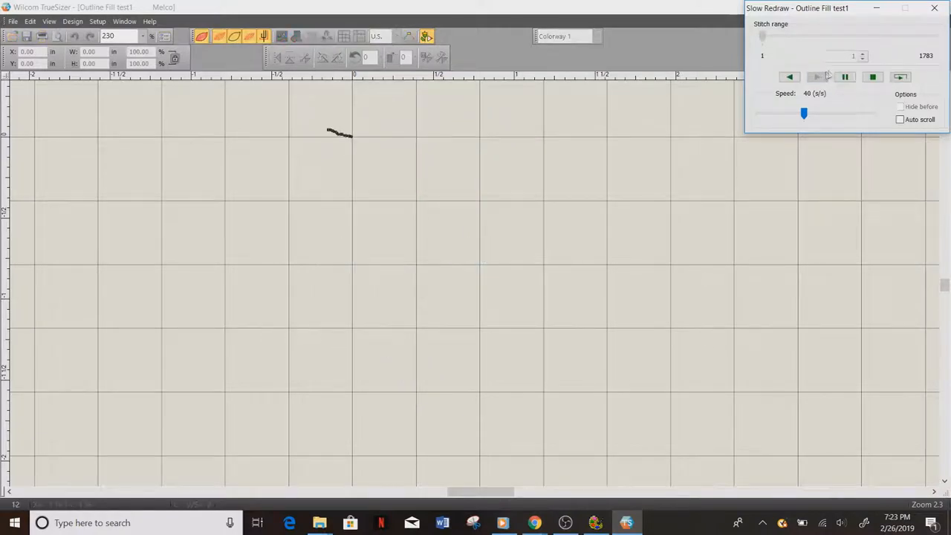
drag(804, 113, 839, 113)
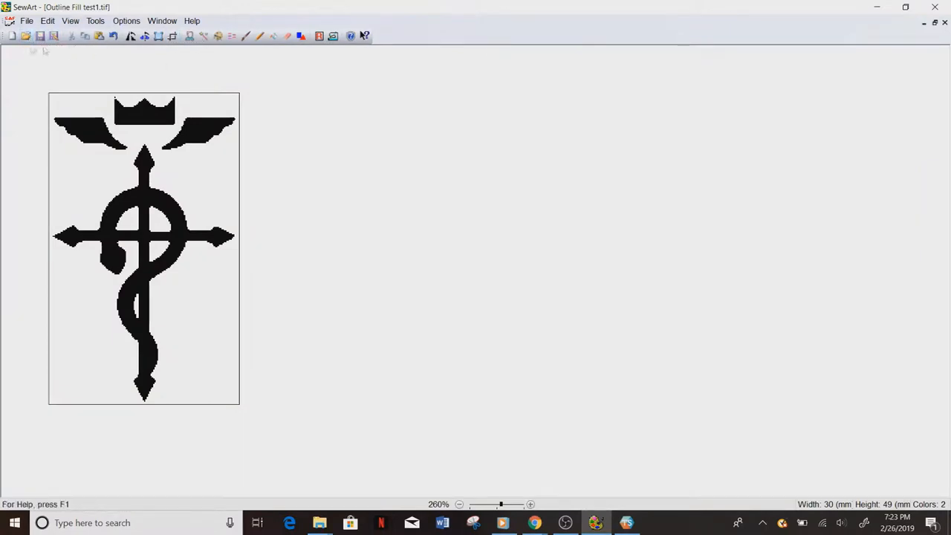
Open the 'cross' image from the FullMetal folder.
click(24, 37)
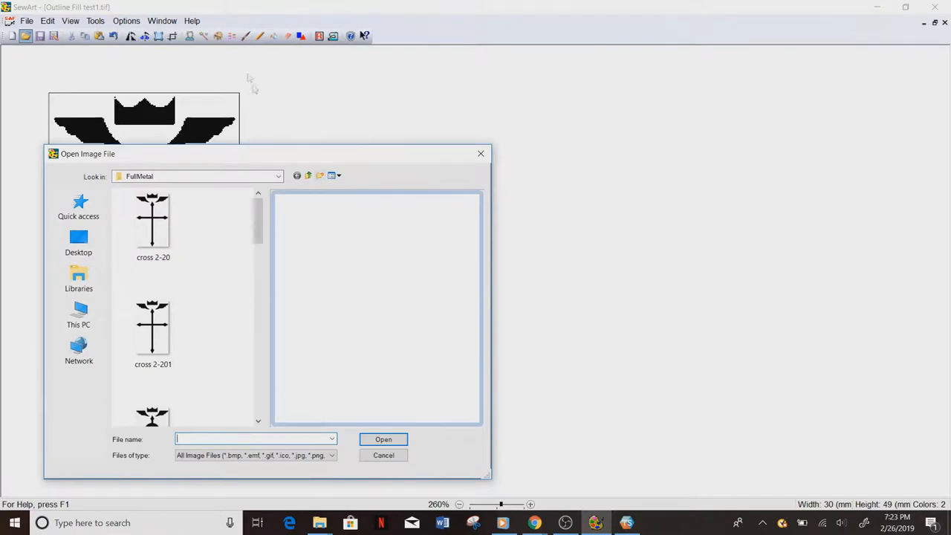
scroll(down, 3)
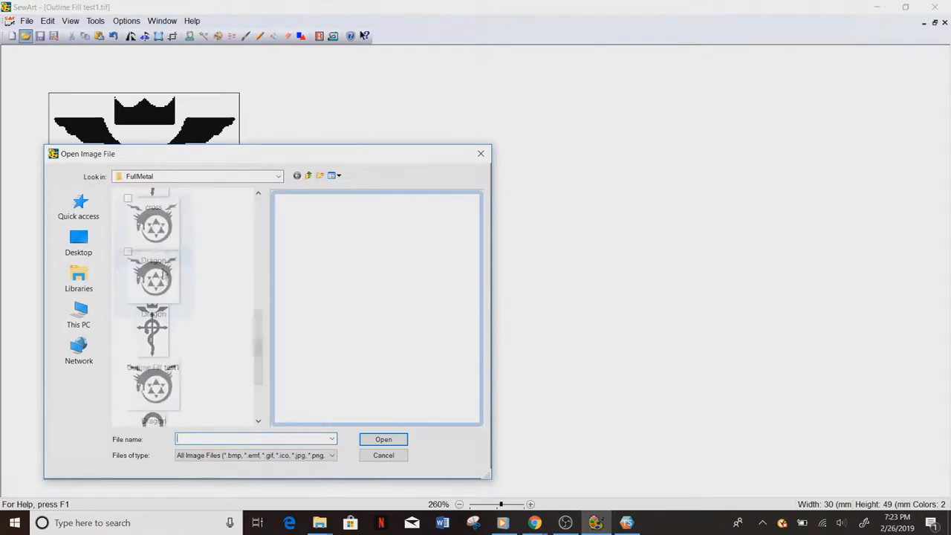
click(153, 334)
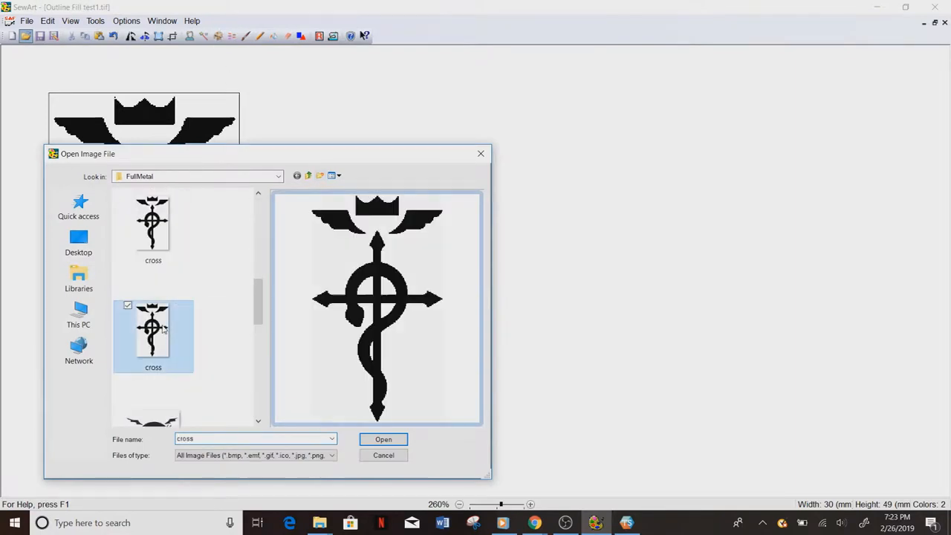
click(382, 440)
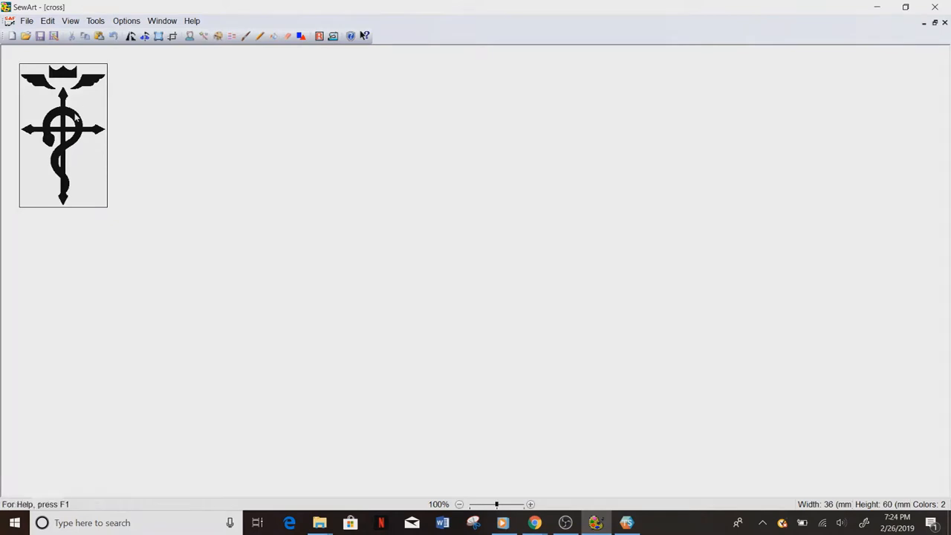
Check the cross image's 36 by 60 mm size in Resize Image, leaving it unchanged.
click(158, 37)
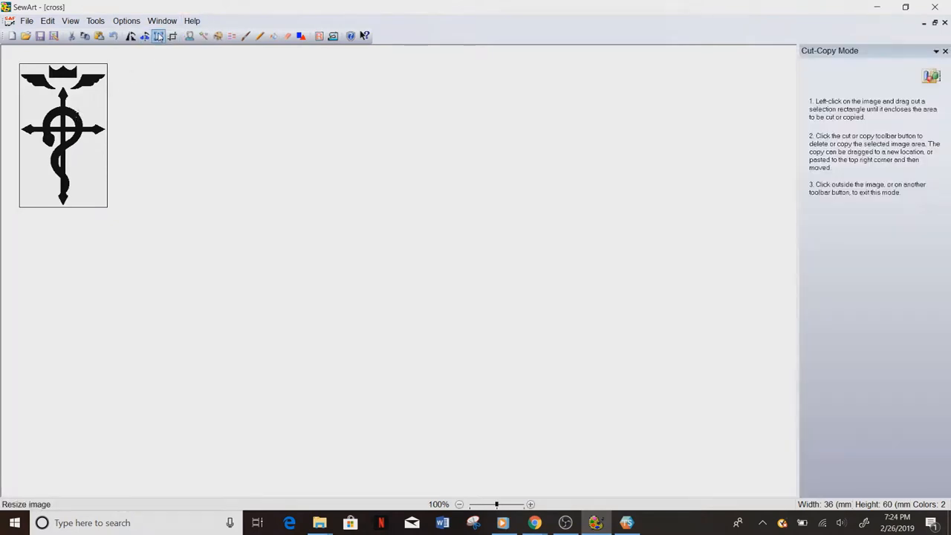
click(158, 36)
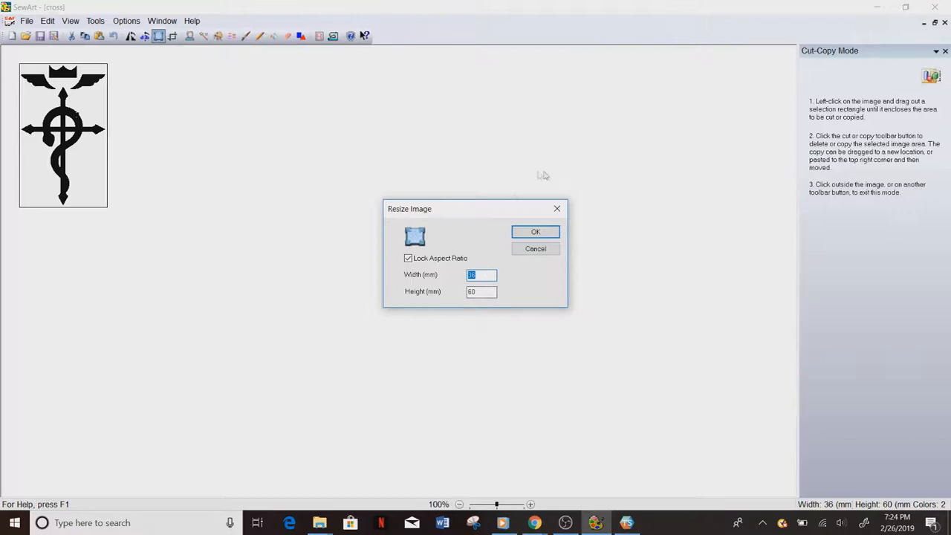
mouse_move(553, 218)
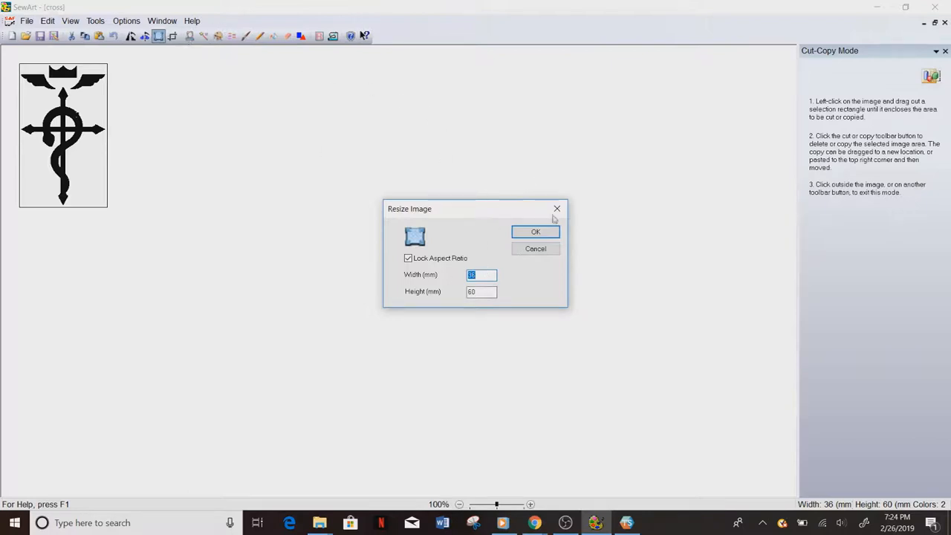
click(536, 232)
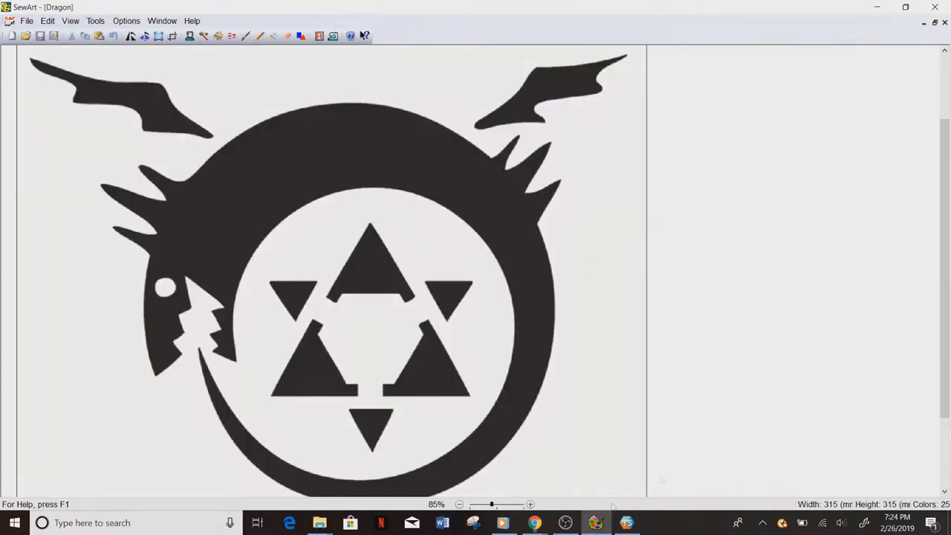
mouse_move(446, 245)
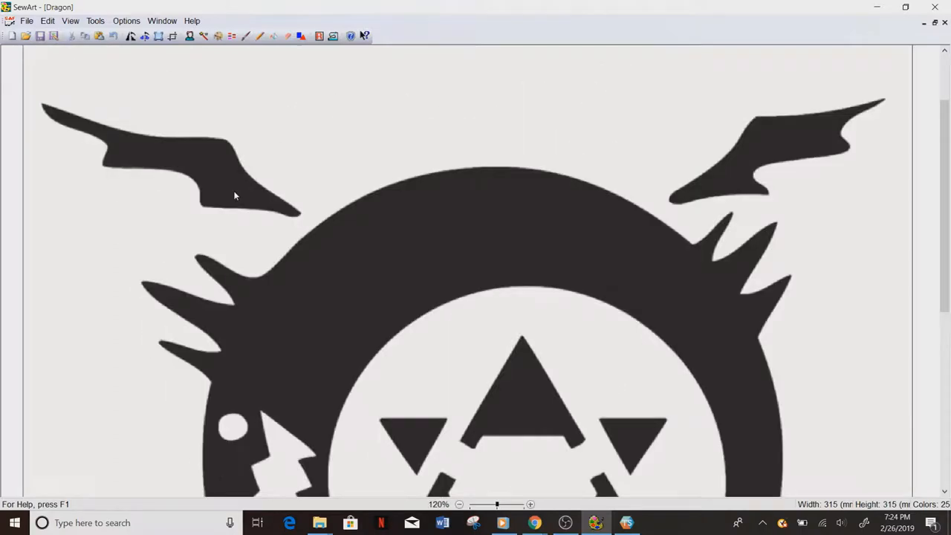
Resize the Dragon image to 50 mm height with aspect ratio locked.
click(159, 38)
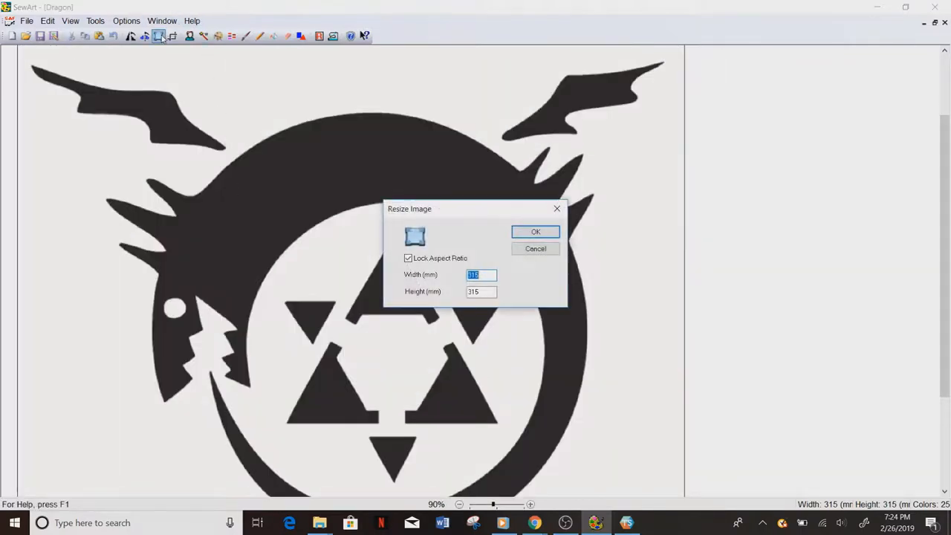
click(480, 292)
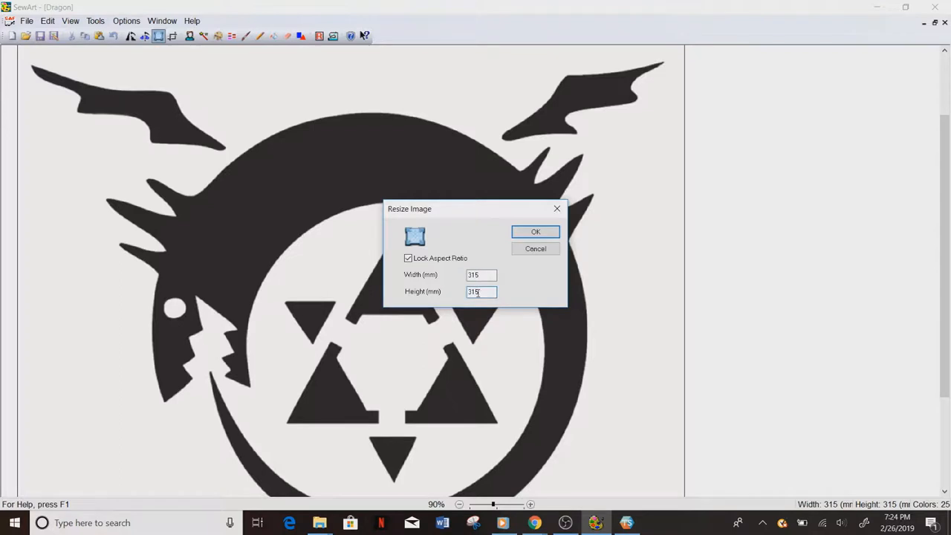
triple_click(480, 292)
text(50)
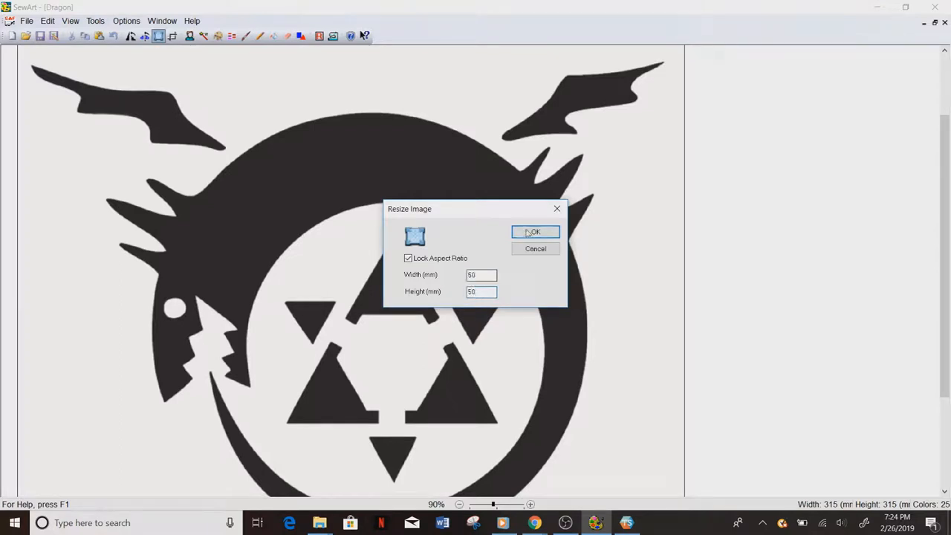
click(535, 231)
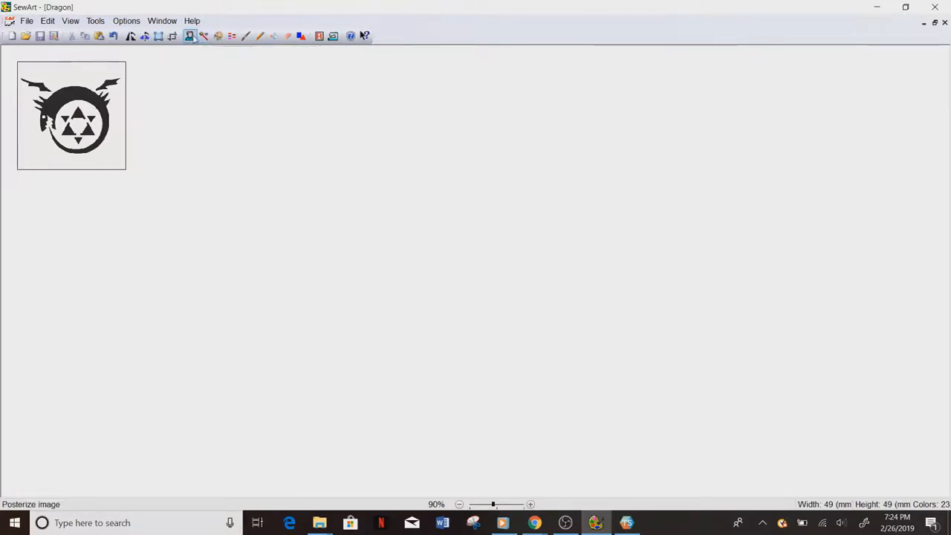
mouse_move(194, 36)
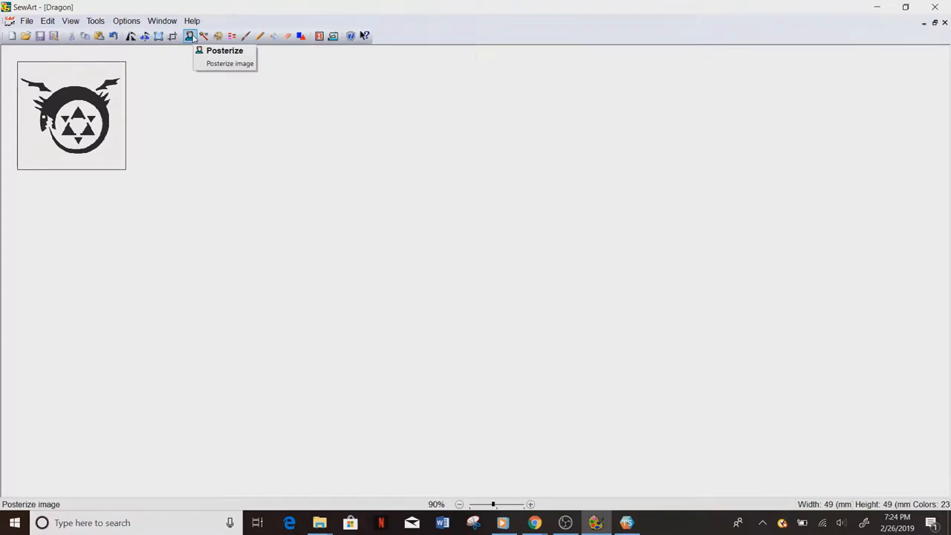
mouse_move(204, 35)
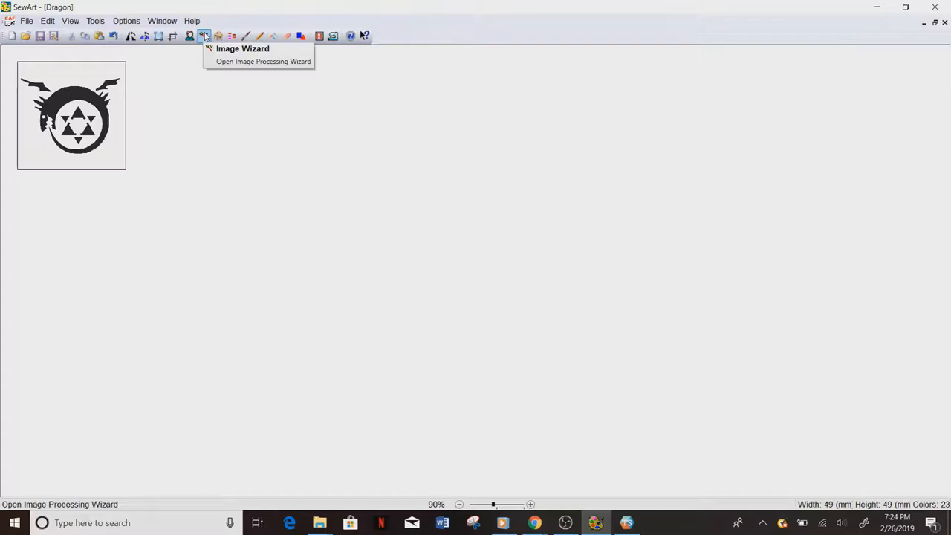
Reduce the Dragon image to 7 colours in the wizard after previewing 14 and 59.
click(203, 36)
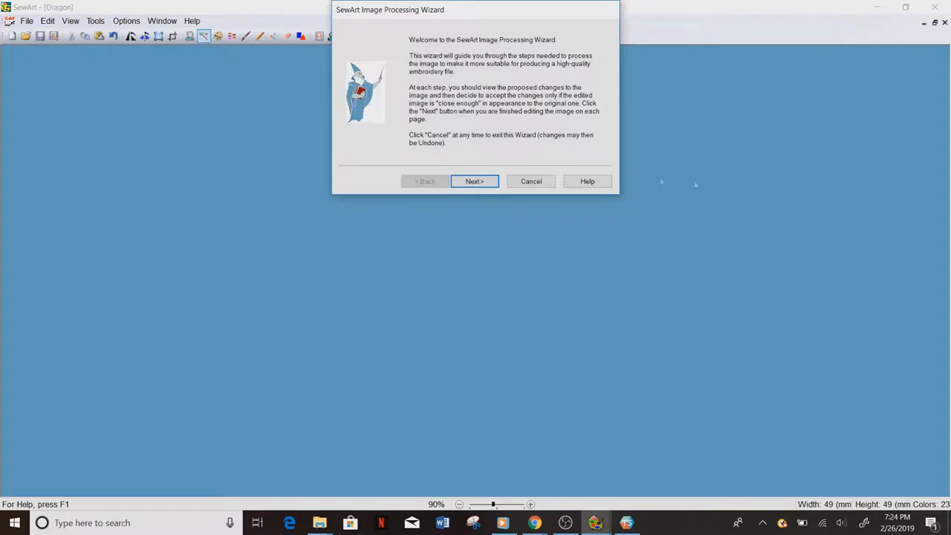
mouse_move(403, 46)
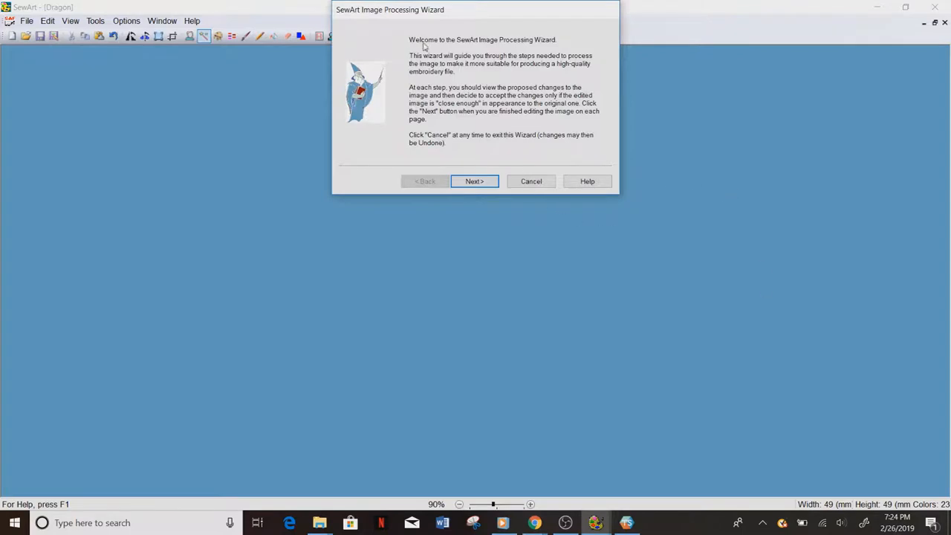
click(474, 181)
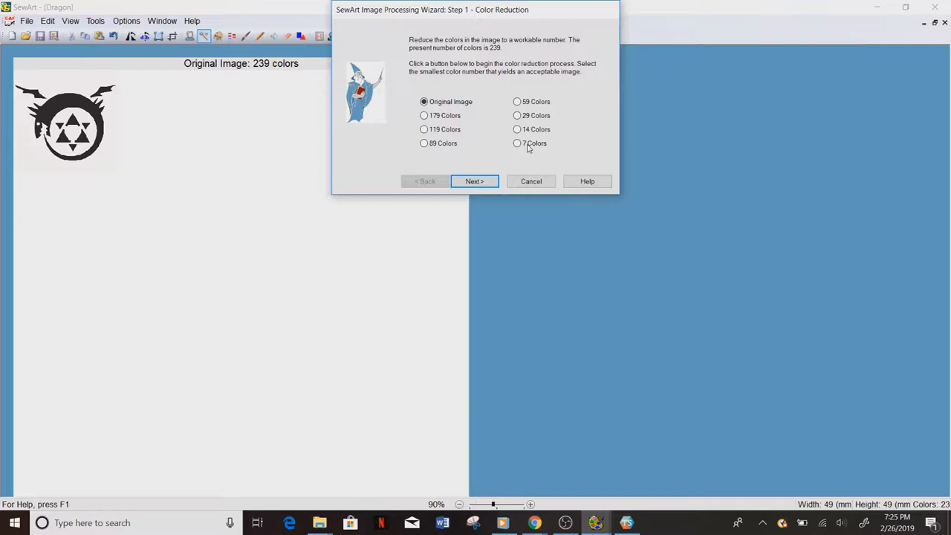
click(516, 143)
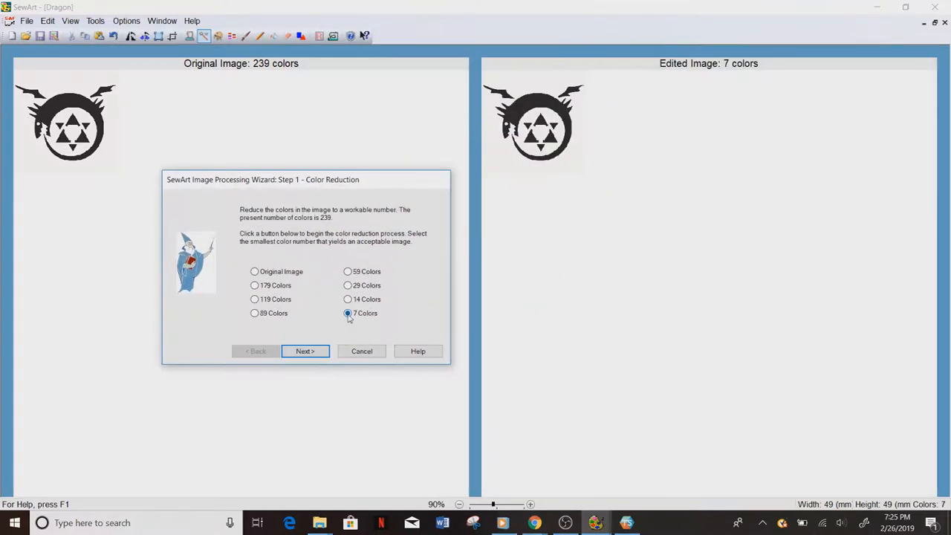
mouse_move(387, 308)
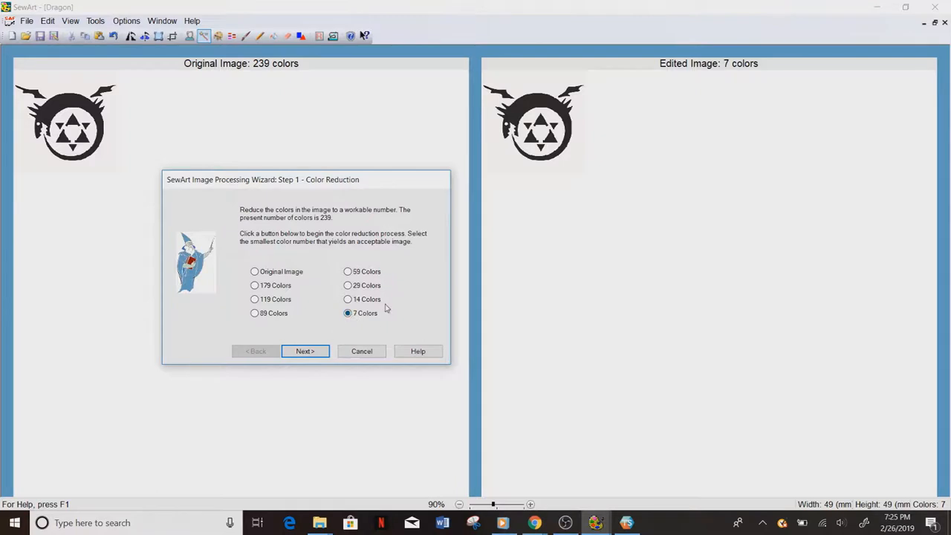
mouse_move(367, 311)
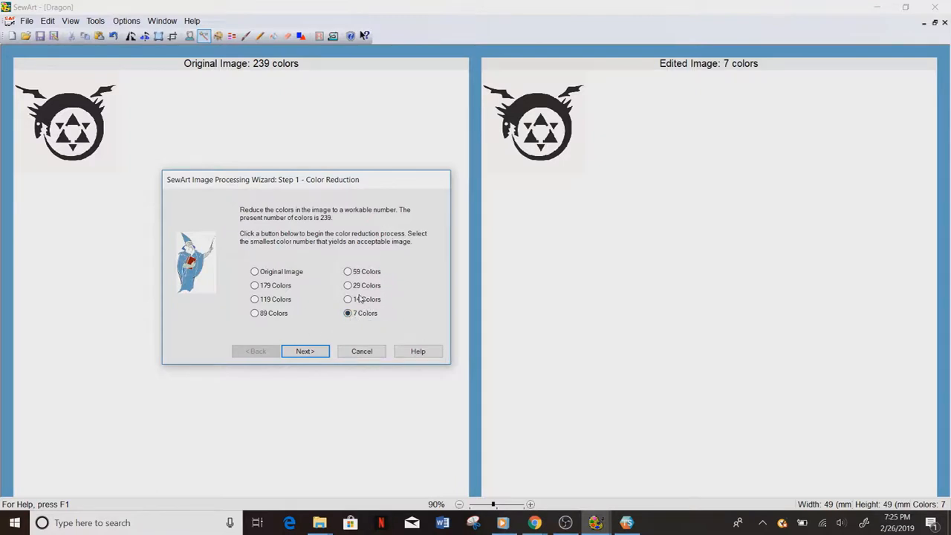
click(347, 300)
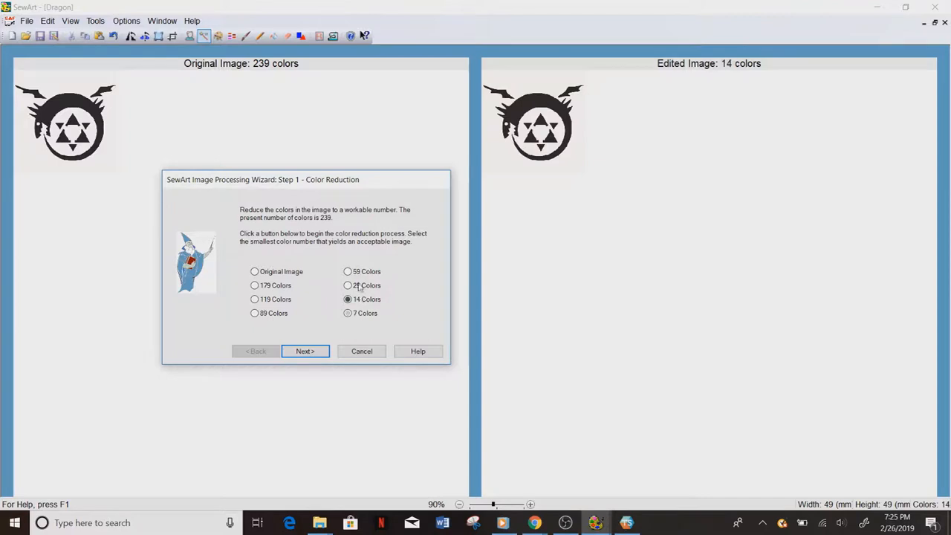
click(348, 272)
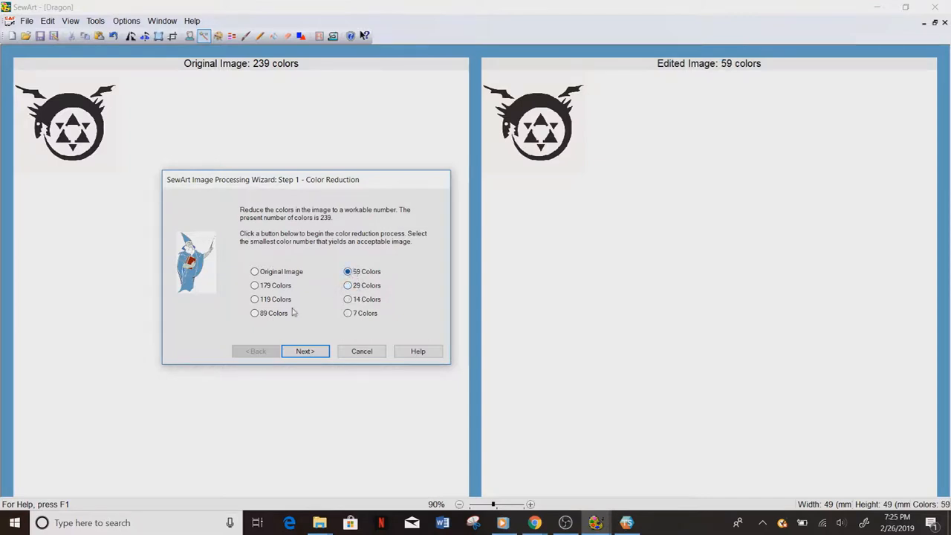
click(347, 313)
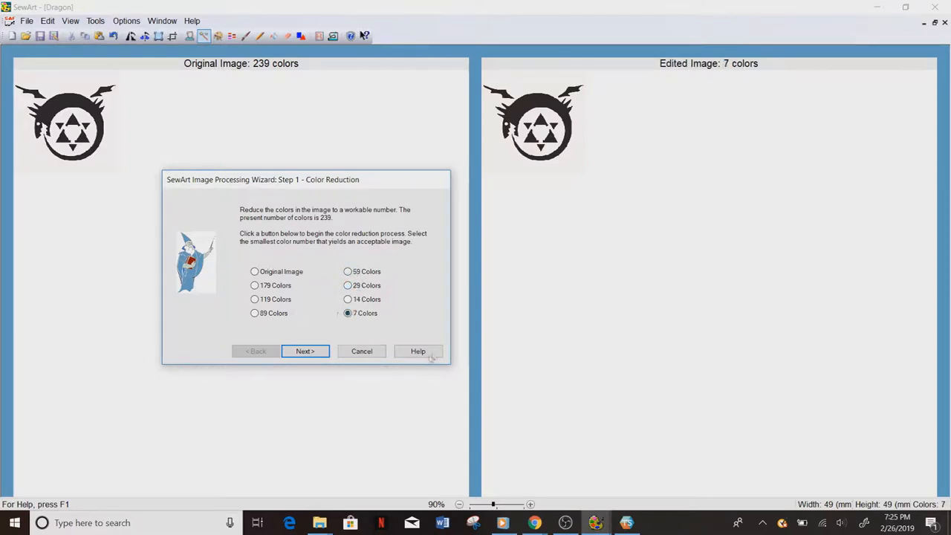
click(305, 350)
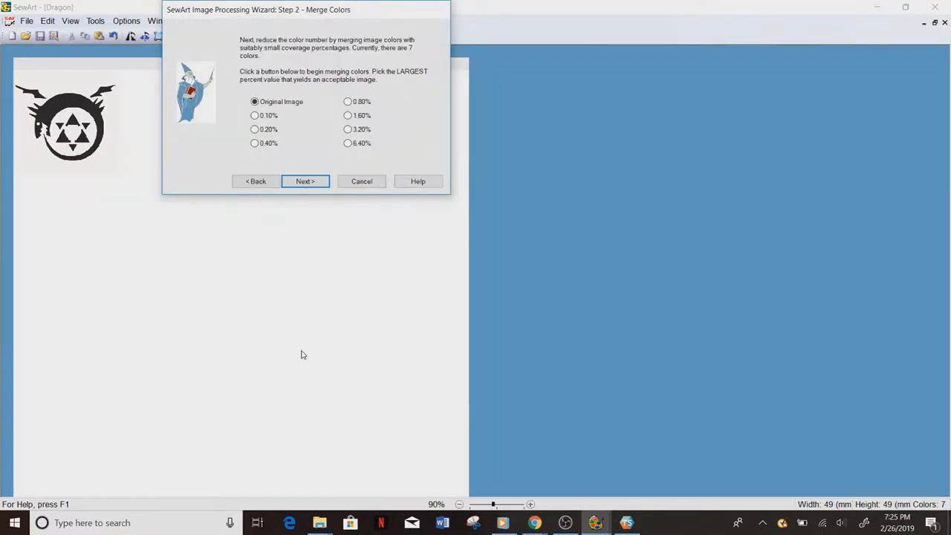
Merge colours at 6.40%, remove speckles at 100%, clean up at 12.21%, leaving 2 colours.
click(347, 143)
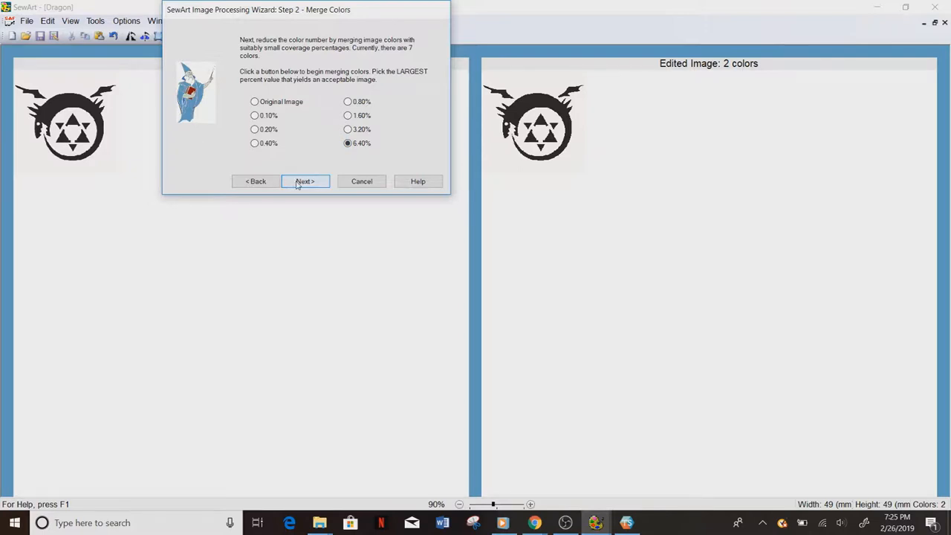
click(304, 181)
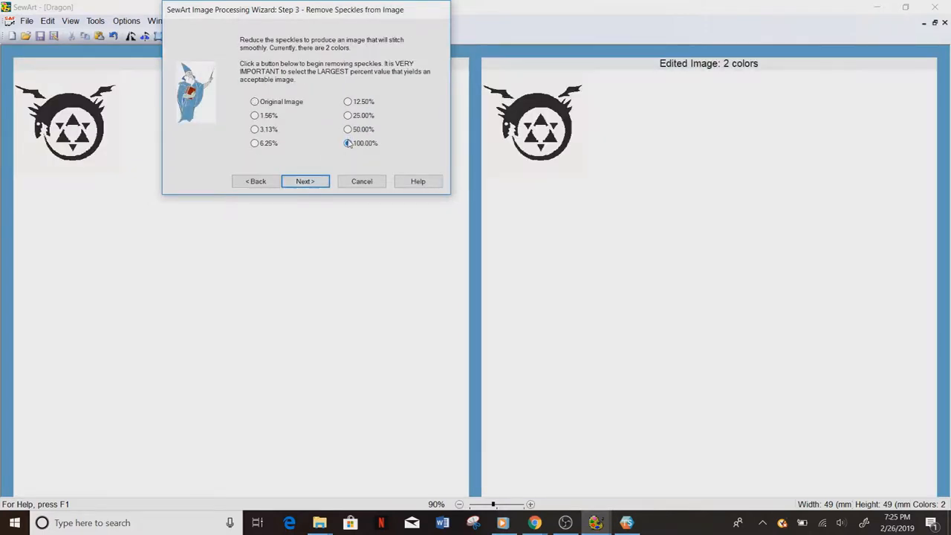
click(305, 181)
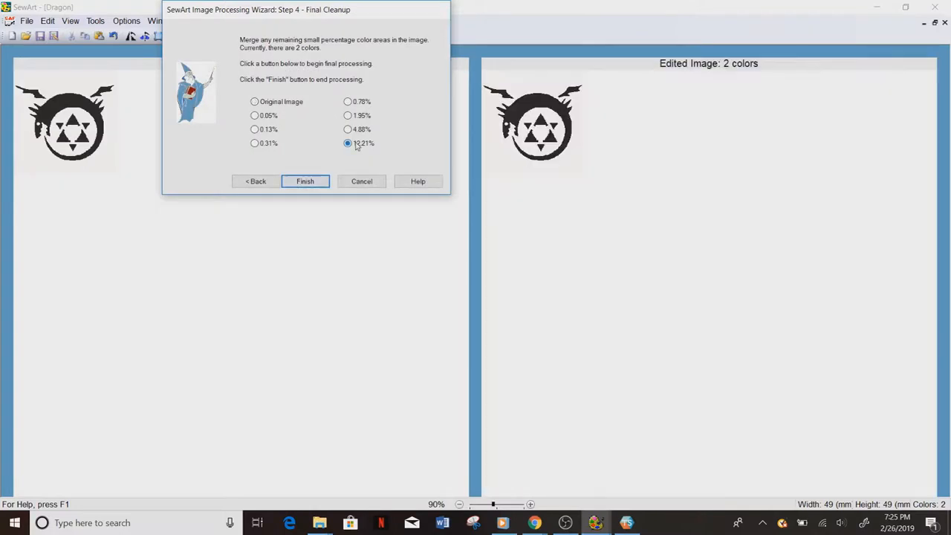
click(305, 180)
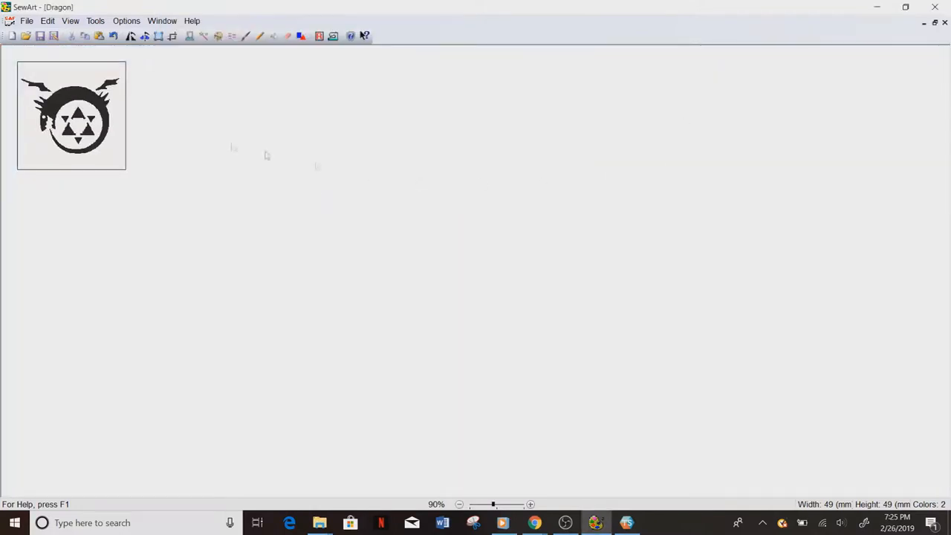
mouse_move(42, 53)
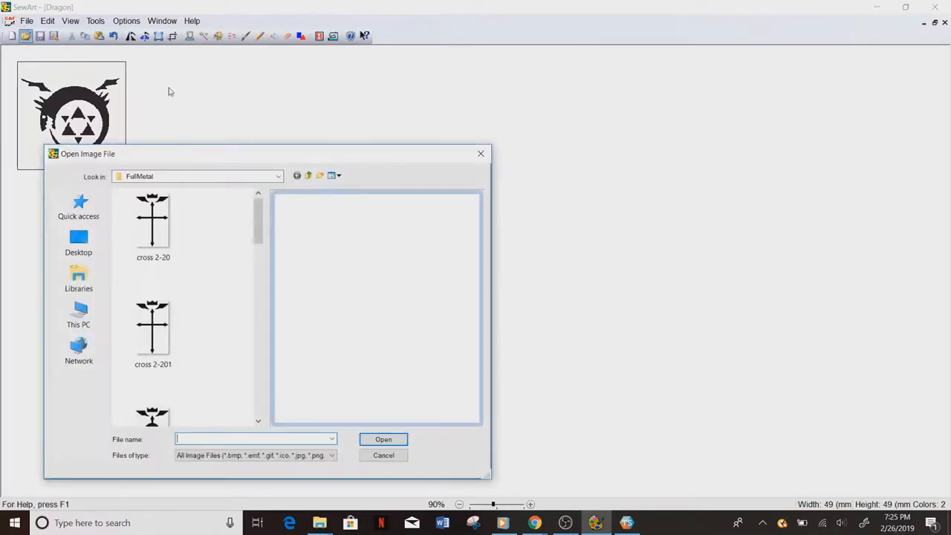
Bring up SewArt's Open Image File browser.
click(277, 176)
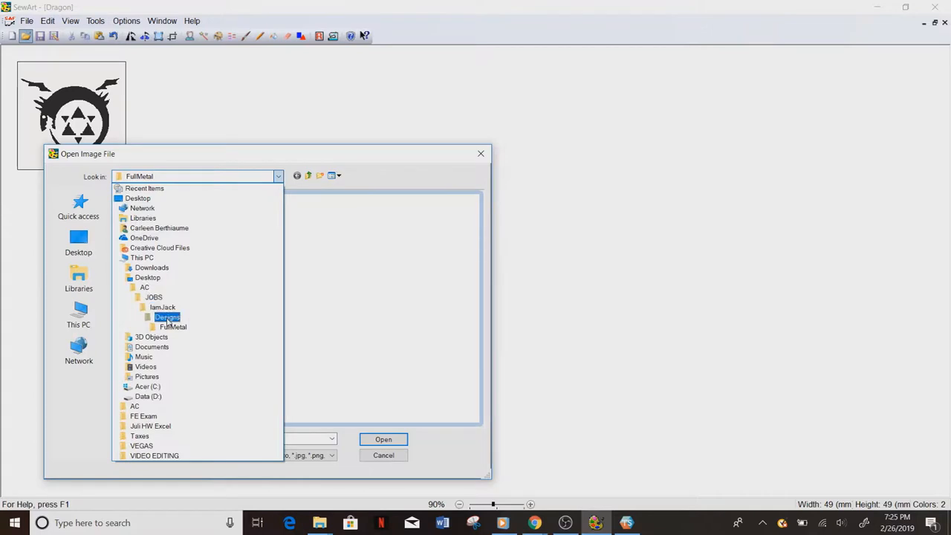
Go up to Designs and into the Pokemon folder to reach the Pikachu image.
double_click(166, 317)
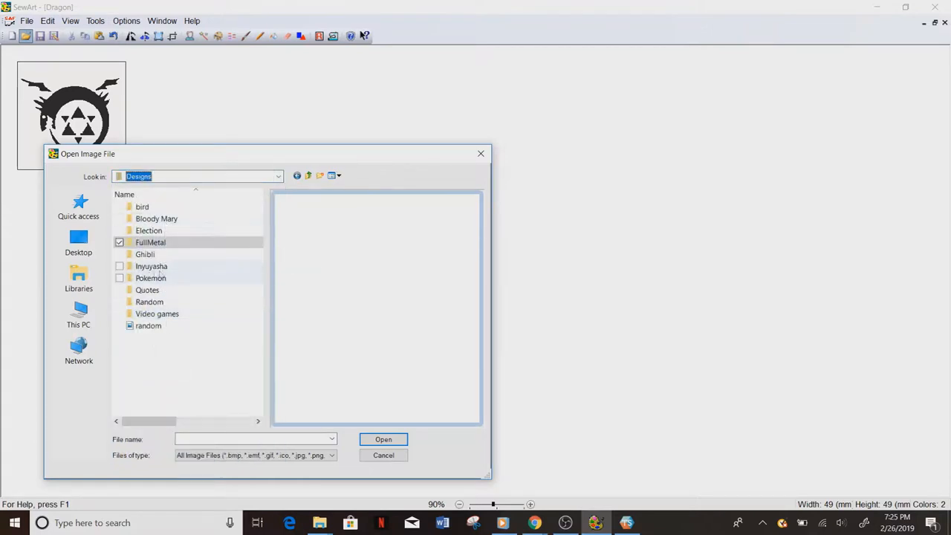
double_click(151, 277)
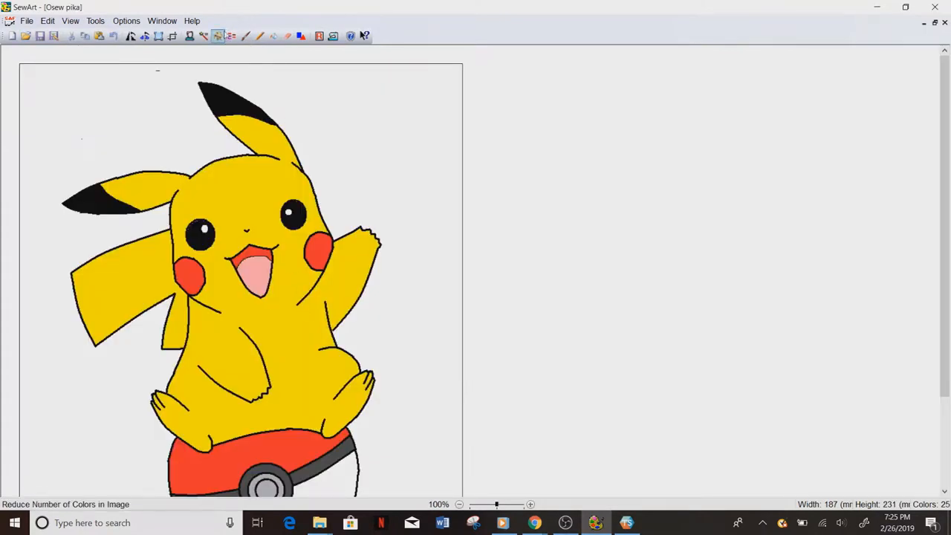
mouse_move(193, 35)
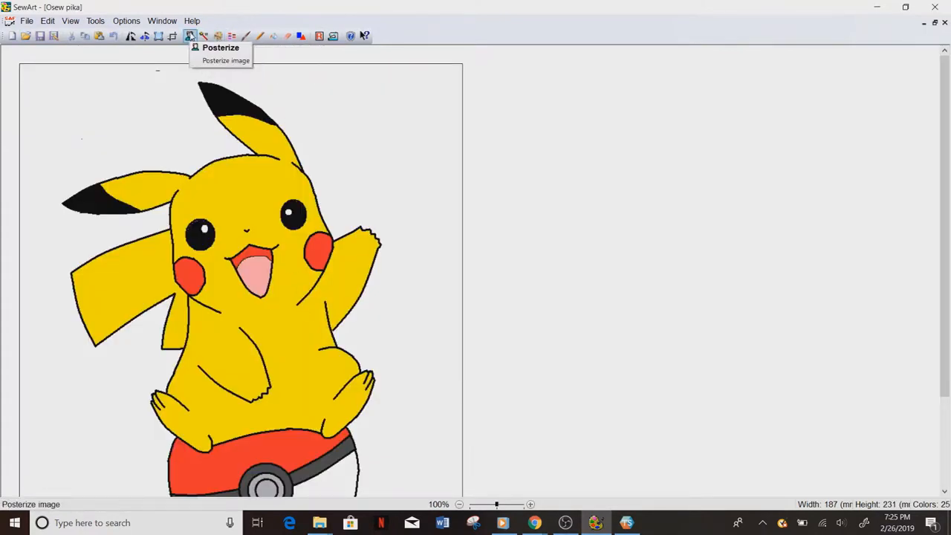
Set the Pikachu image width to 56 mm with aspect ratio locked.
click(159, 35)
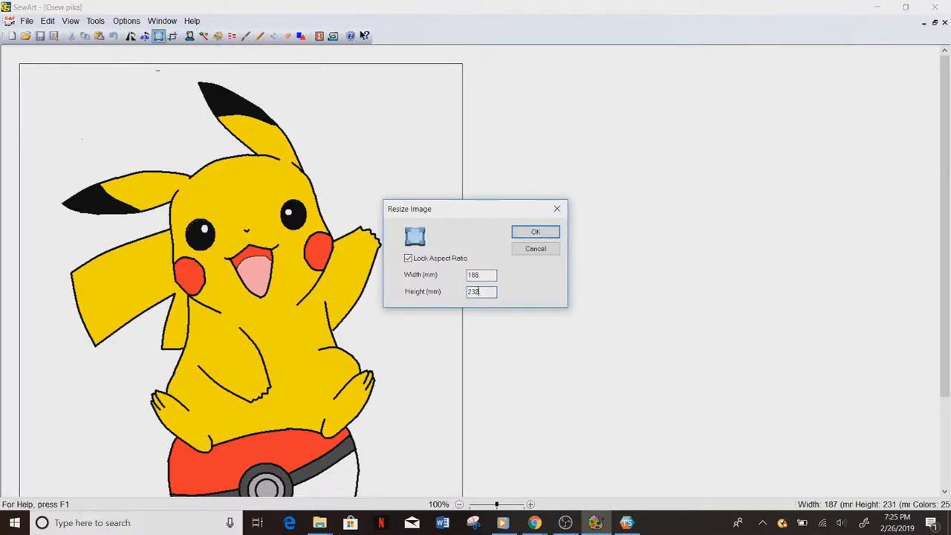
triple_click(481, 291)
text(70)
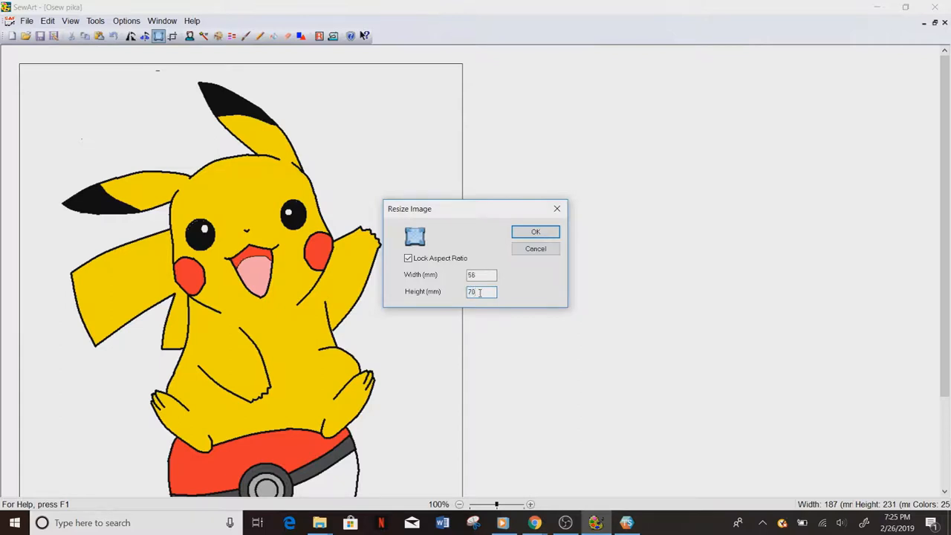
click(536, 231)
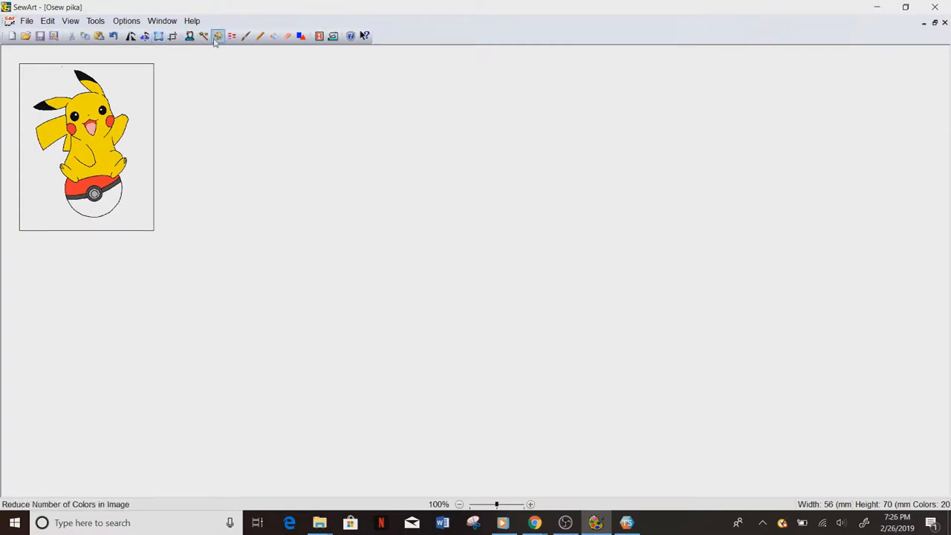
Compare 6, 12 and 25 colour previews, then reduce Pikachu with 25 Colors to 24 colours.
click(214, 36)
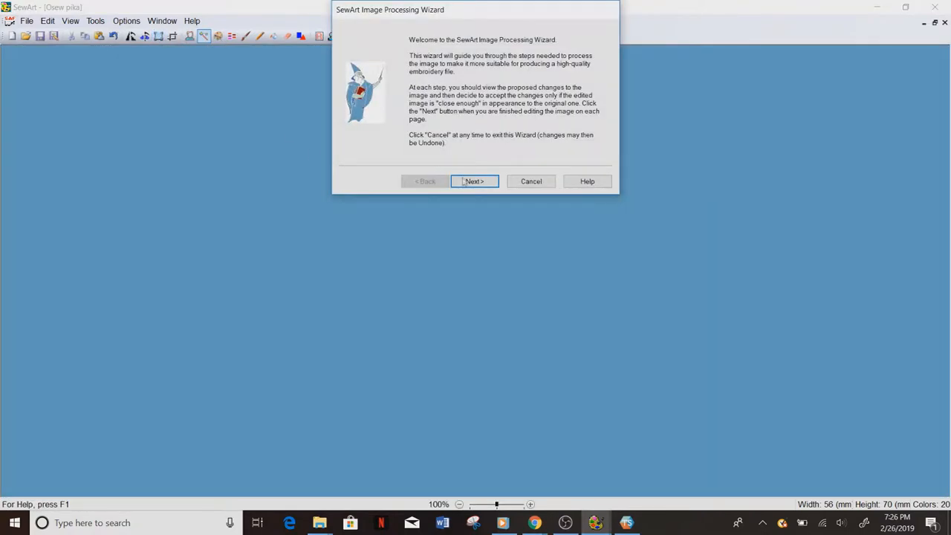
click(474, 181)
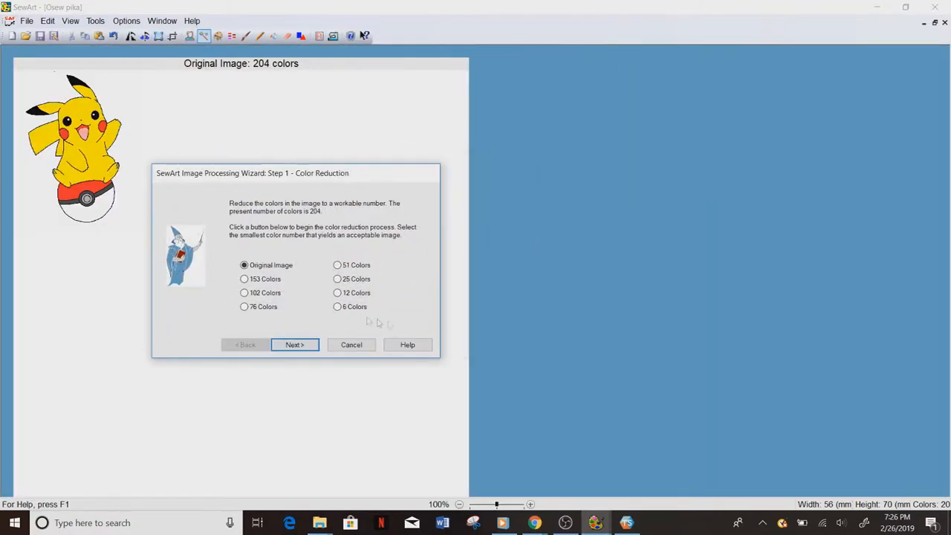
click(336, 306)
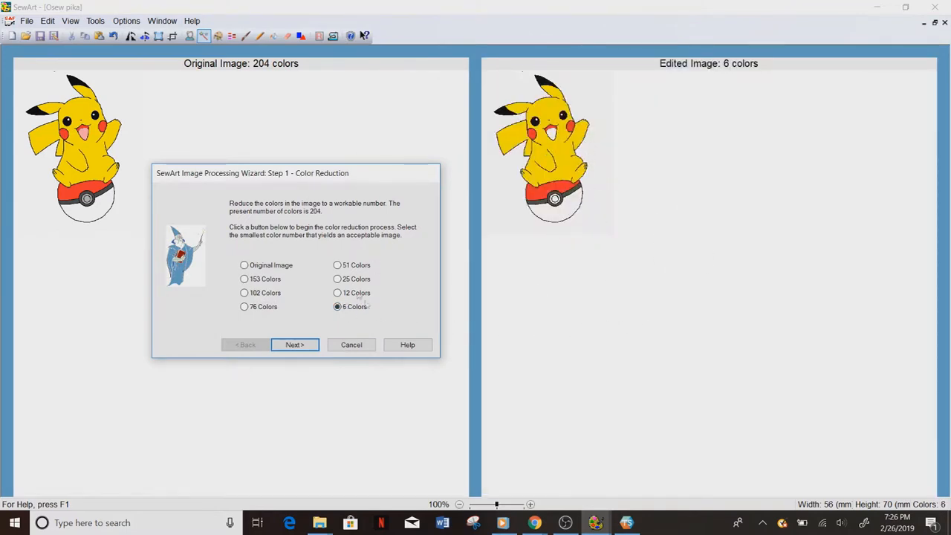
click(338, 293)
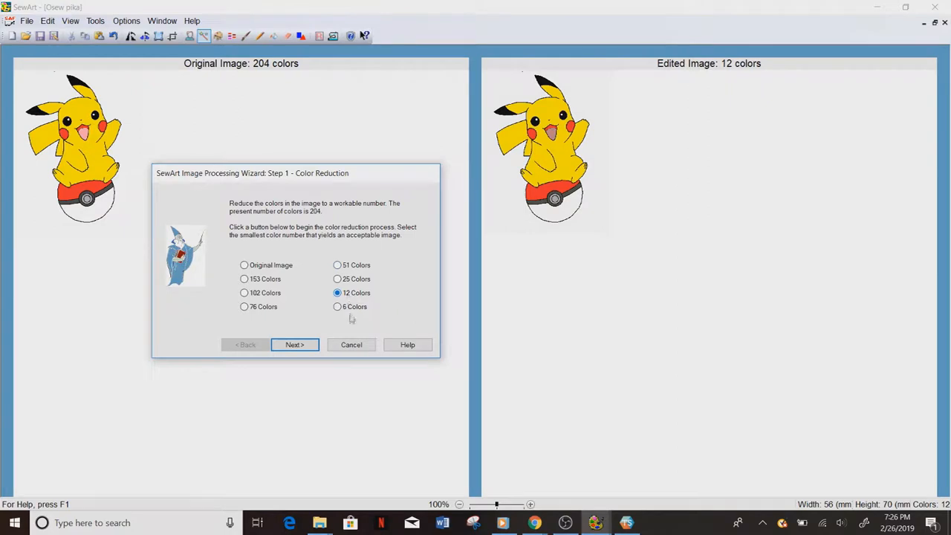
click(337, 306)
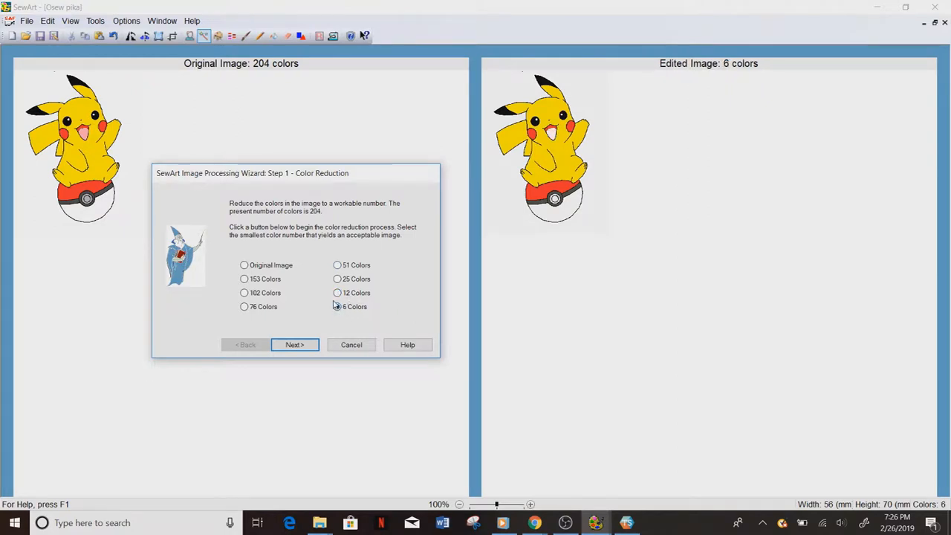
click(337, 306)
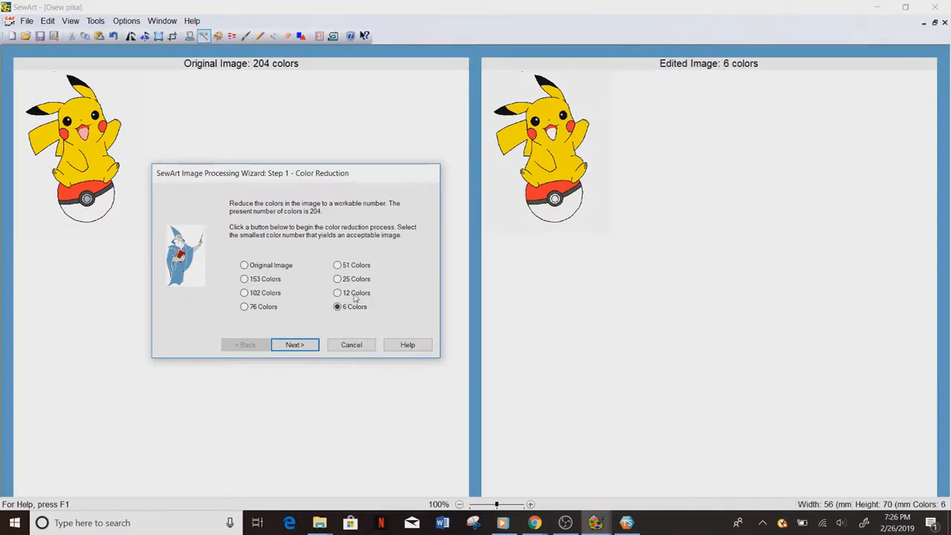
click(336, 293)
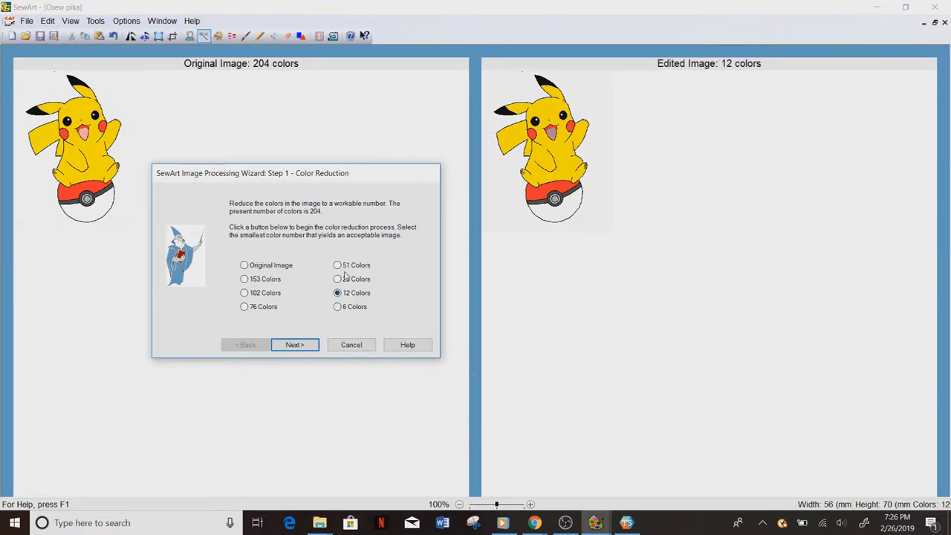
click(337, 279)
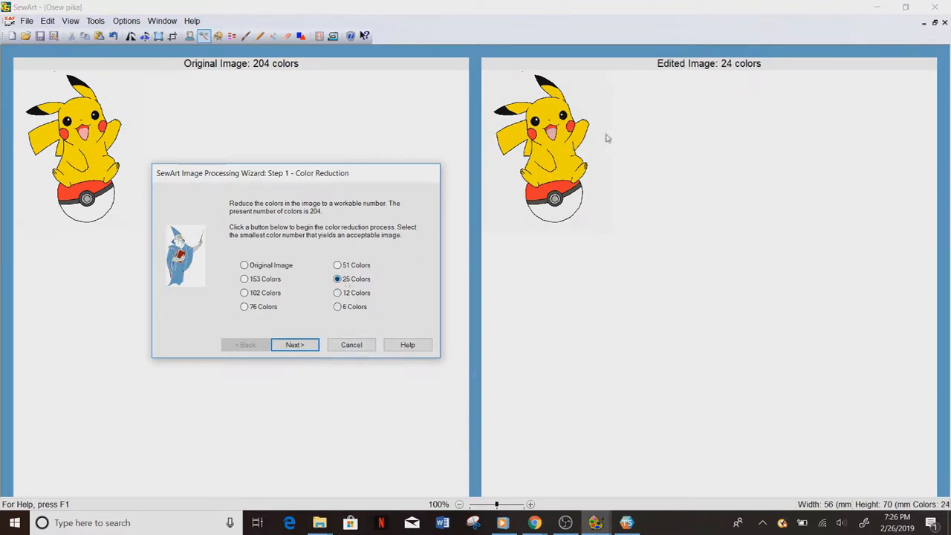
click(295, 345)
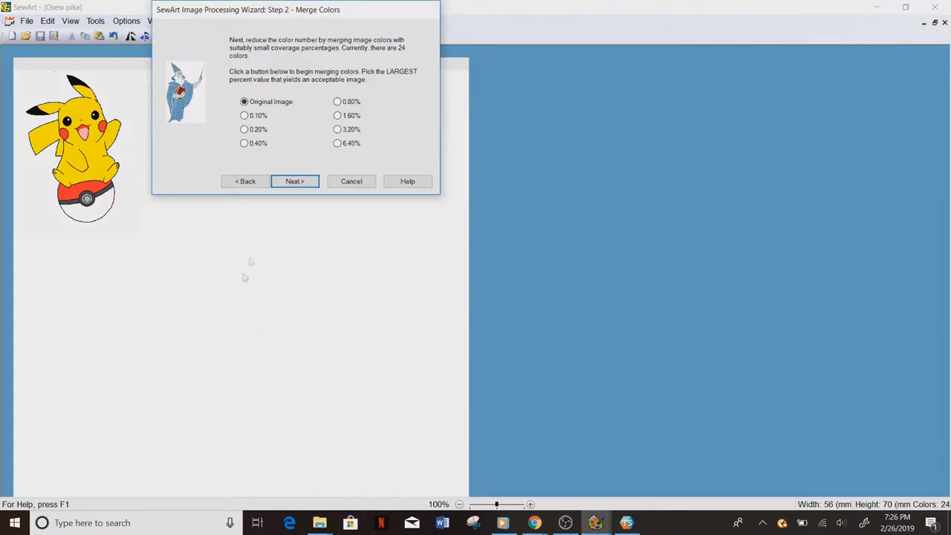
Preview merge levels from 3 colours down to 0.40%, then apply the 0.20% merge (10 colours).
click(337, 143)
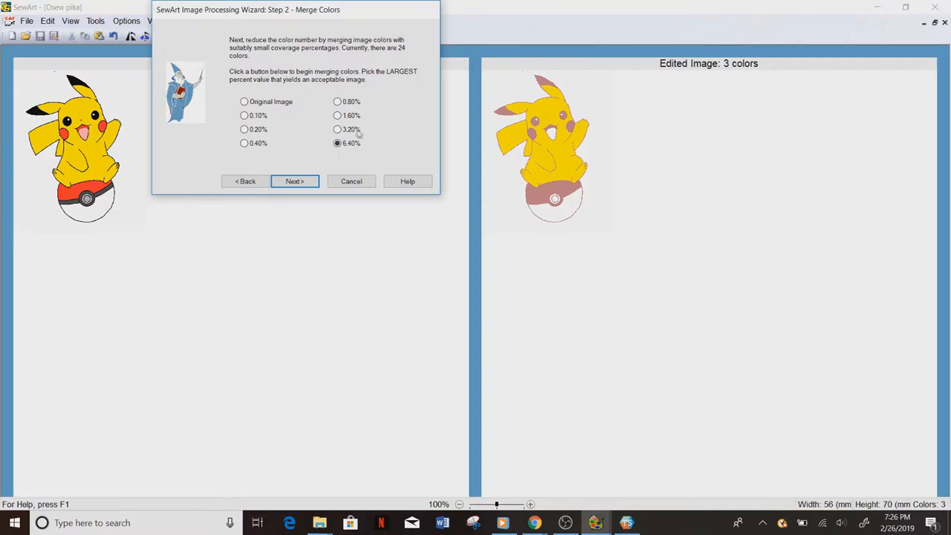
click(336, 129)
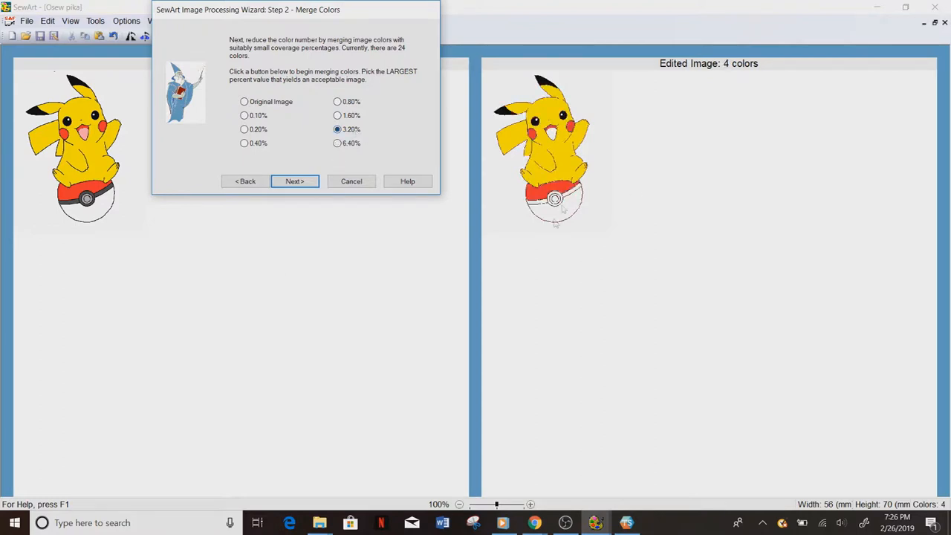
mouse_move(557, 179)
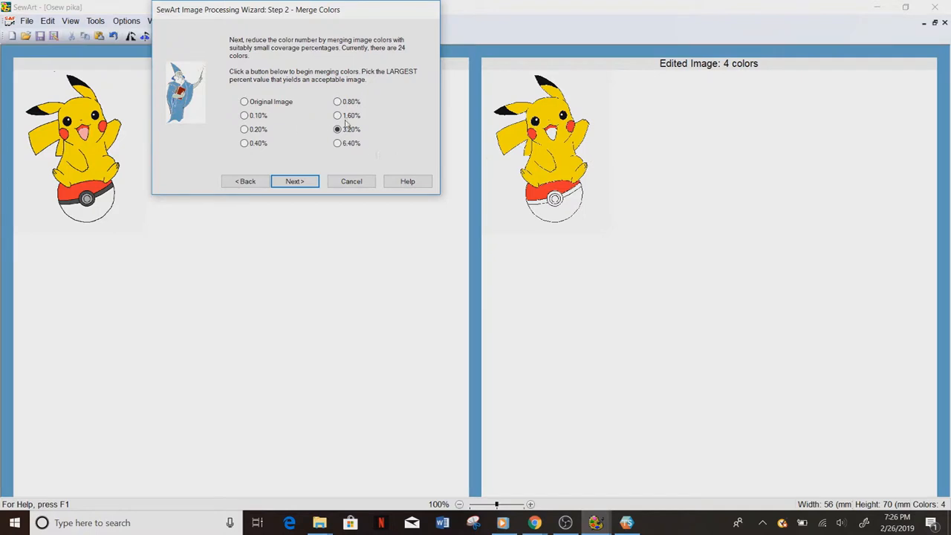
click(335, 115)
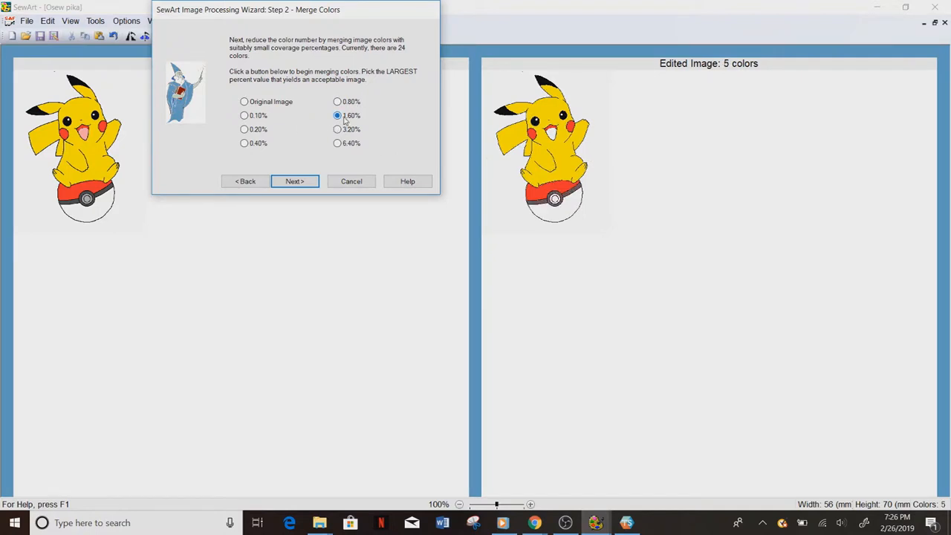
click(335, 101)
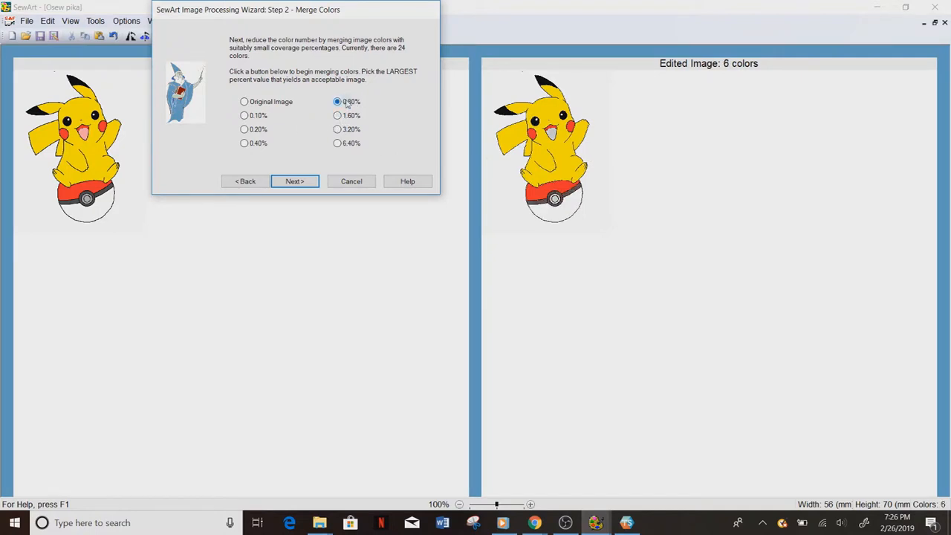
click(334, 101)
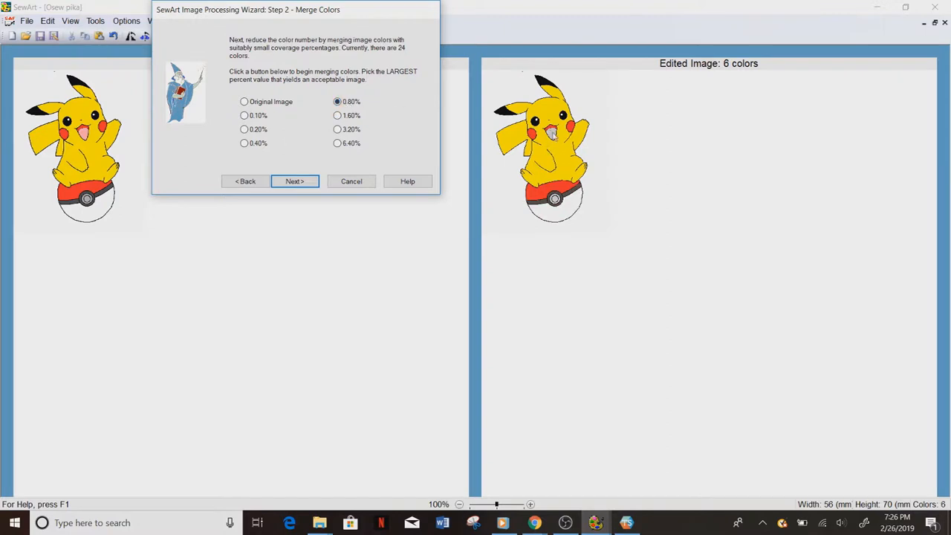
click(244, 143)
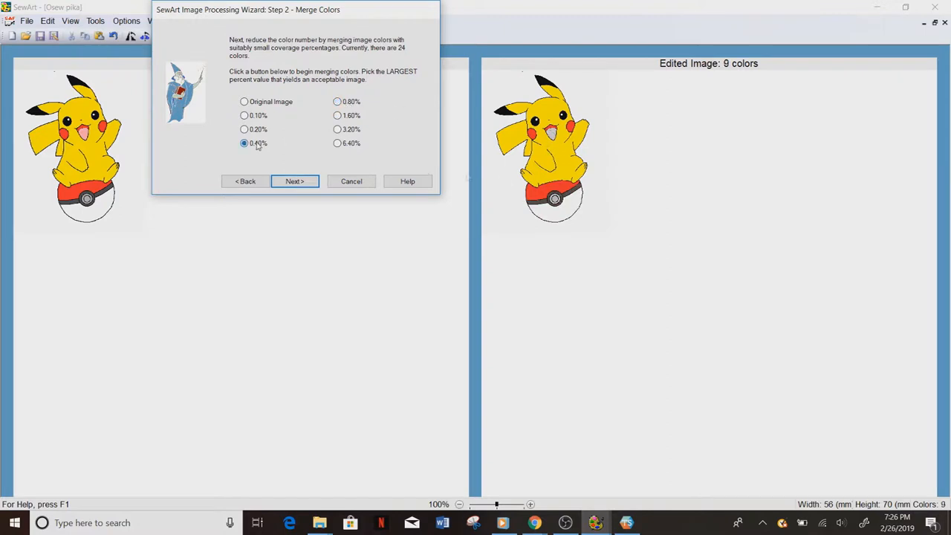
click(243, 129)
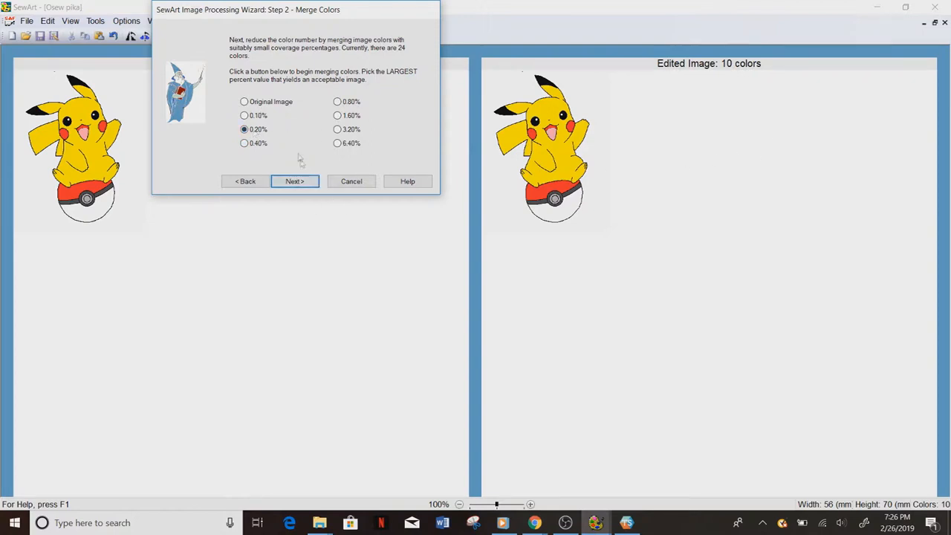
click(294, 181)
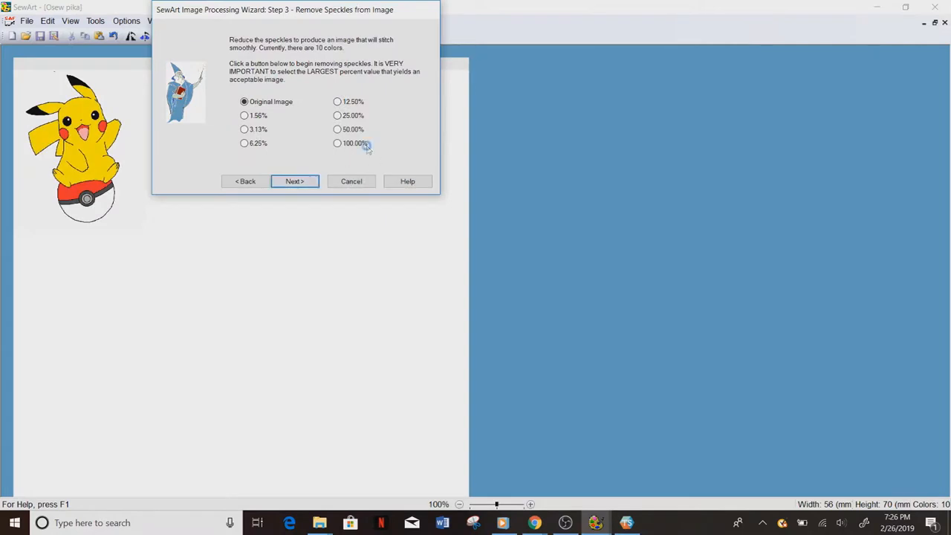
Preview speckle removal at 100%, 50% and 6.25%, then apply 3.13%, leaving 9 colours.
click(337, 143)
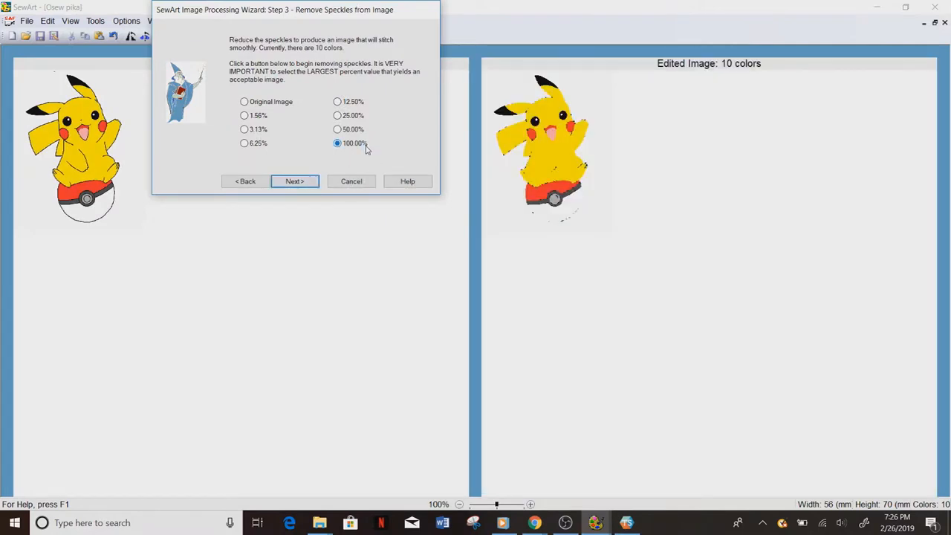
mouse_move(360, 154)
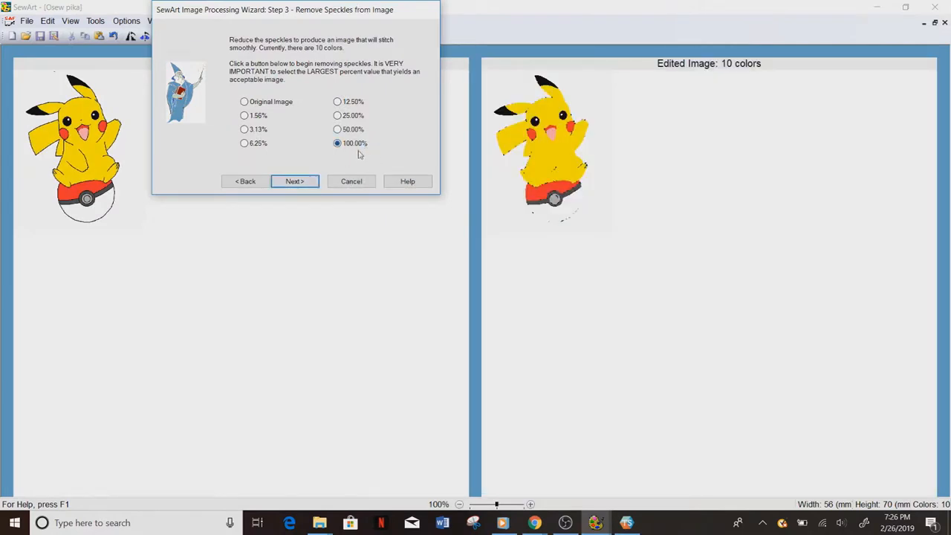
click(336, 128)
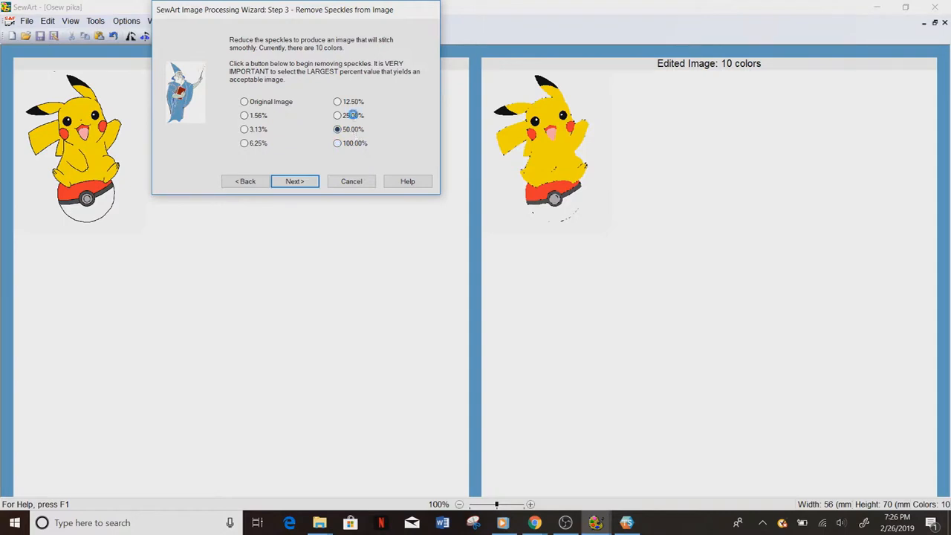
click(244, 143)
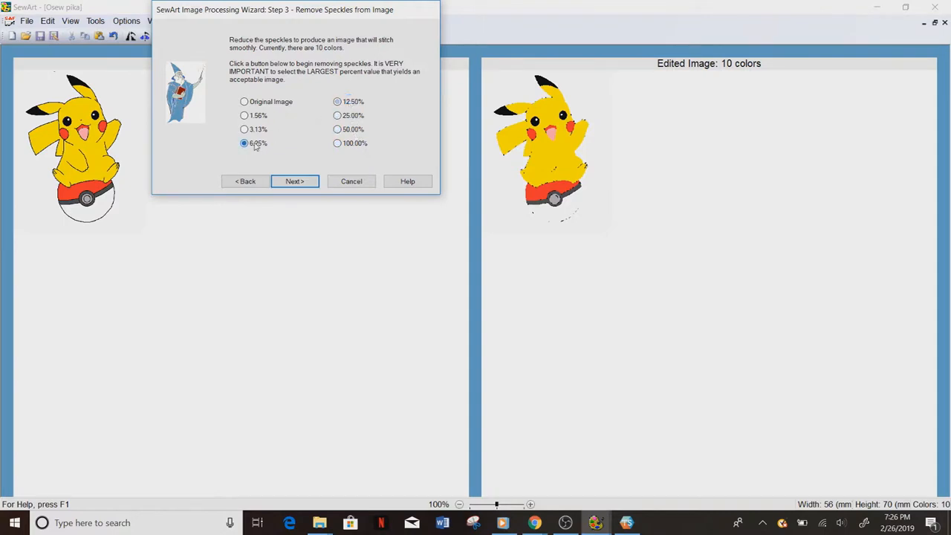
click(244, 129)
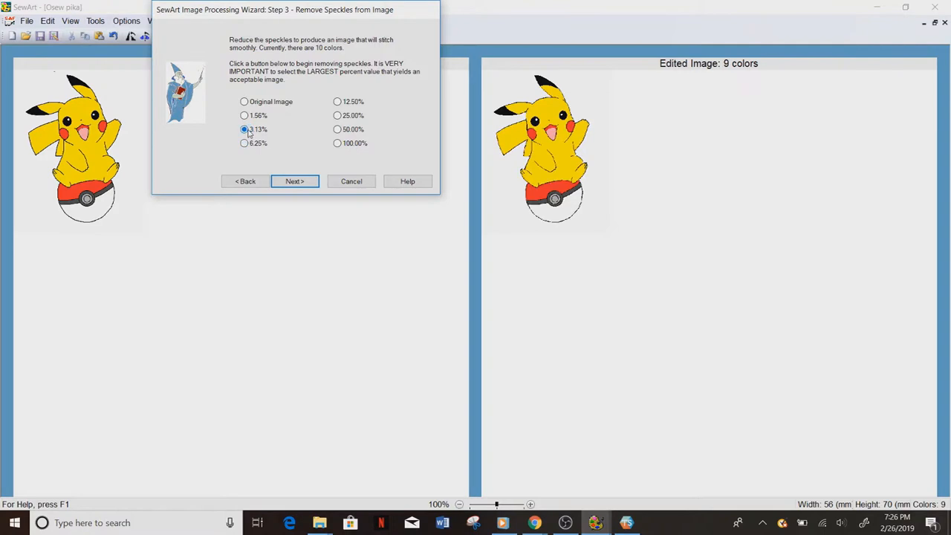
click(294, 182)
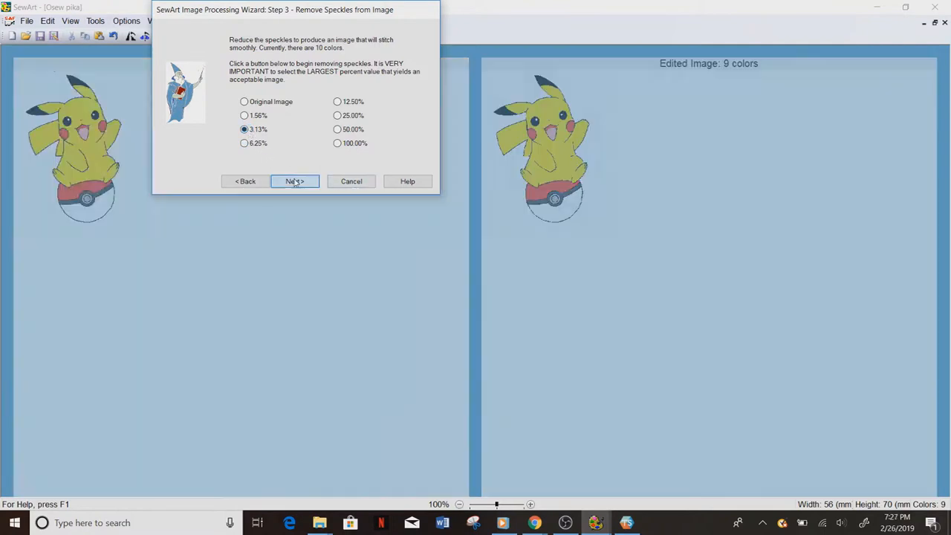
click(294, 181)
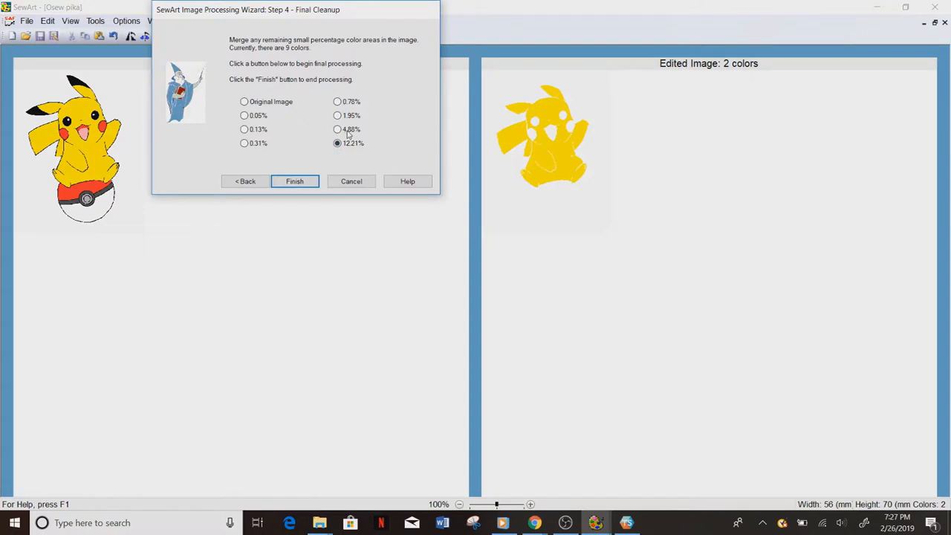
Preview cleanup at 1.95% and 0.78%, apply 0.31% for 7 colours, and finish.
click(335, 115)
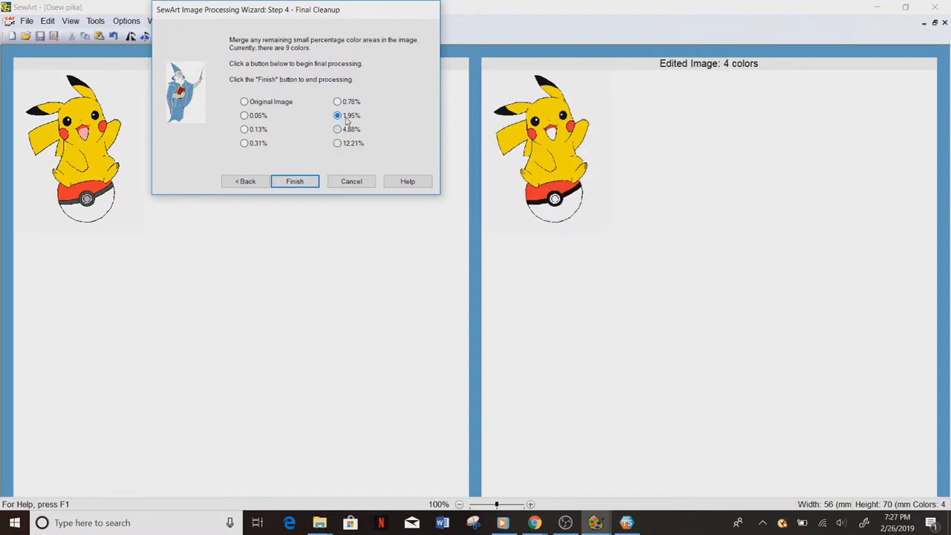
click(335, 102)
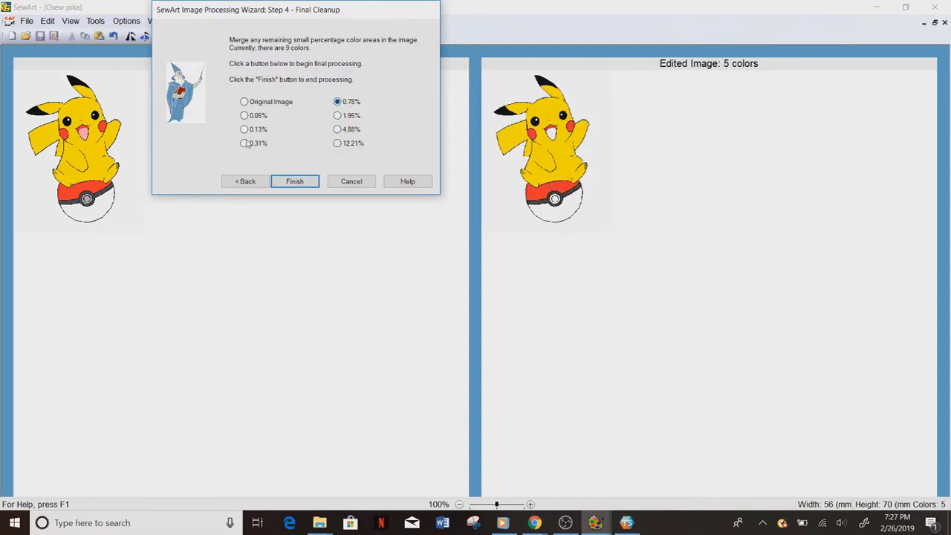
click(244, 143)
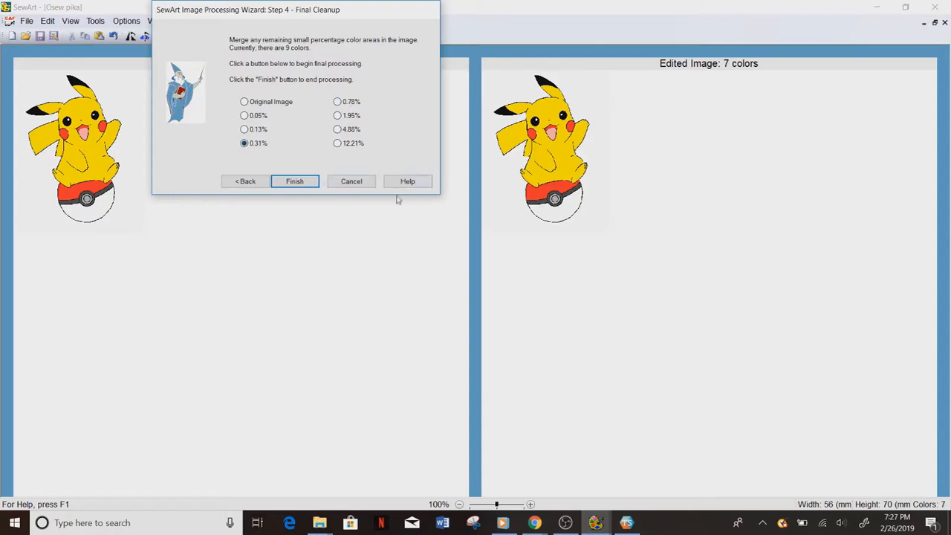
click(294, 181)
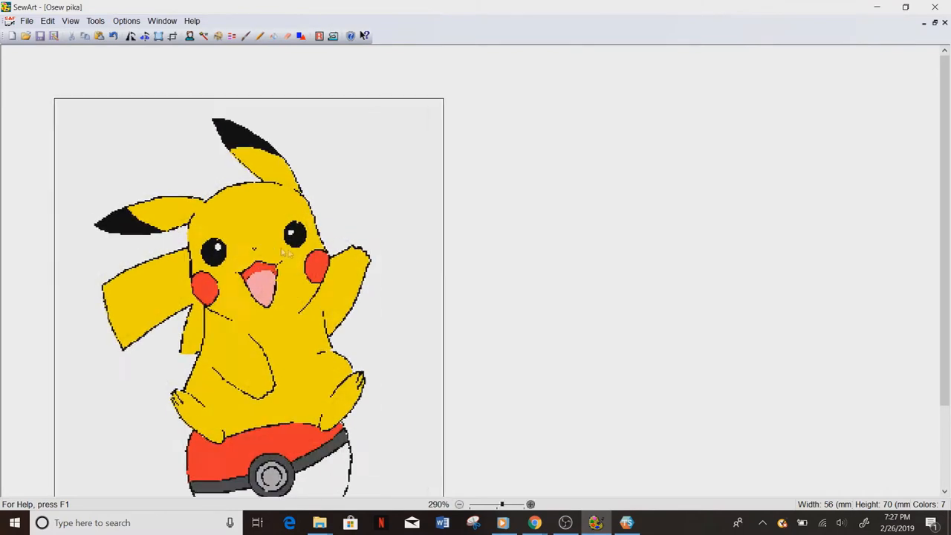
Zoom in on the 7-colour Pikachu image and switch to pencil drawing mode.
click(530, 504)
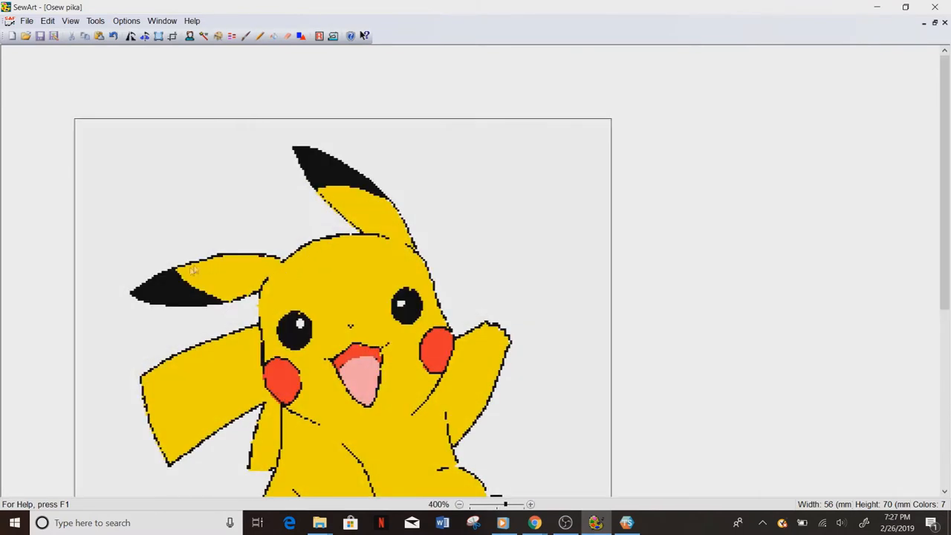
mouse_move(326, 281)
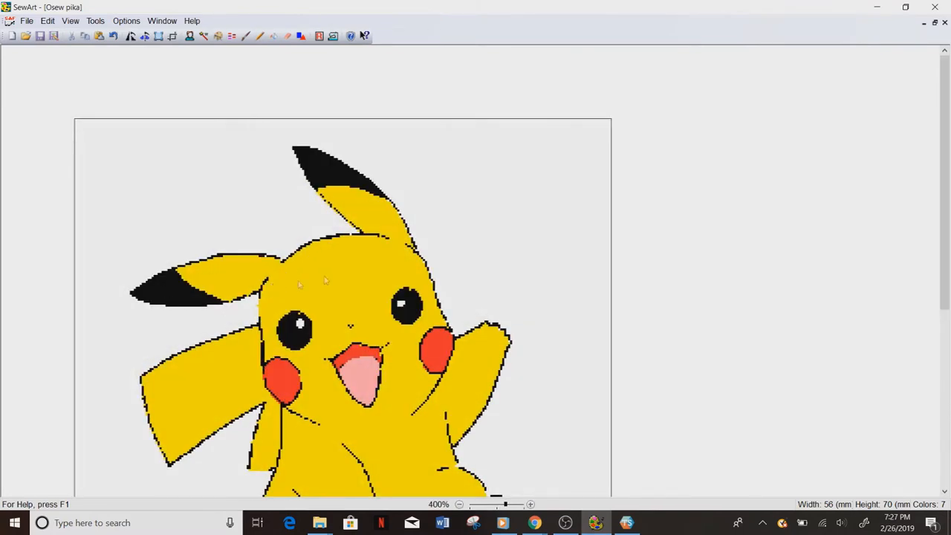
click(259, 36)
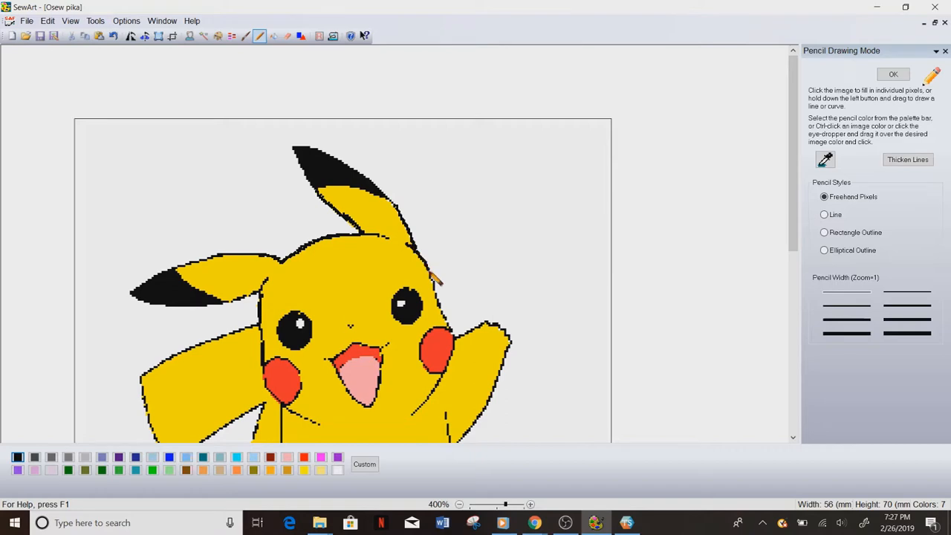
mouse_move(450, 320)
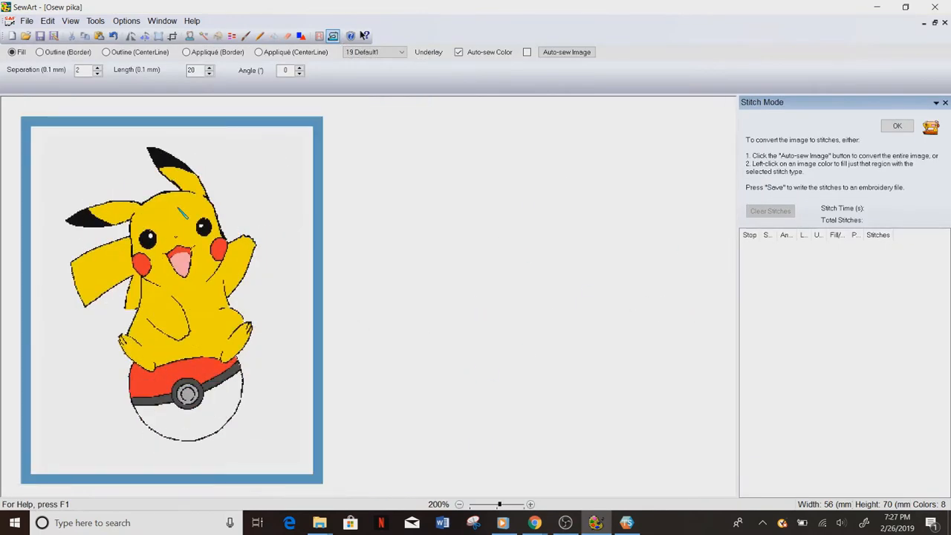
click(531, 504)
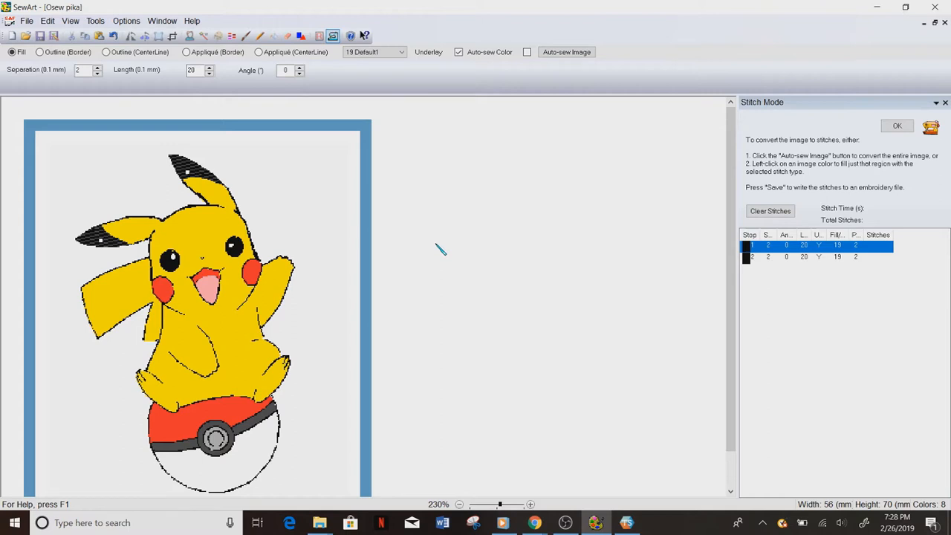
mouse_move(327, 137)
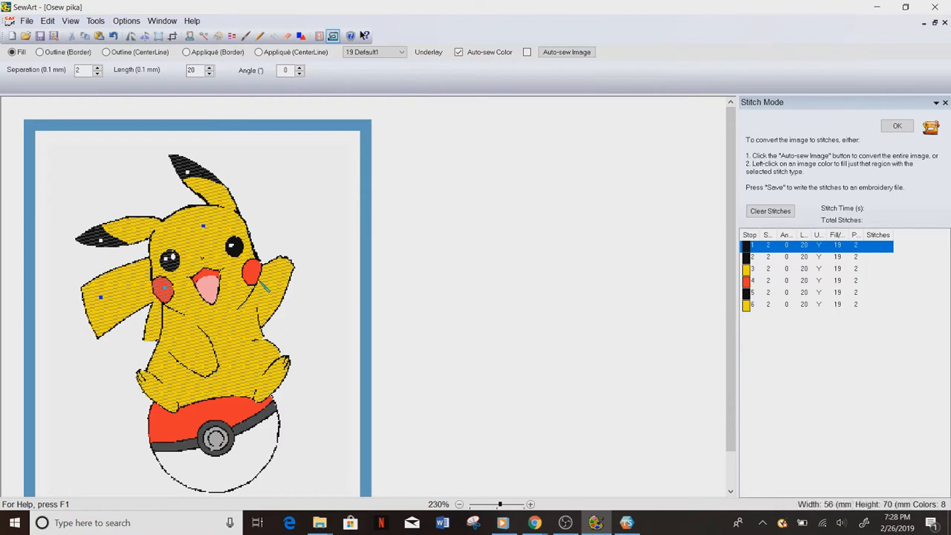
mouse_move(238, 180)
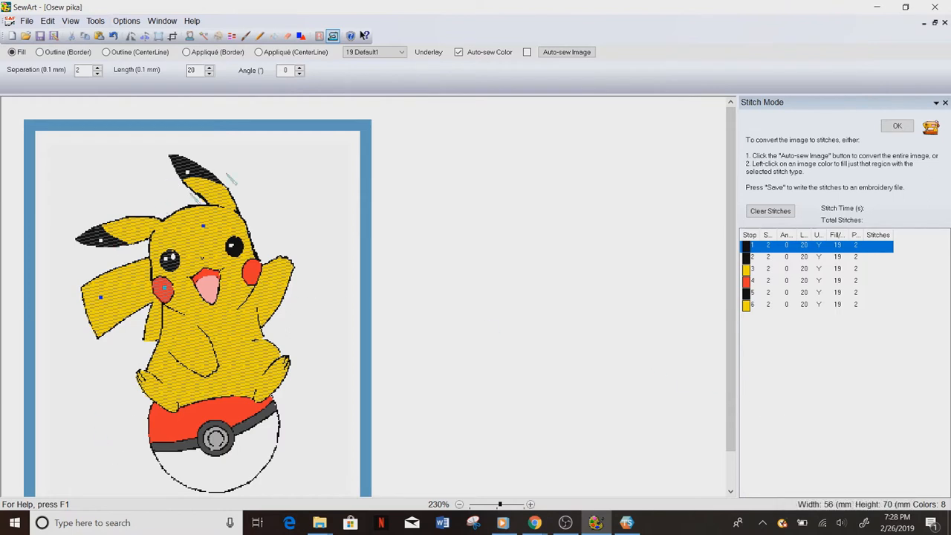
mouse_move(337, 324)
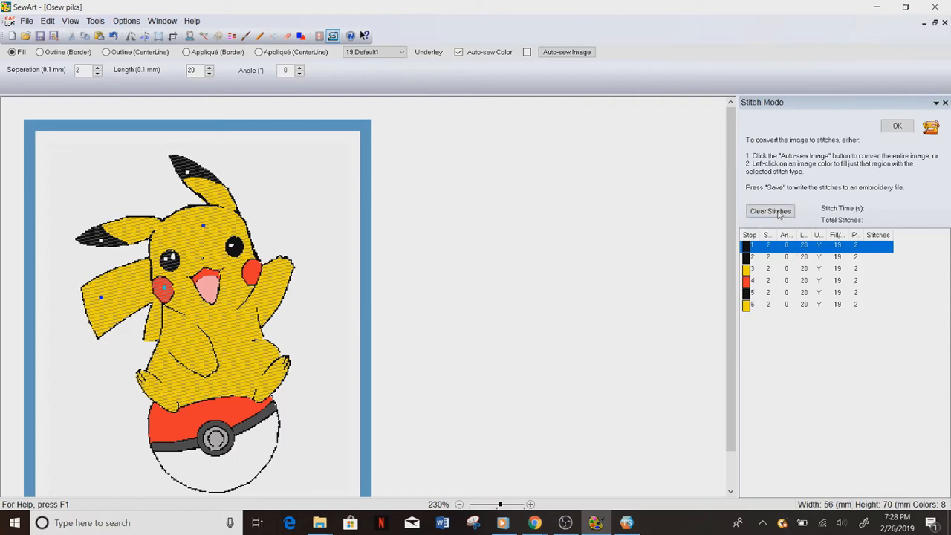
click(771, 211)
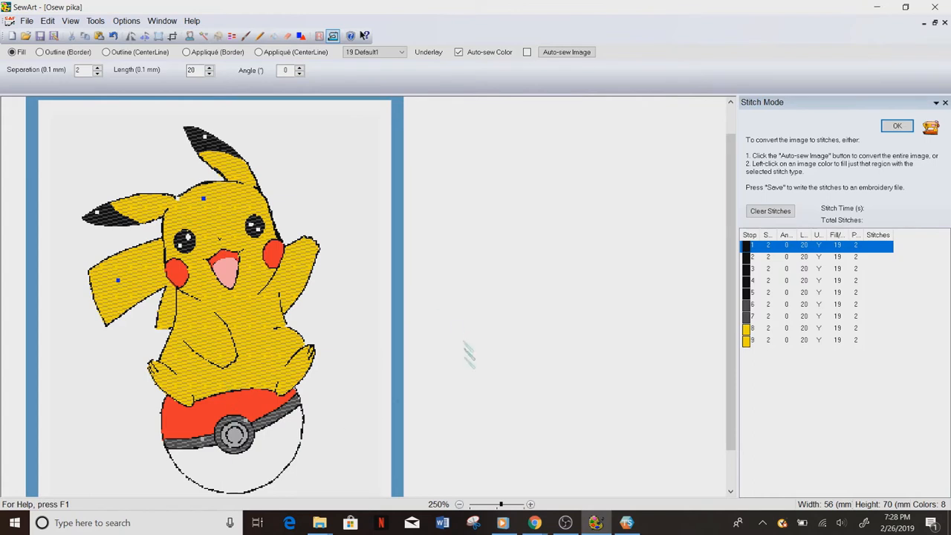
click(271, 264)
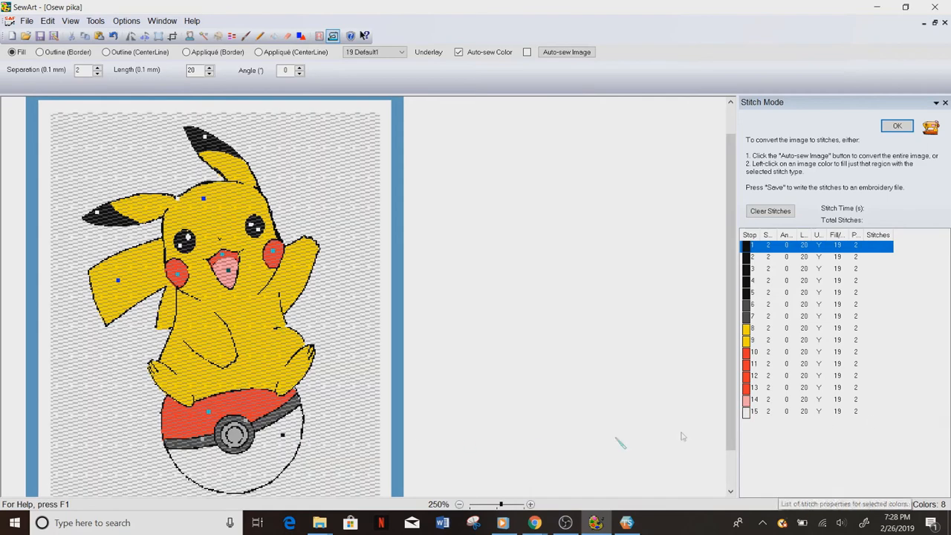
click(770, 211)
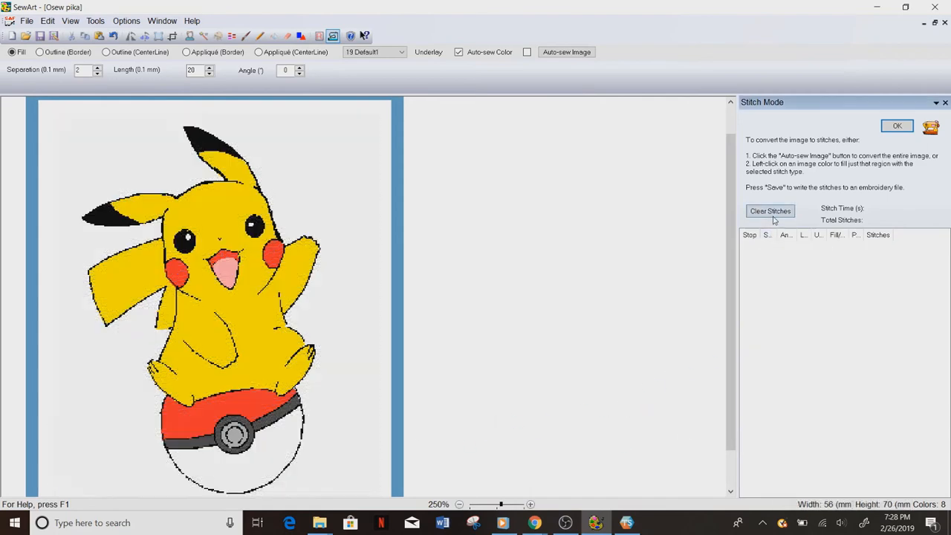